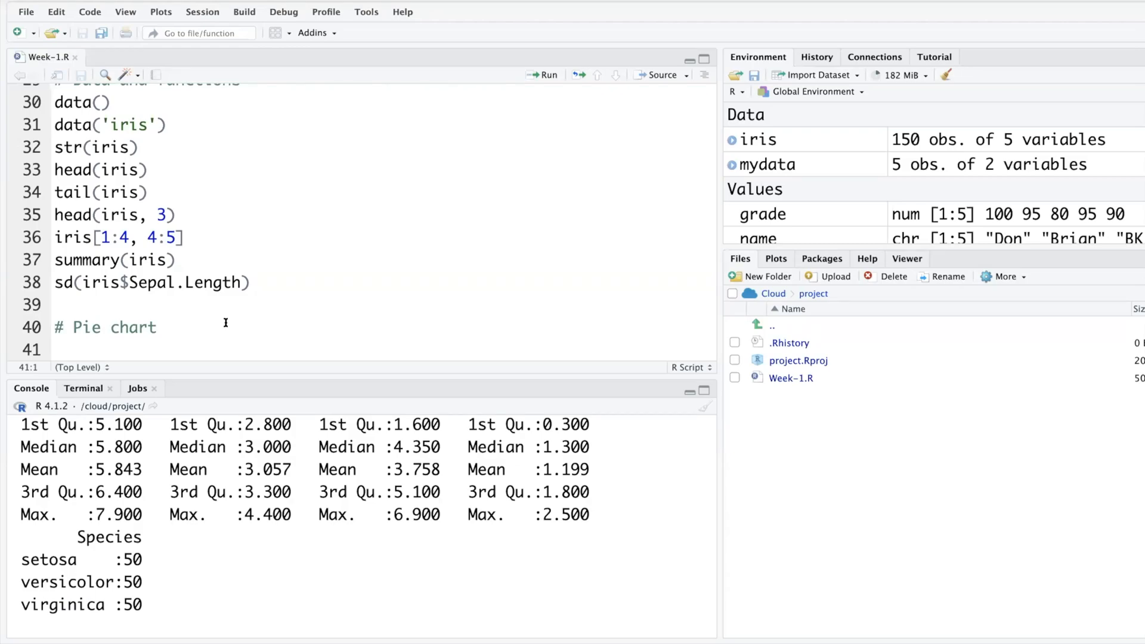
Run table(iris$Species) to count flowers per species, then store the result as tab.
{"action": "type", "text": "table"}
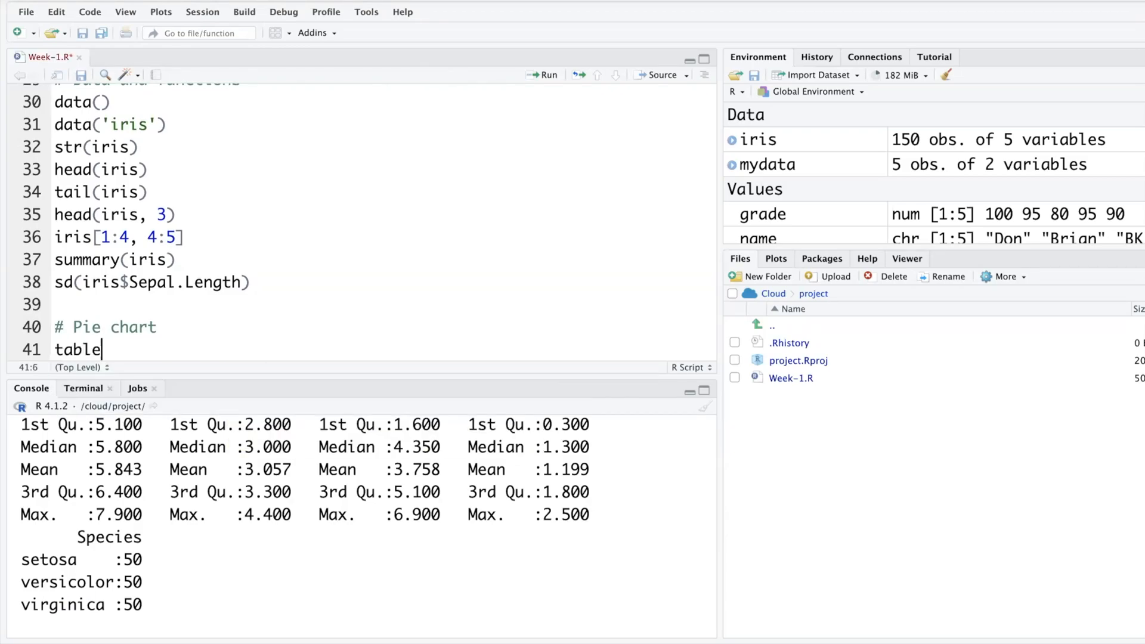
{"action": "type", "text": "("}
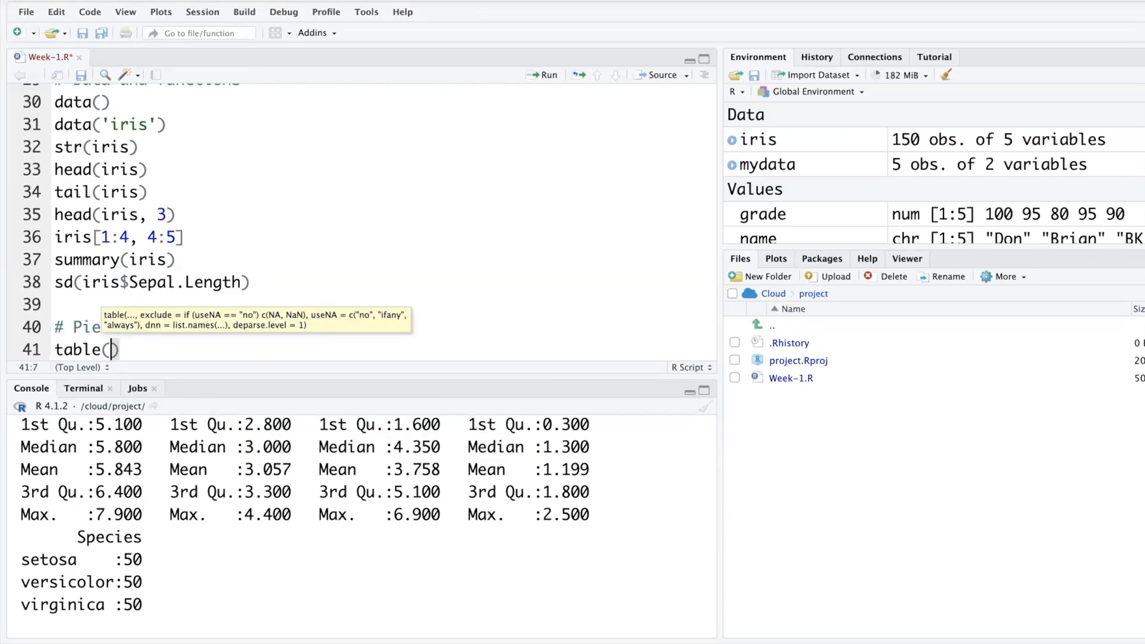
{"action": "type", "text": "iri"}
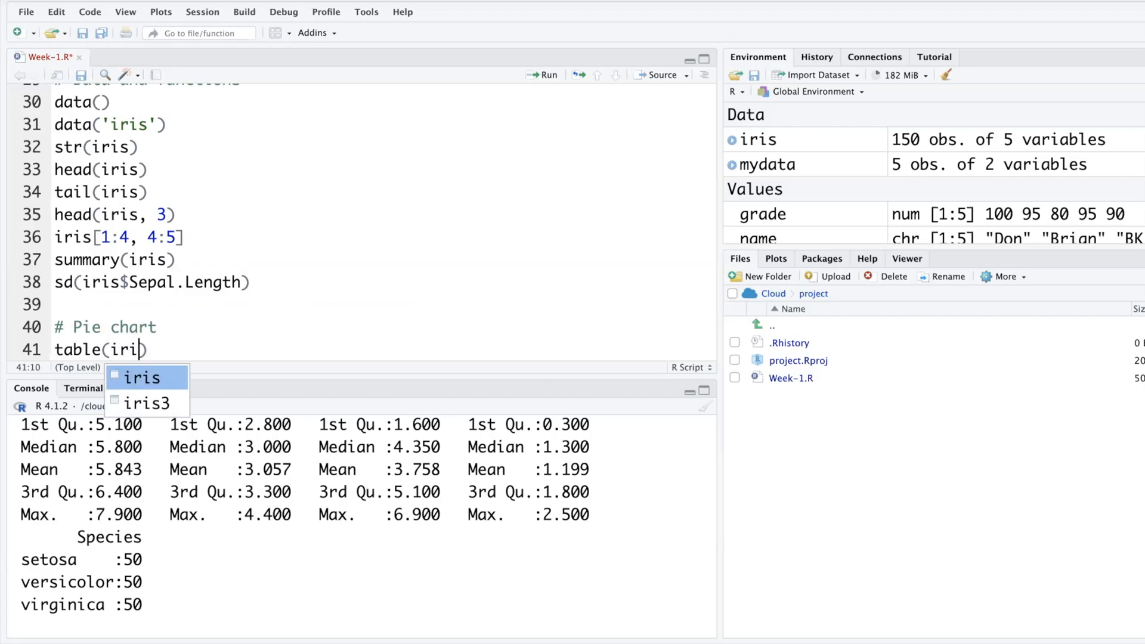
{"action": "type", "text": "$"}
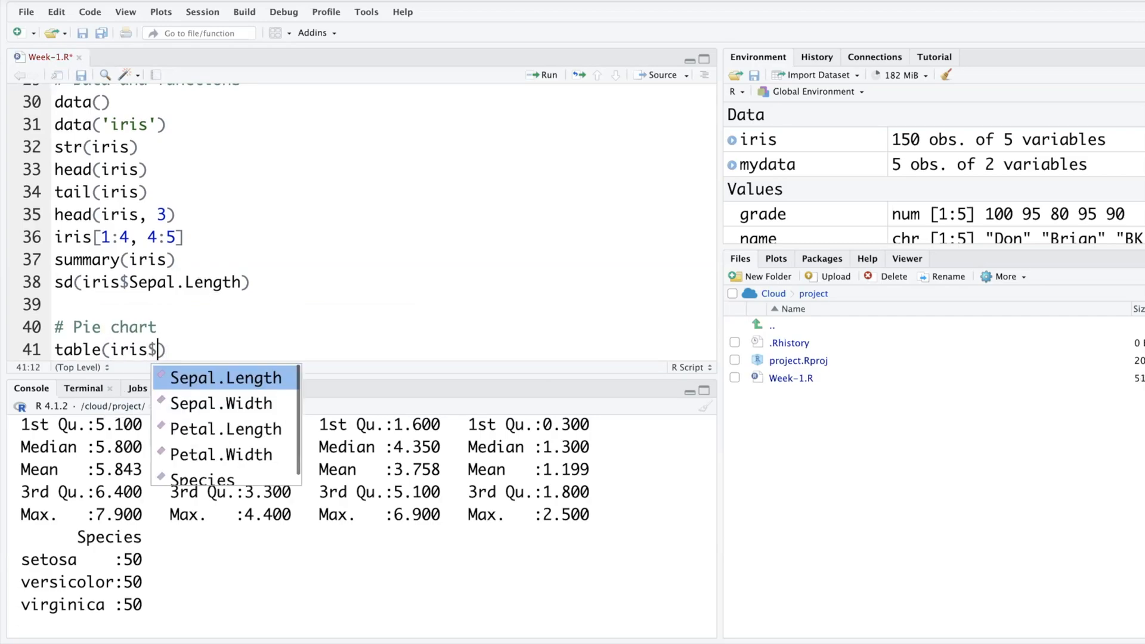
{"action": "key", "text": "Down"}
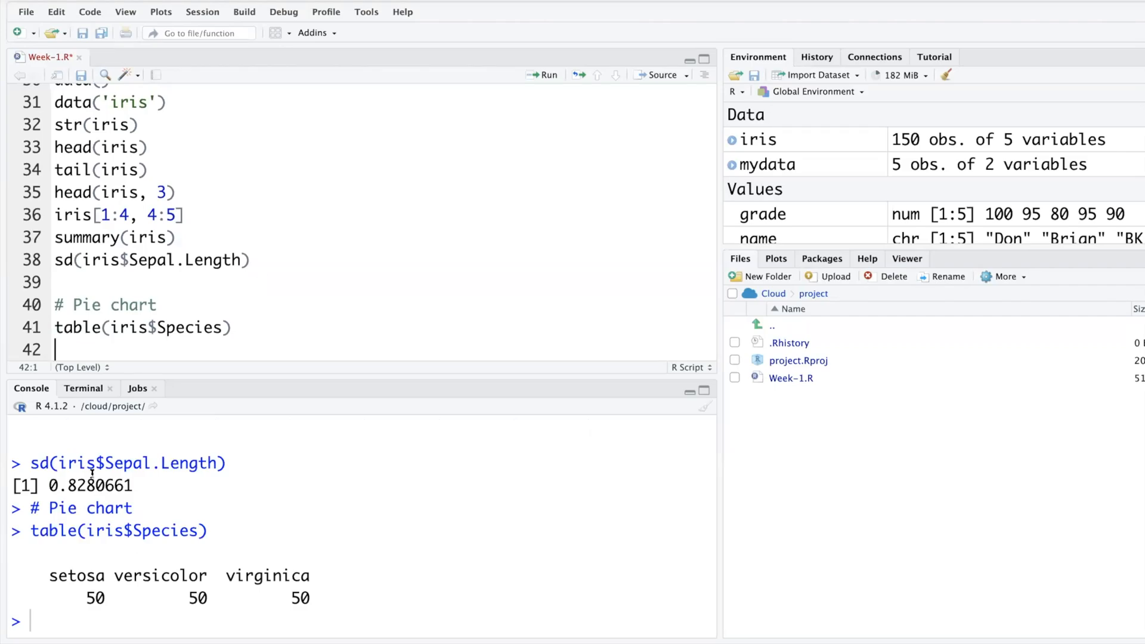
{"action": "left_click", "coordinate": [55, 327]}
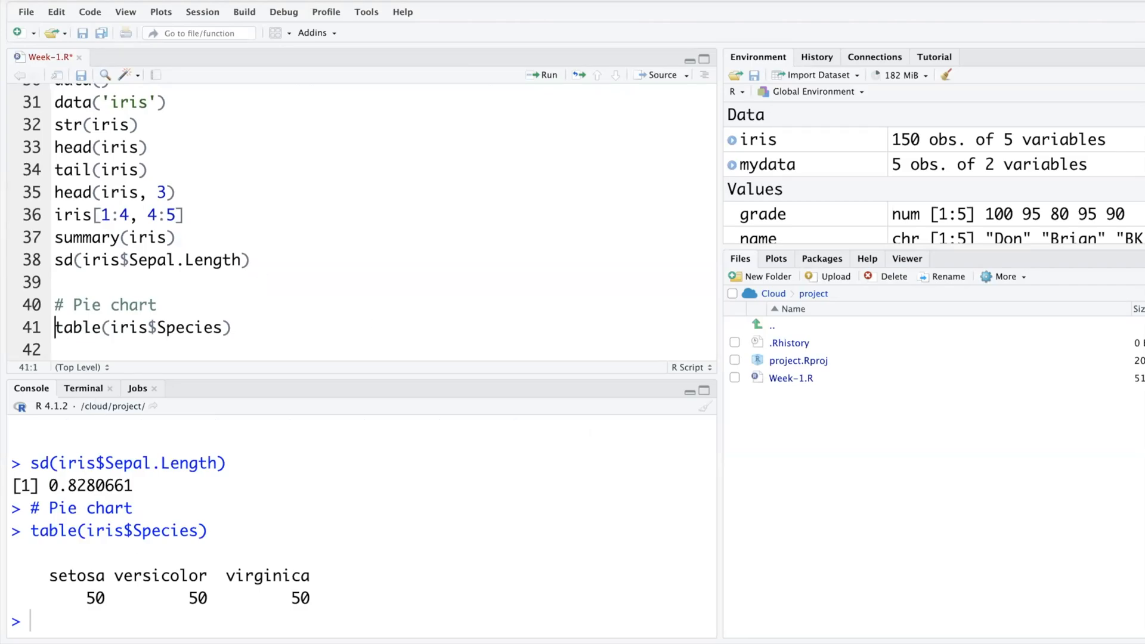
{"action": "type", "text": "tab <-"}
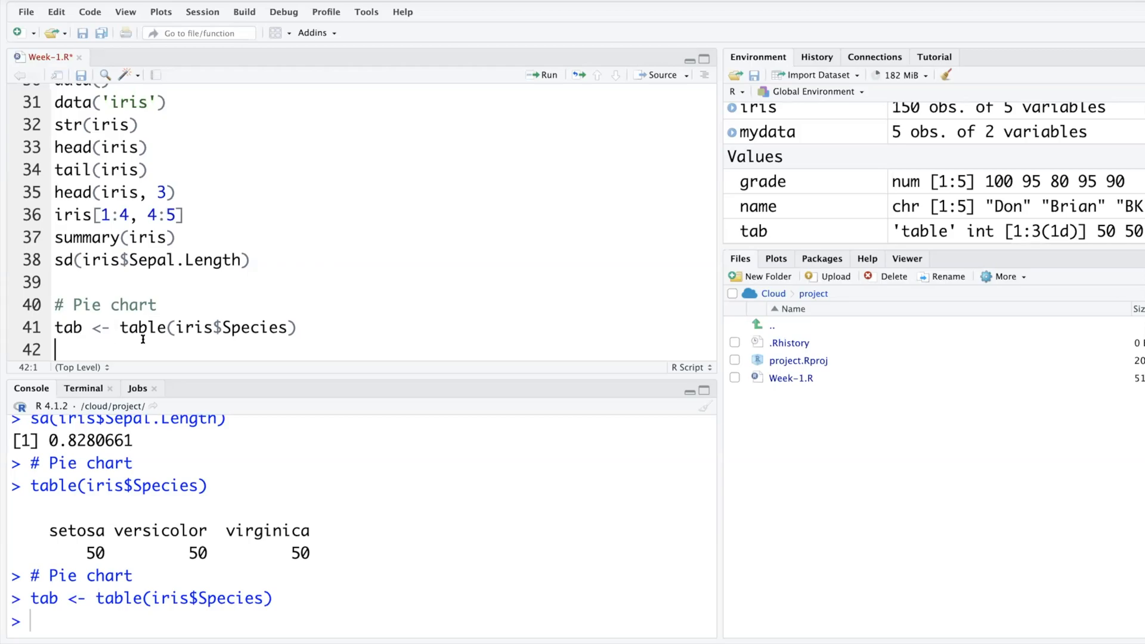
Run pie(tab) to draw a pie chart of the species counts.
{"action": "type", "text": "pie"}
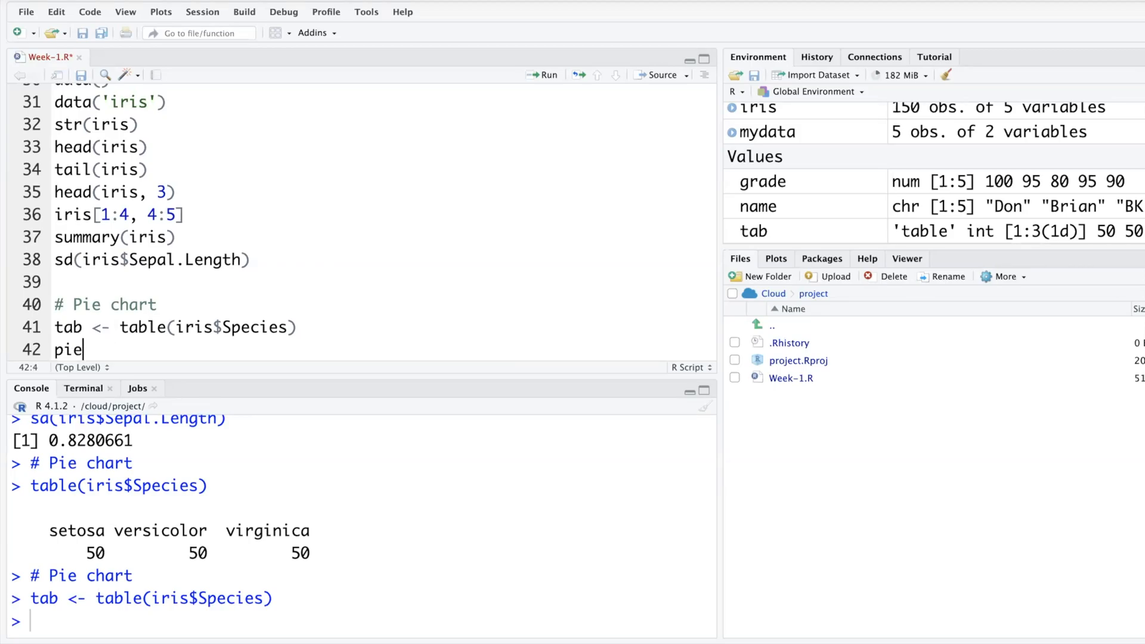
{"action": "type", "text": "(tab)"}
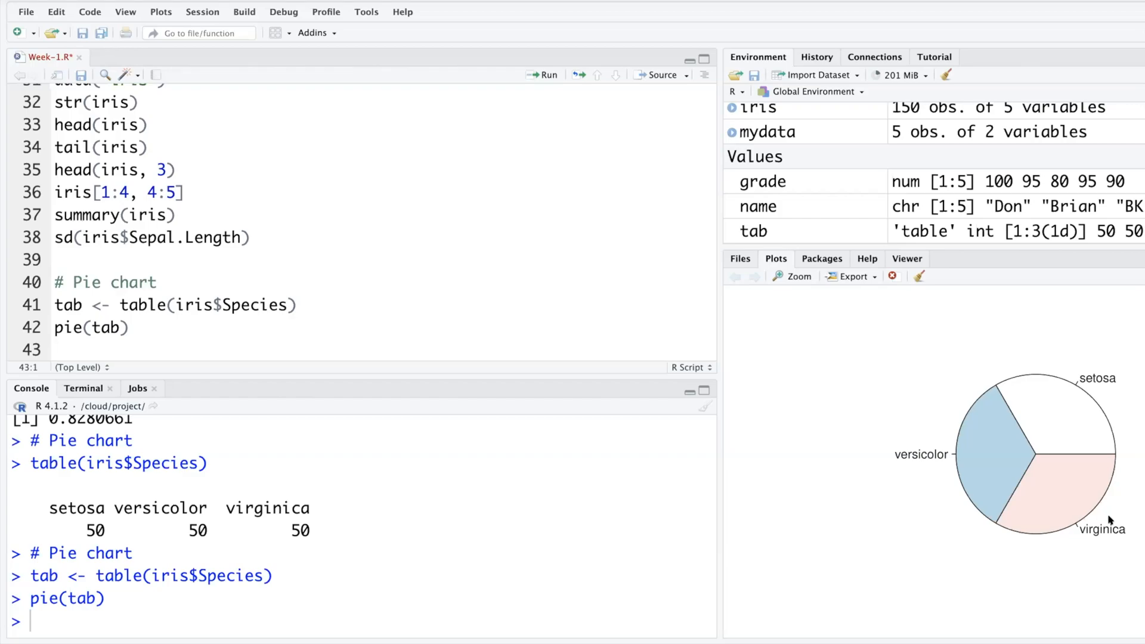
{"action": "mouse_move", "coordinate": [746, 505]}
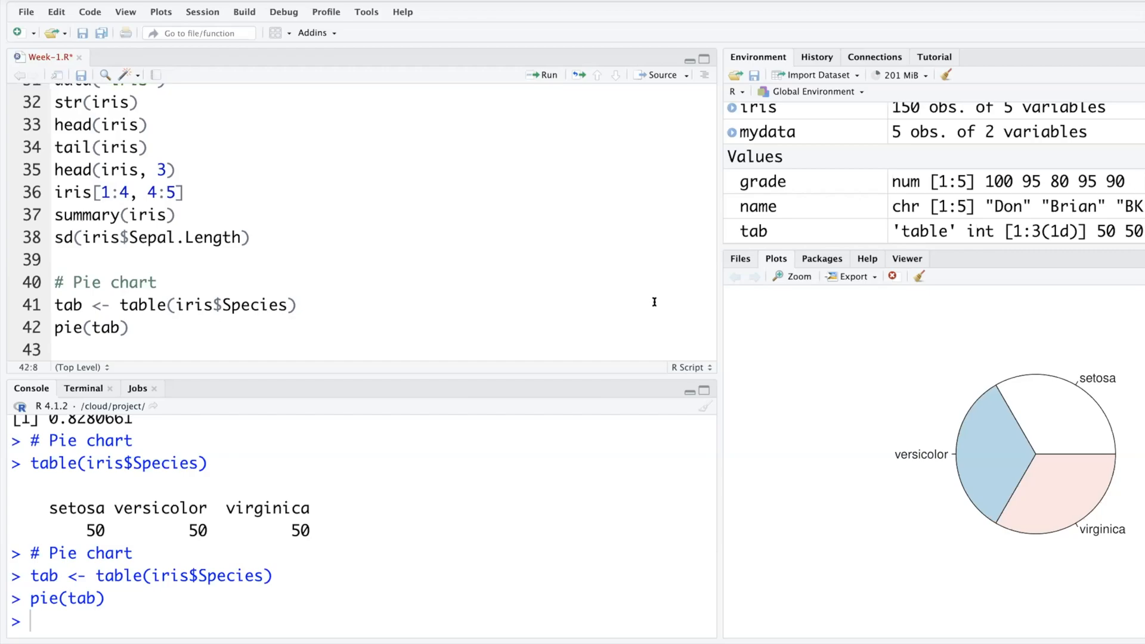
Add main = 'Pie Chart for Species' to the pie() call and redraw the chart.
{"action": "type", "text": ", ma"}
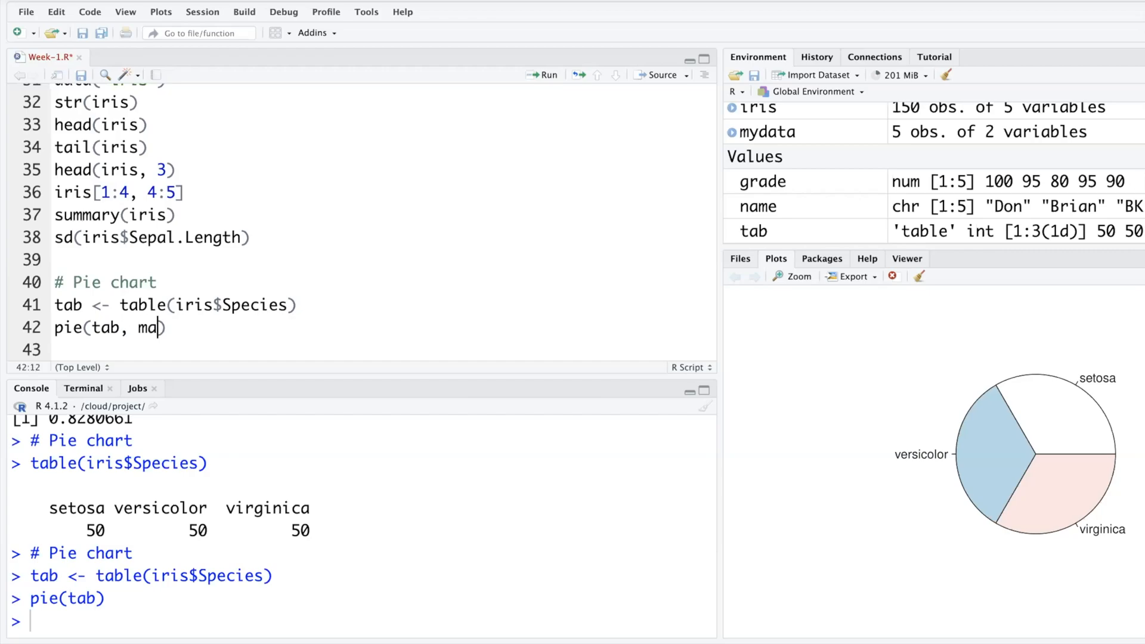
{"action": "type", "text": "in = '"}
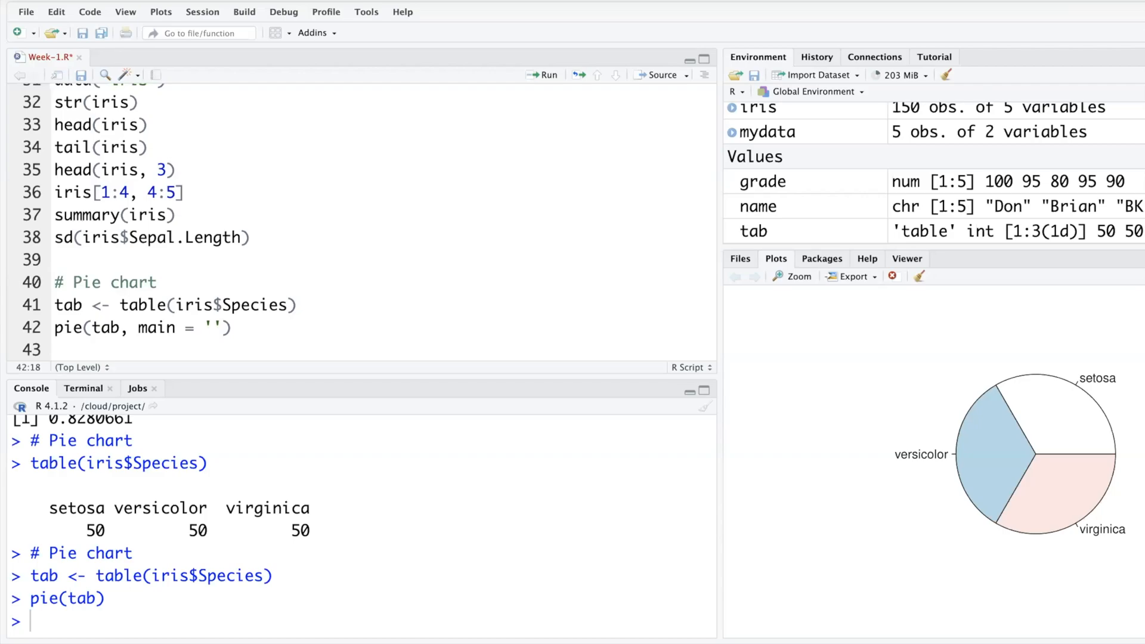
{"action": "left_click", "coordinate": [212, 327]}
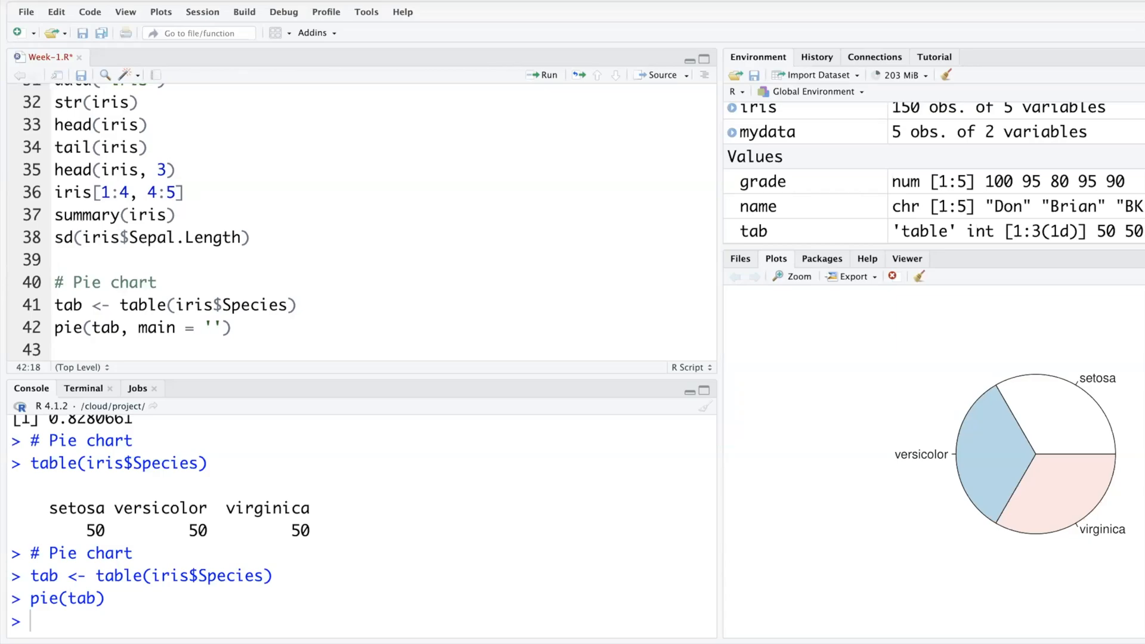
{"action": "left_click", "coordinate": [212, 326]}
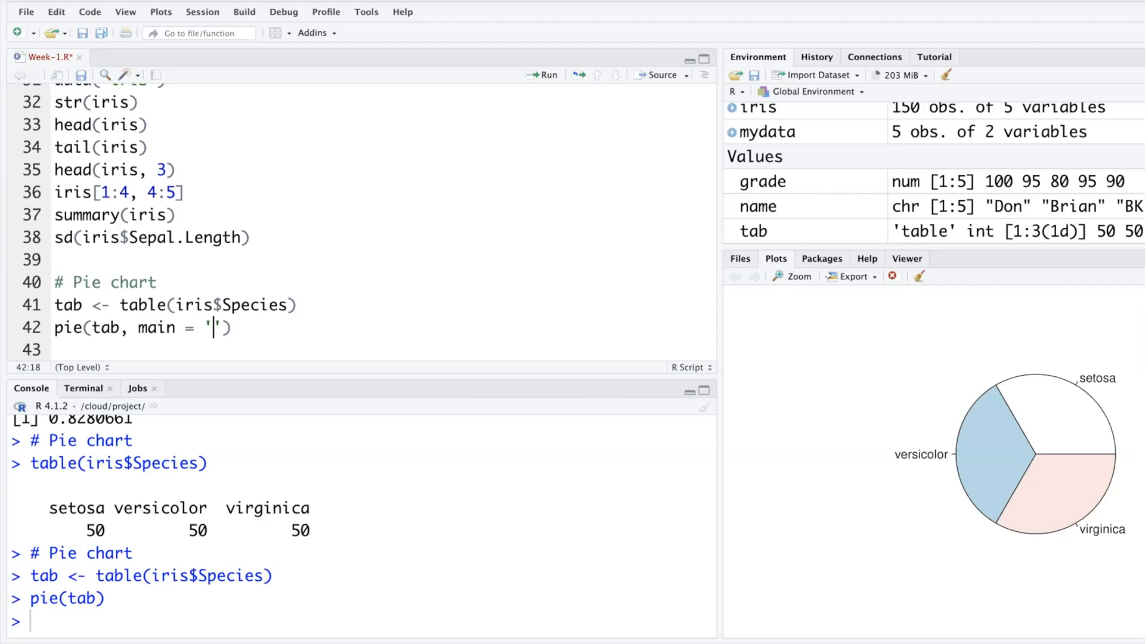
{"action": "type", "text": "Pie"}
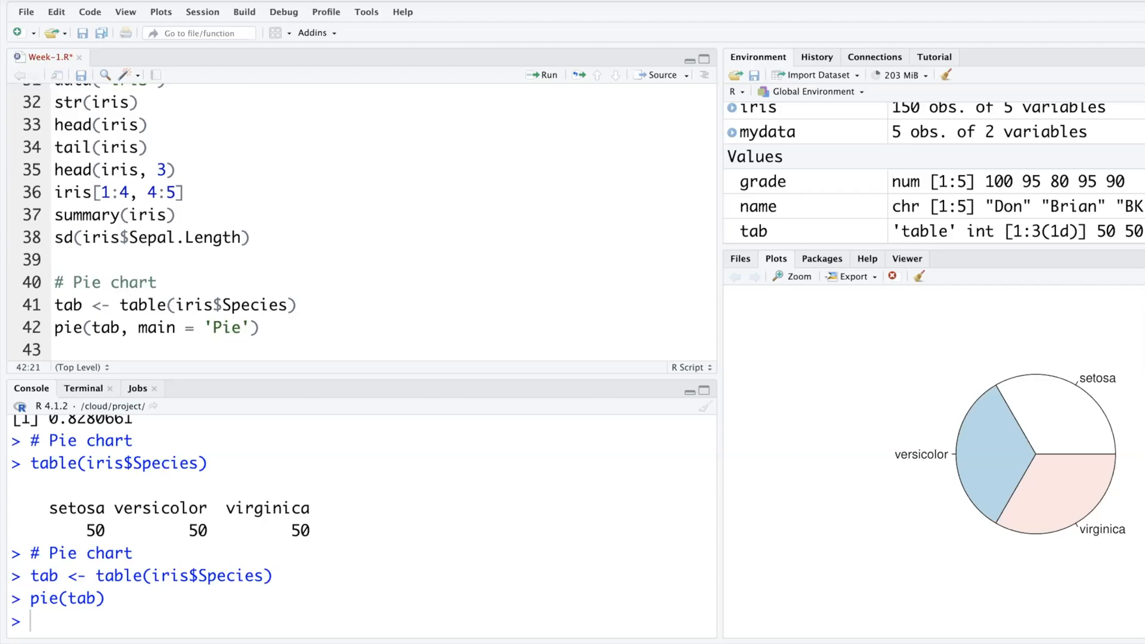
{"action": "type", "text": "Chart for"}
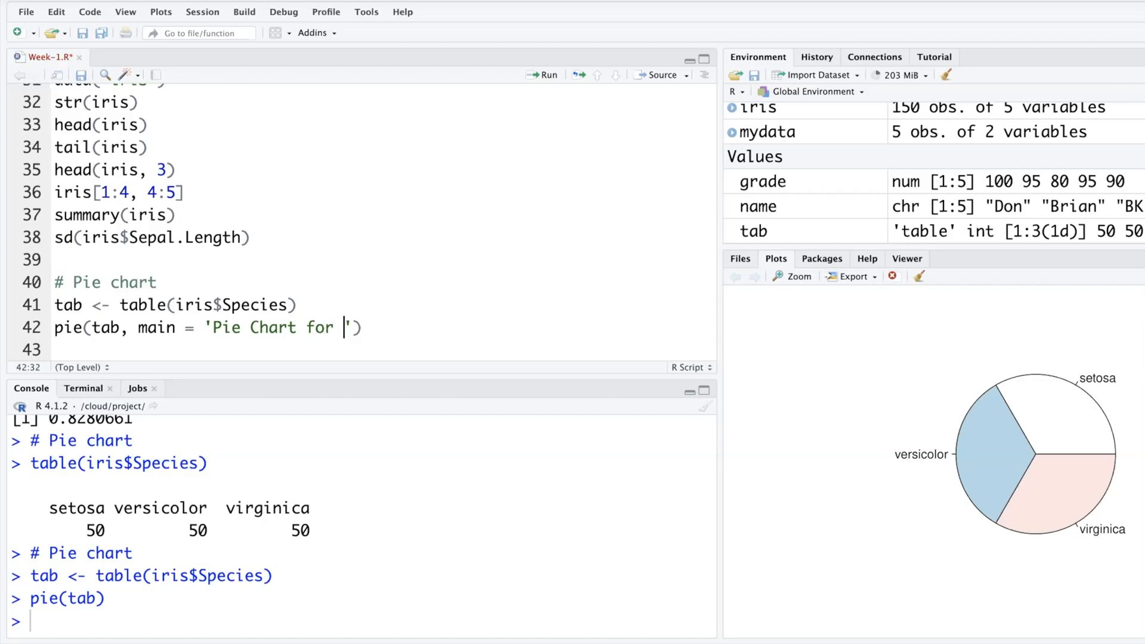
{"action": "type", "text": "Specis"}
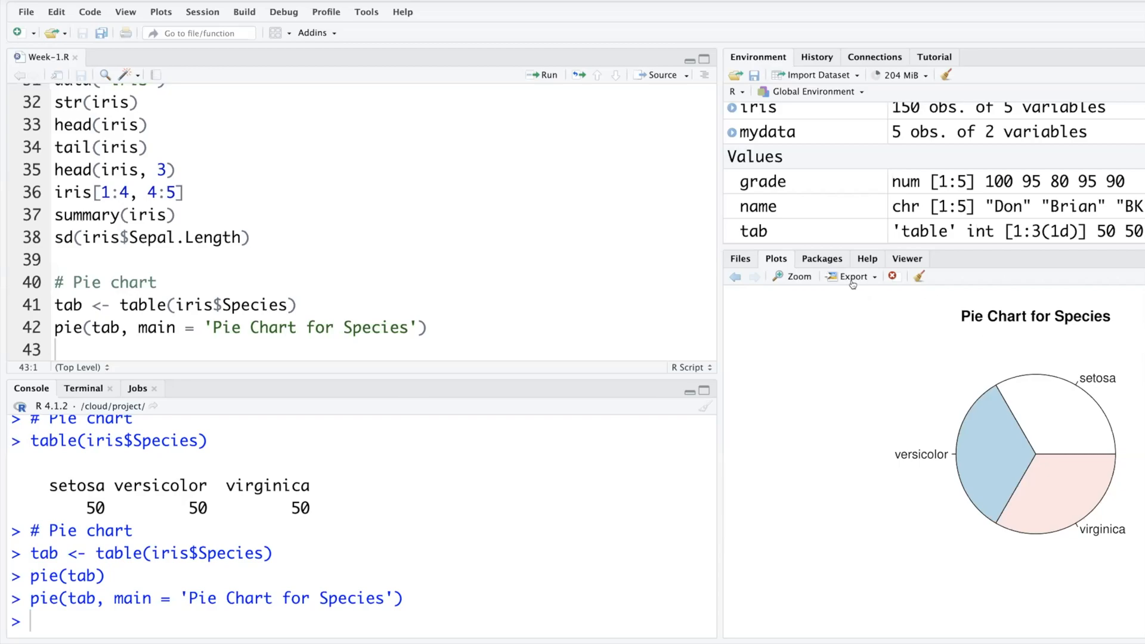
{"action": "left_click", "coordinate": [851, 275]}
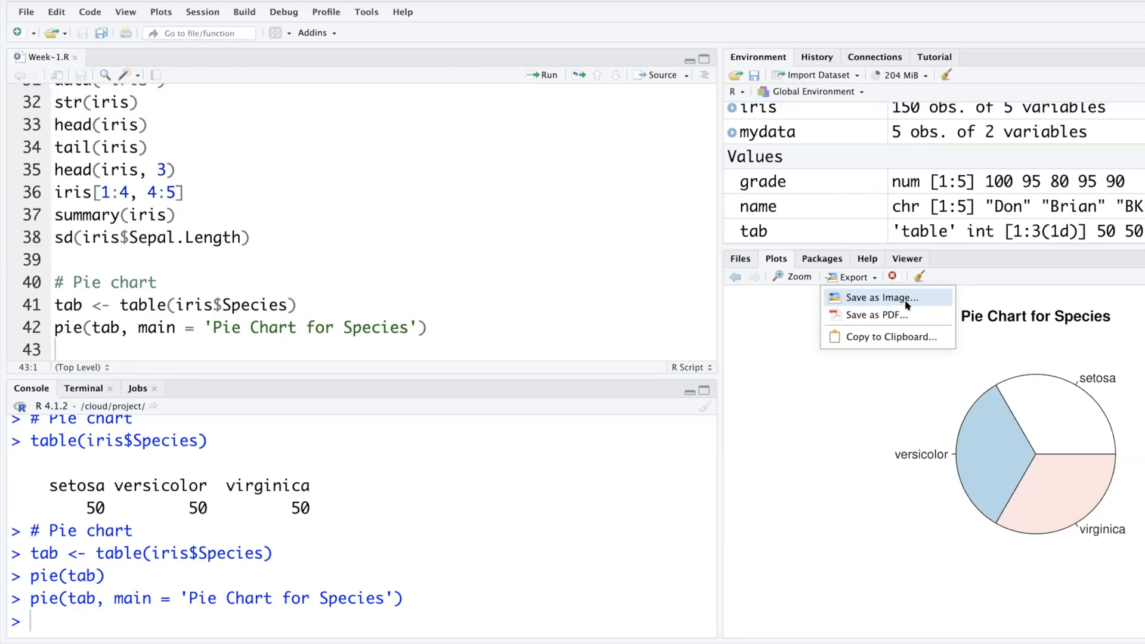
{"action": "mouse_move", "coordinate": [881, 297]}
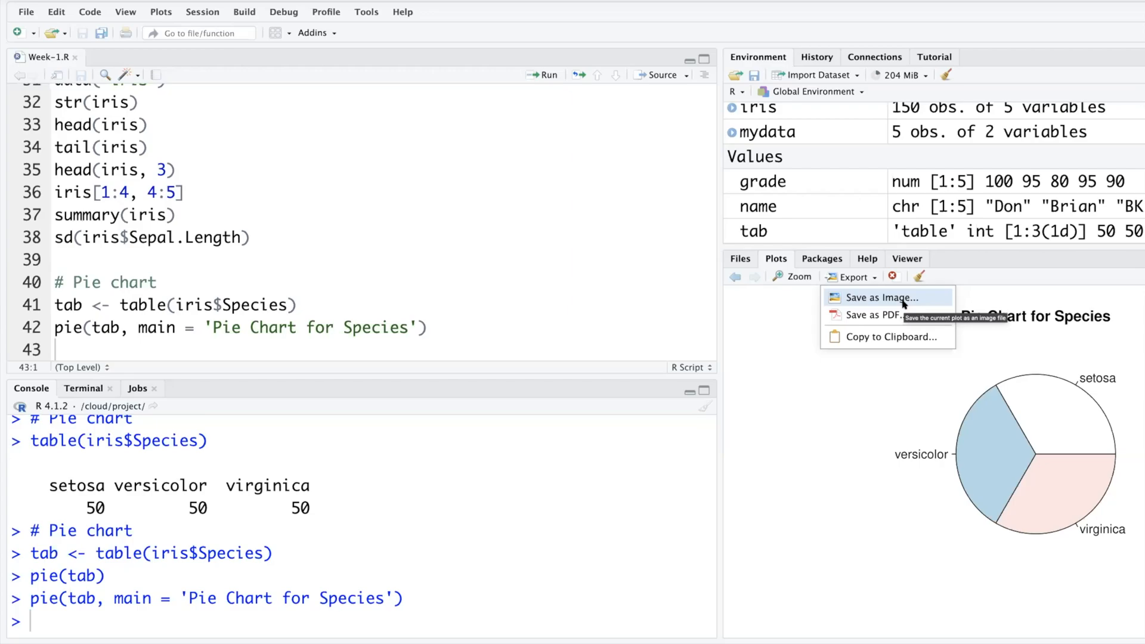
{"action": "mouse_move", "coordinate": [863, 315]}
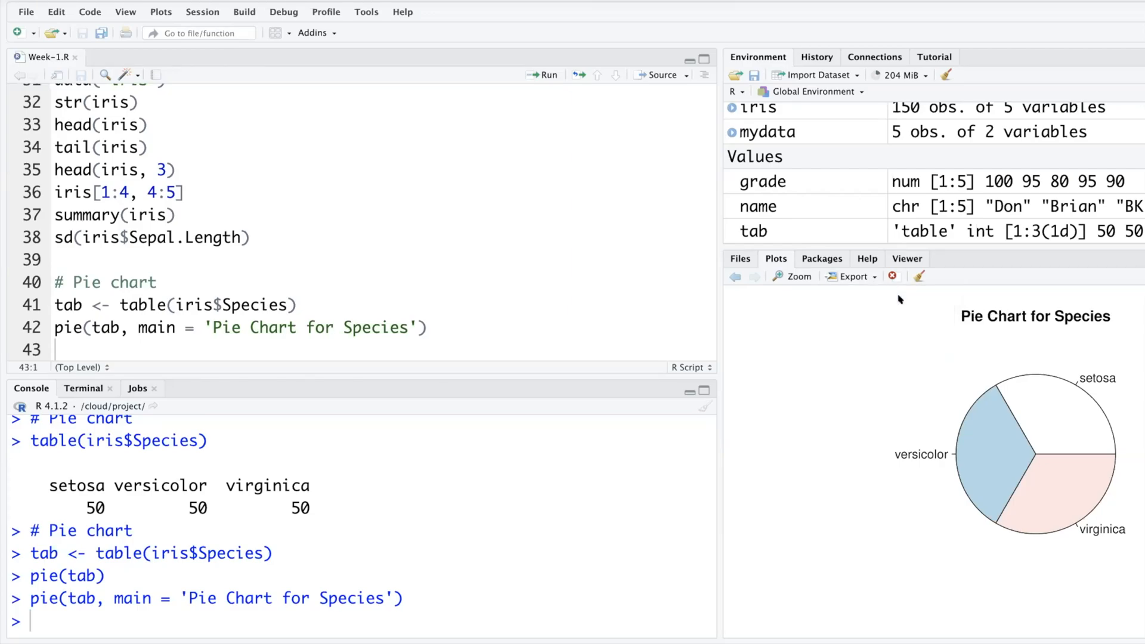
Save the pie chart as Rplot.png in the default project folder via Export > Save as Image.
{"action": "left_click", "coordinate": [849, 275]}
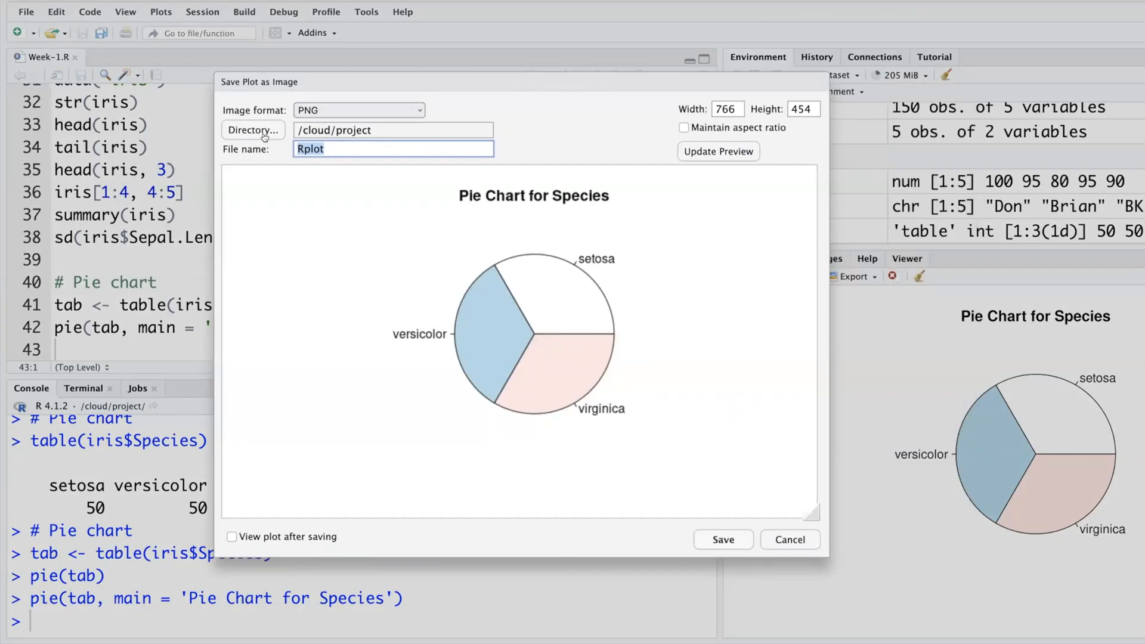
{"action": "left_click", "coordinate": [253, 130]}
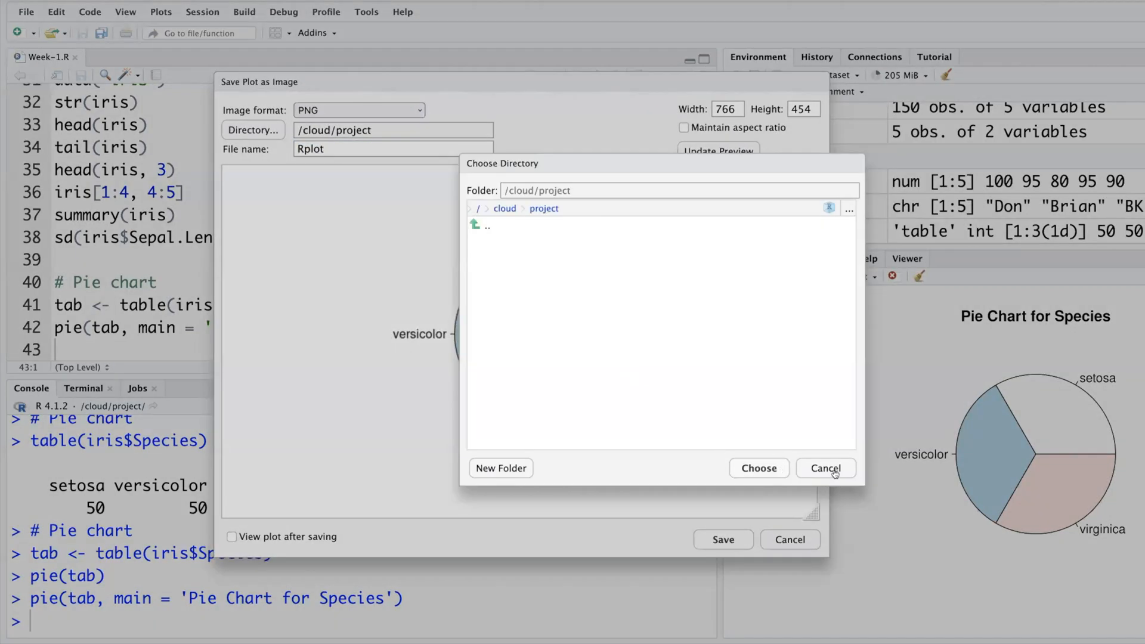
{"action": "left_click", "coordinate": [824, 468]}
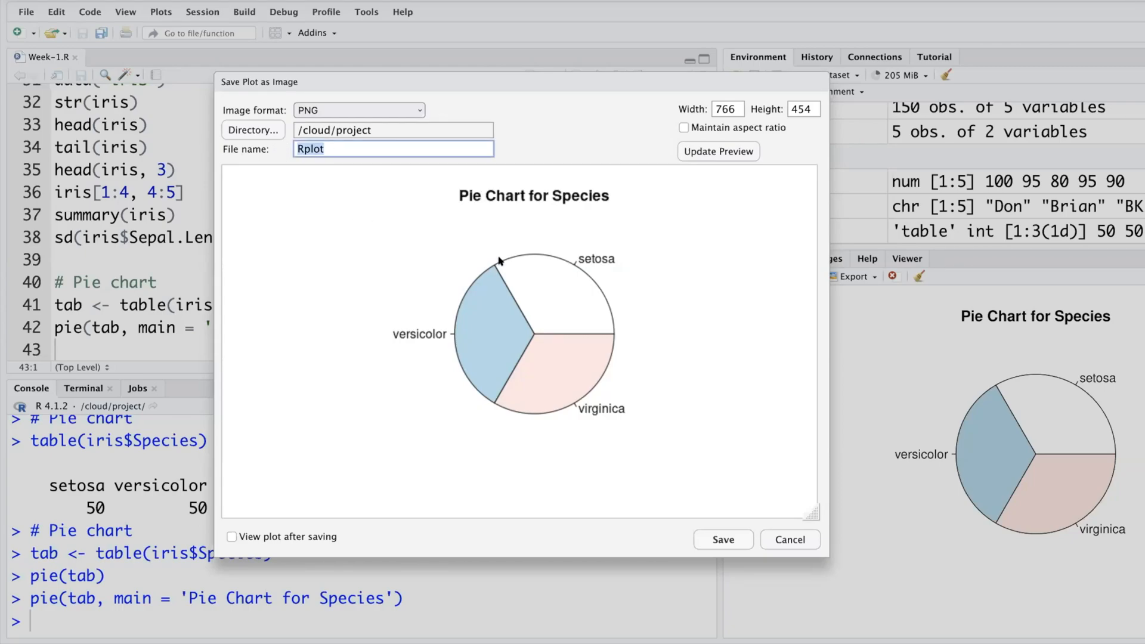
{"action": "left_click", "coordinate": [723, 539]}
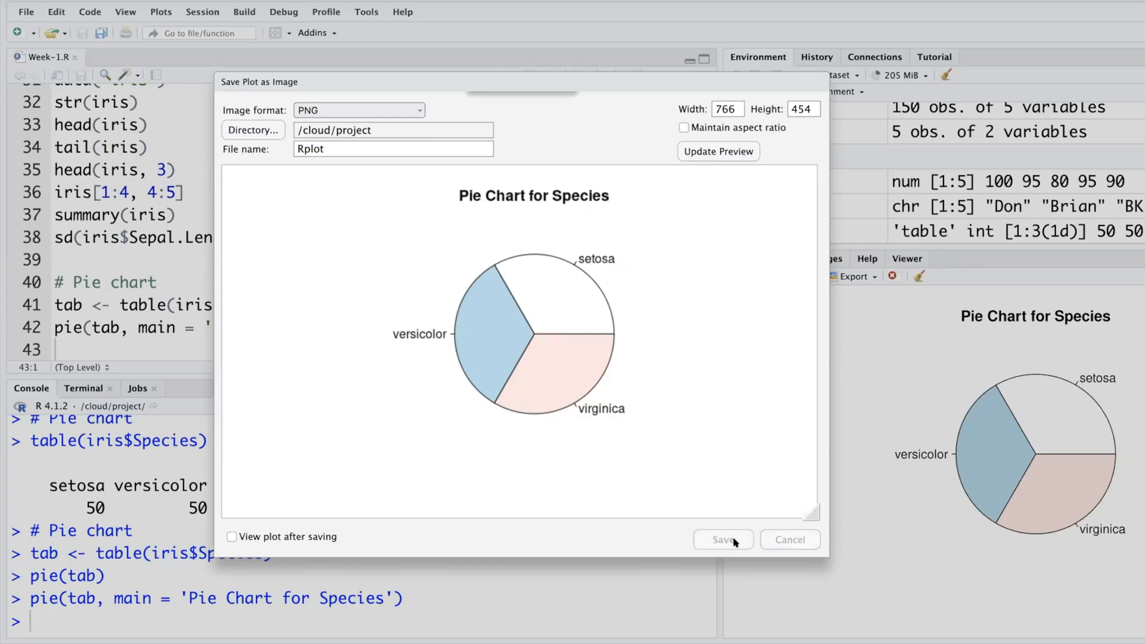
{"action": "left_click", "coordinate": [723, 539]}
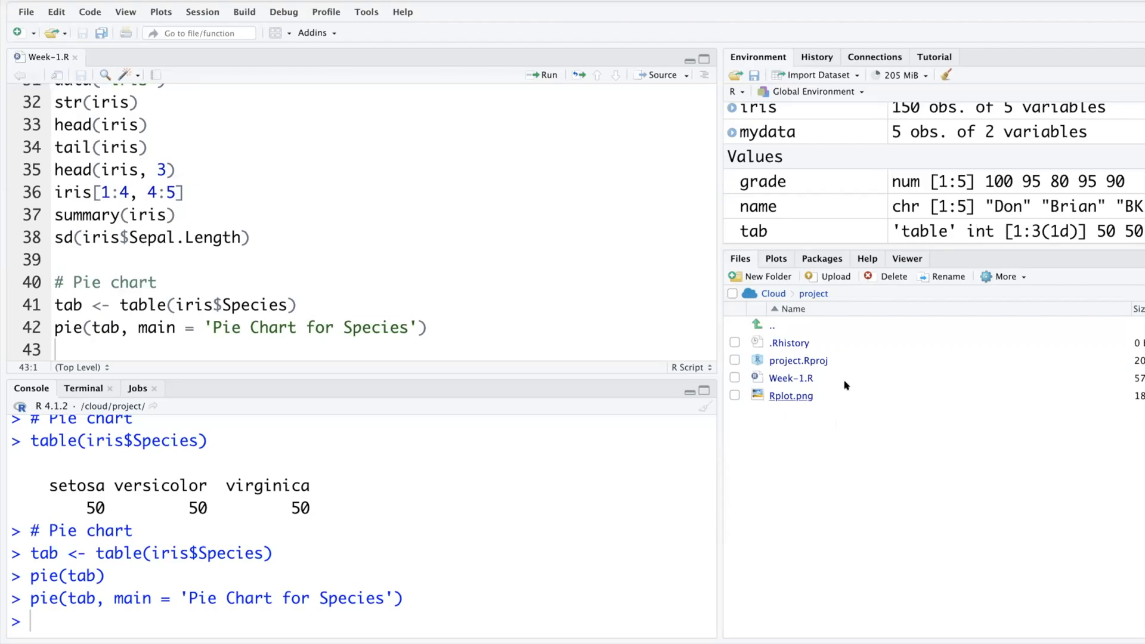
{"action": "mouse_move", "coordinate": [796, 420]}
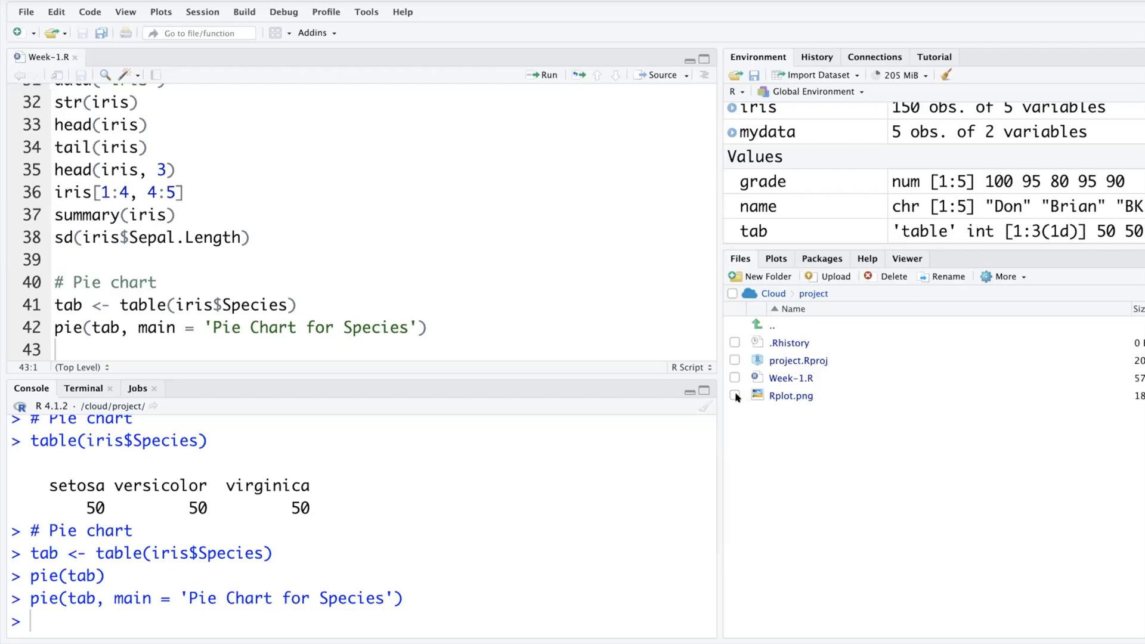
Check Rplot.png in the Files pane and return to the Plots view of the pie chart.
{"action": "left_click", "coordinate": [734, 395]}
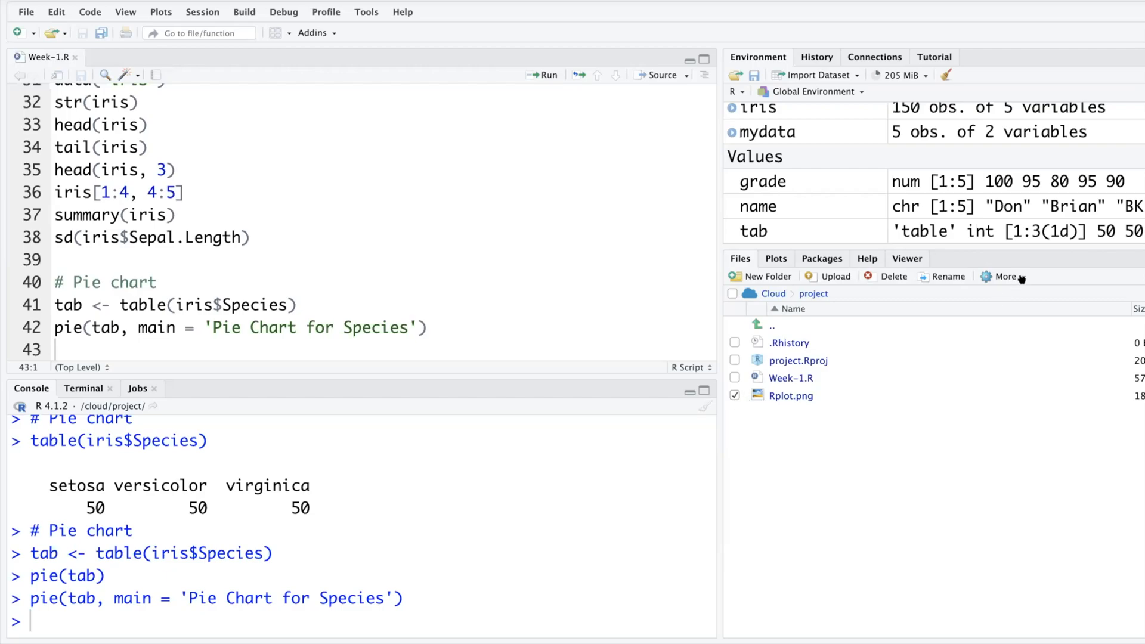
{"action": "left_click", "coordinate": [1003, 276]}
{"action": "type", "text": "# Bar plot"}
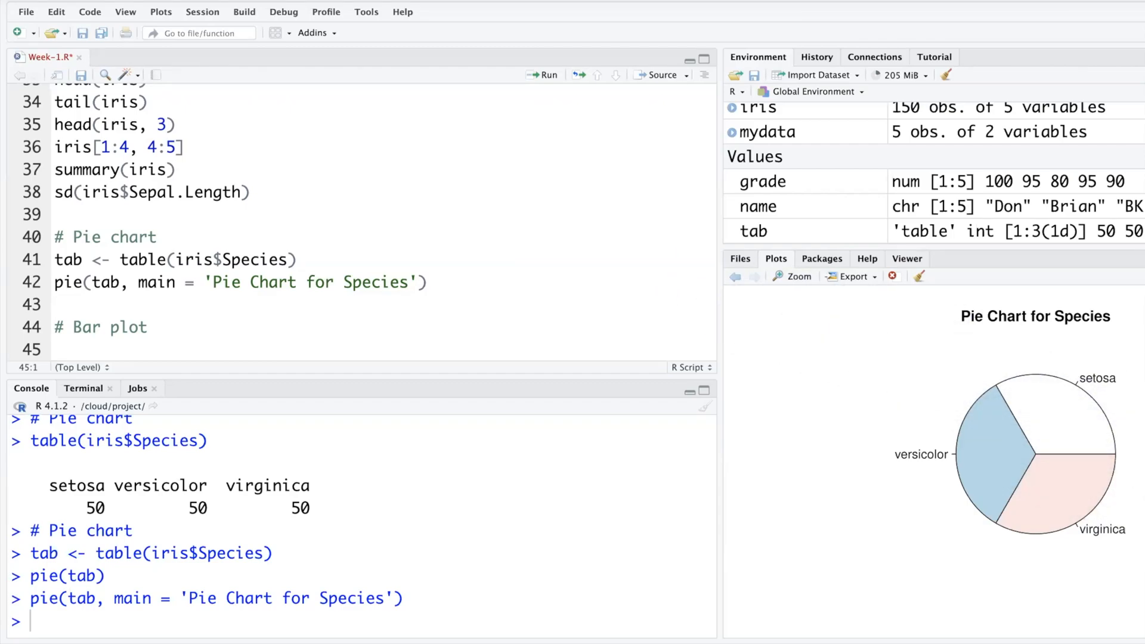
Draw barplot(tab, col = rainbow(3)) under a '# Bar plot' comment.
{"action": "type", "text": "b"}
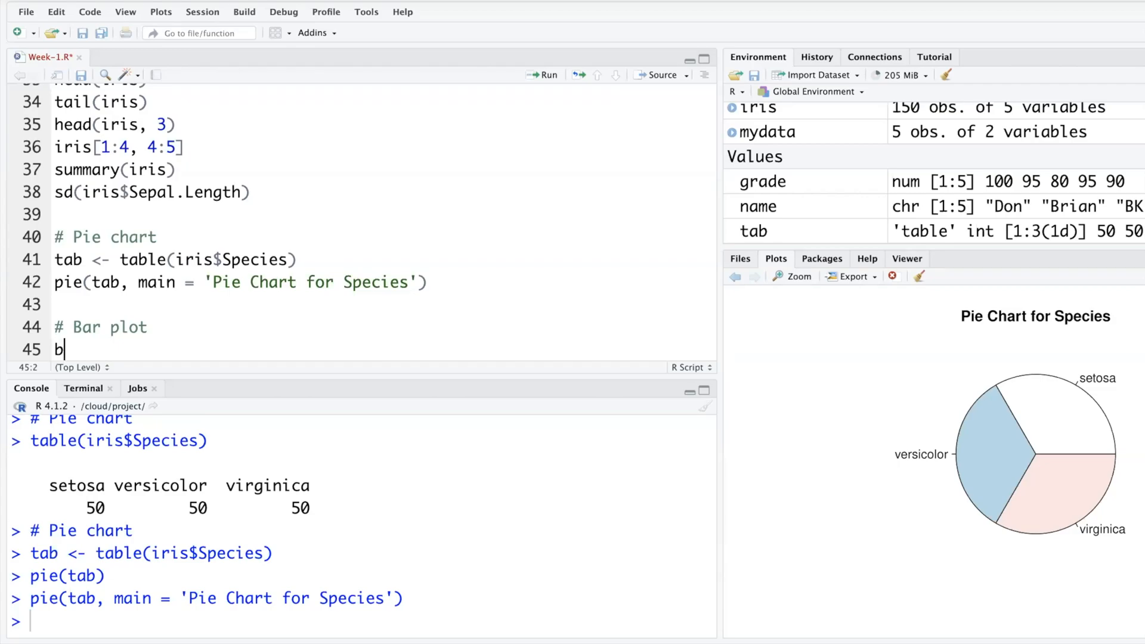
{"action": "type", "text": "ar"}
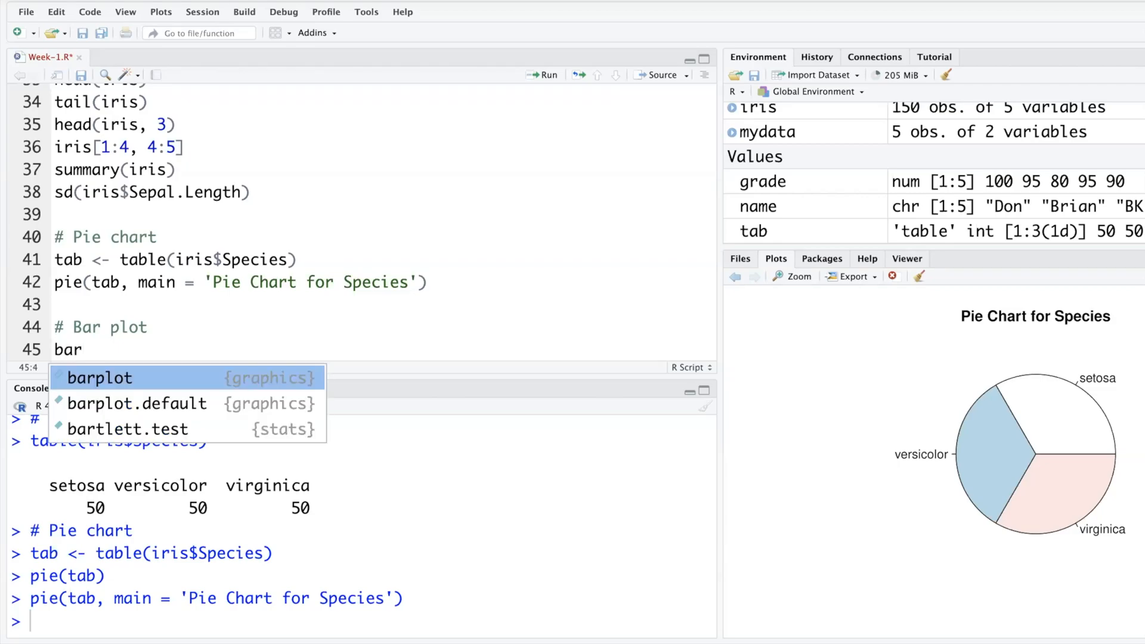
{"action": "type", "text": "barplot(tab"}
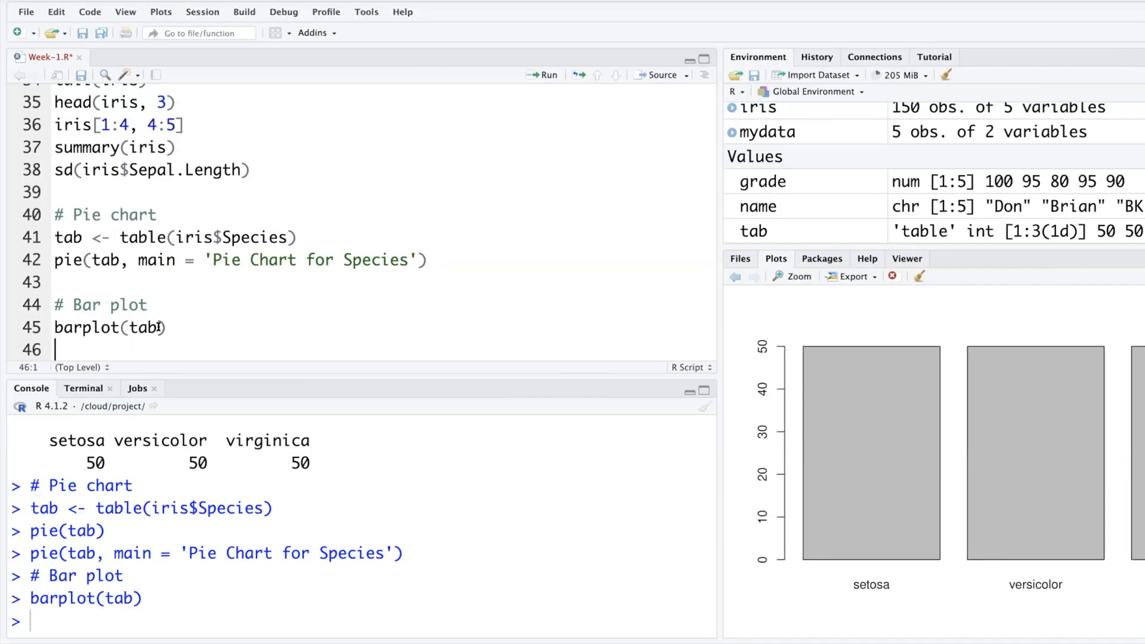
{"action": "left_click", "coordinate": [167, 326]}
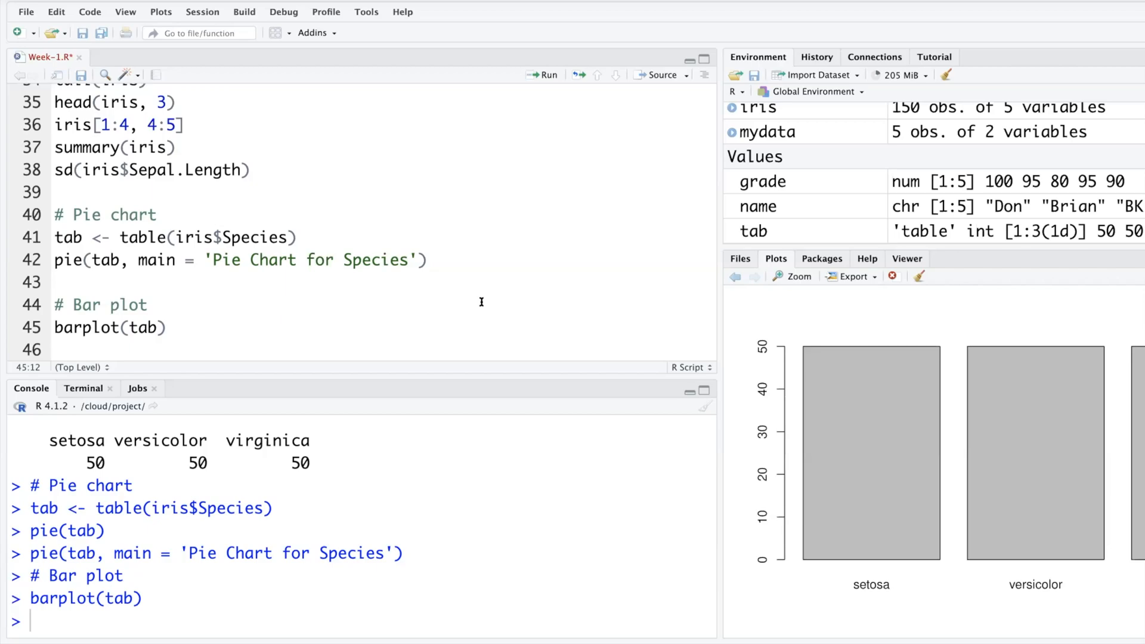
{"action": "type", "text": ", co"}
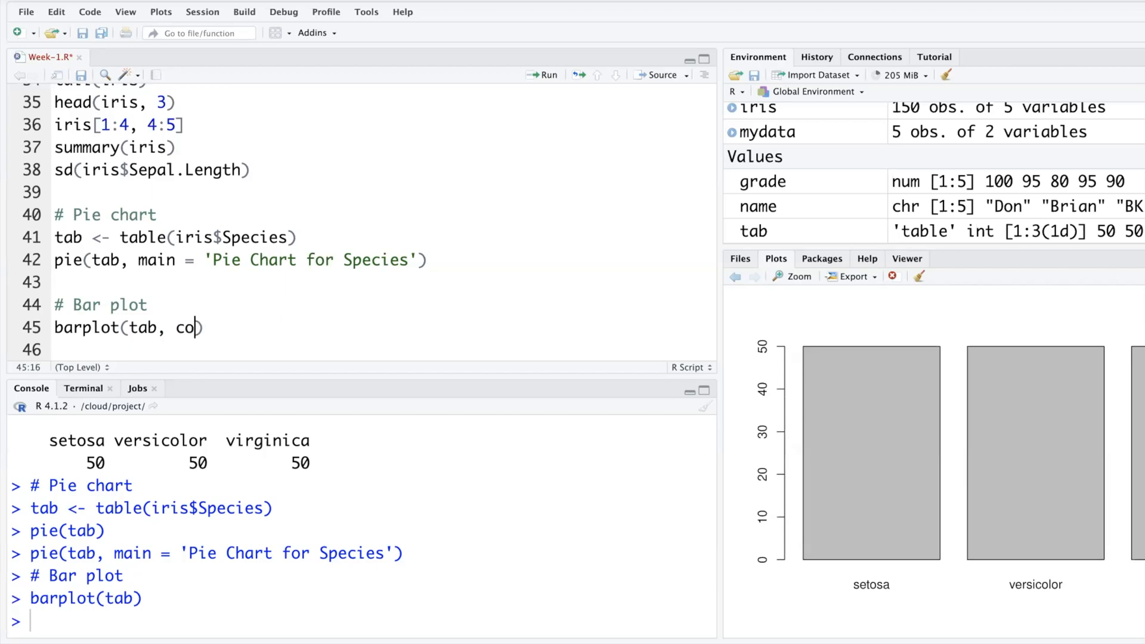
{"action": "type", "text": "l = 'green"}
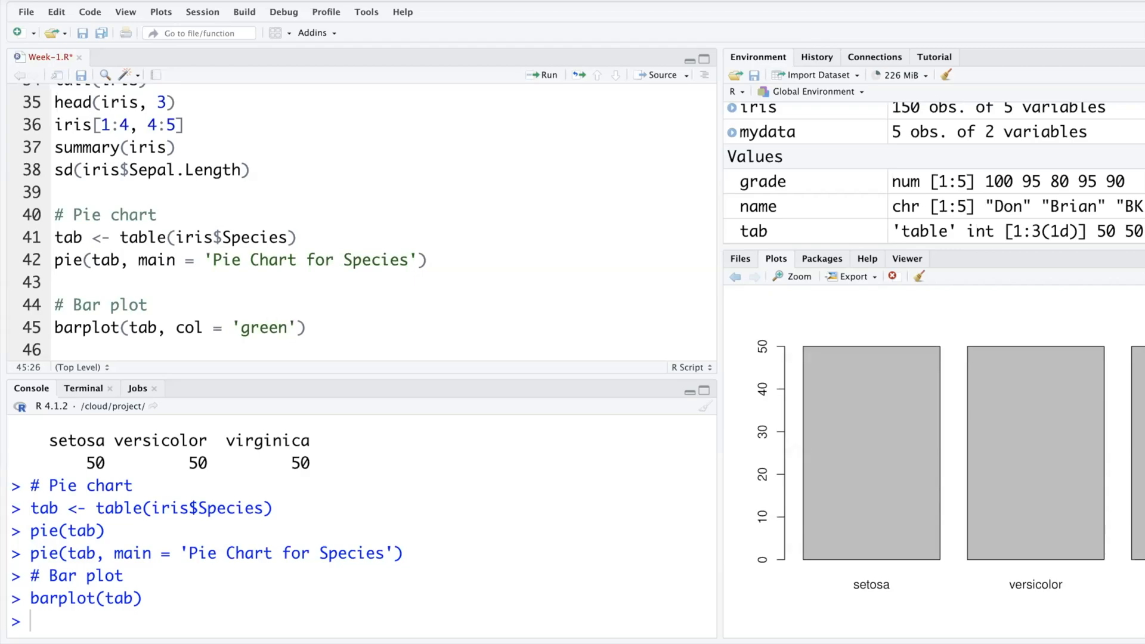
{"action": "left_click", "coordinate": [542, 74]}
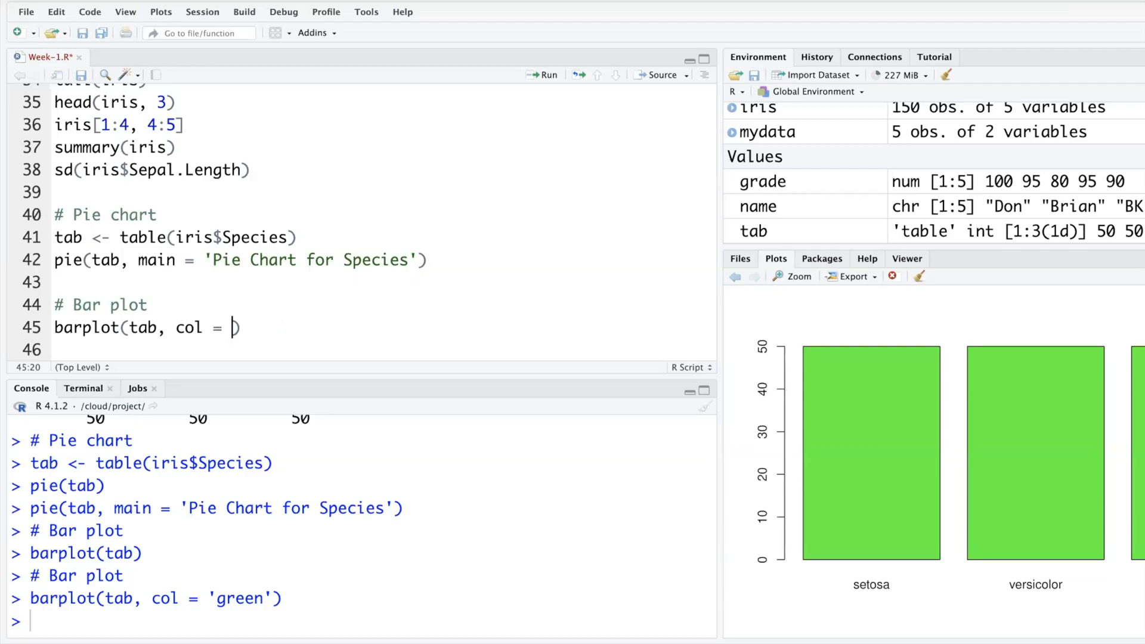
{"action": "type", "text": "rainbow("}
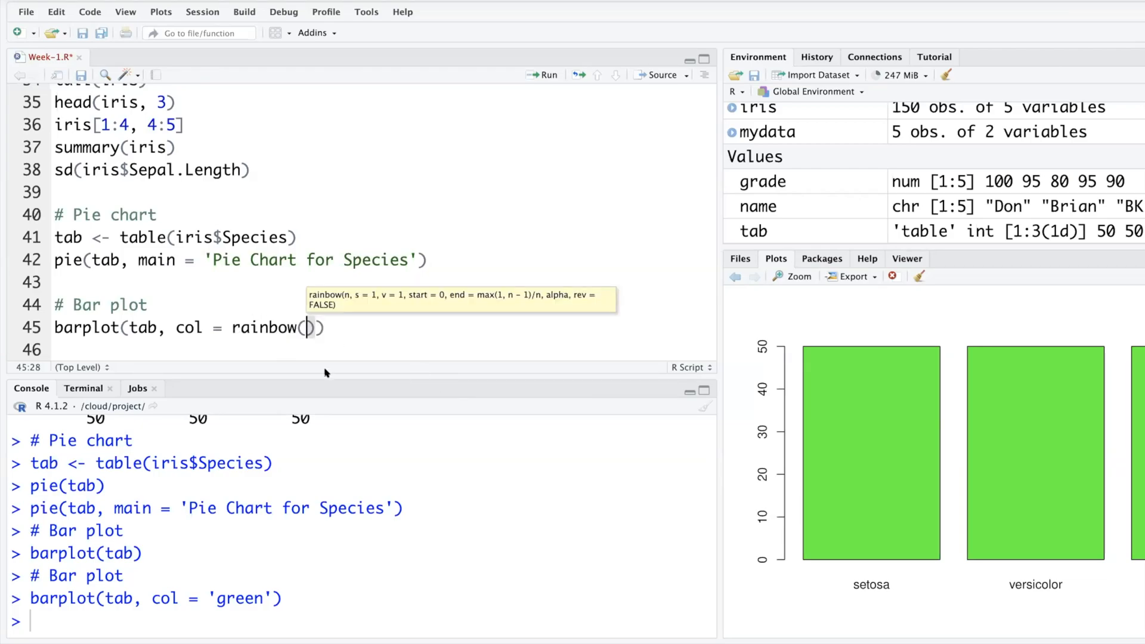
{"action": "type", "text": "3"}
{"action": "type", "text": "# Histogram"}
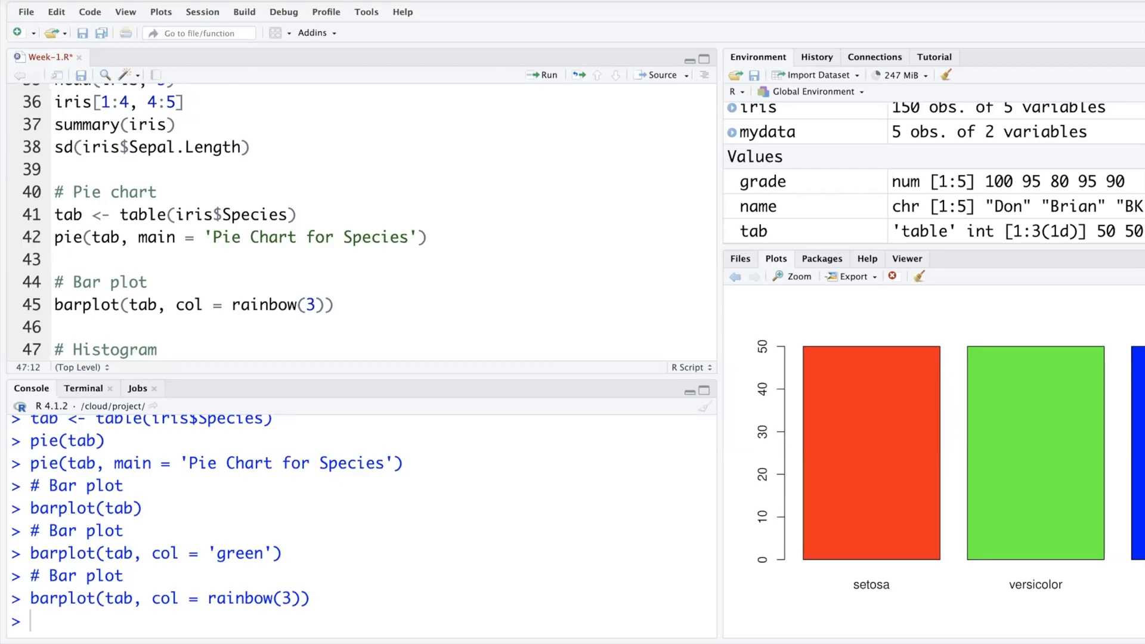
Draw hist(iris$Sepal.Length) under the '# Histogram' comment, picking Sepal.Length from autocomplete.
{"action": "left_click", "coordinate": [157, 349]}
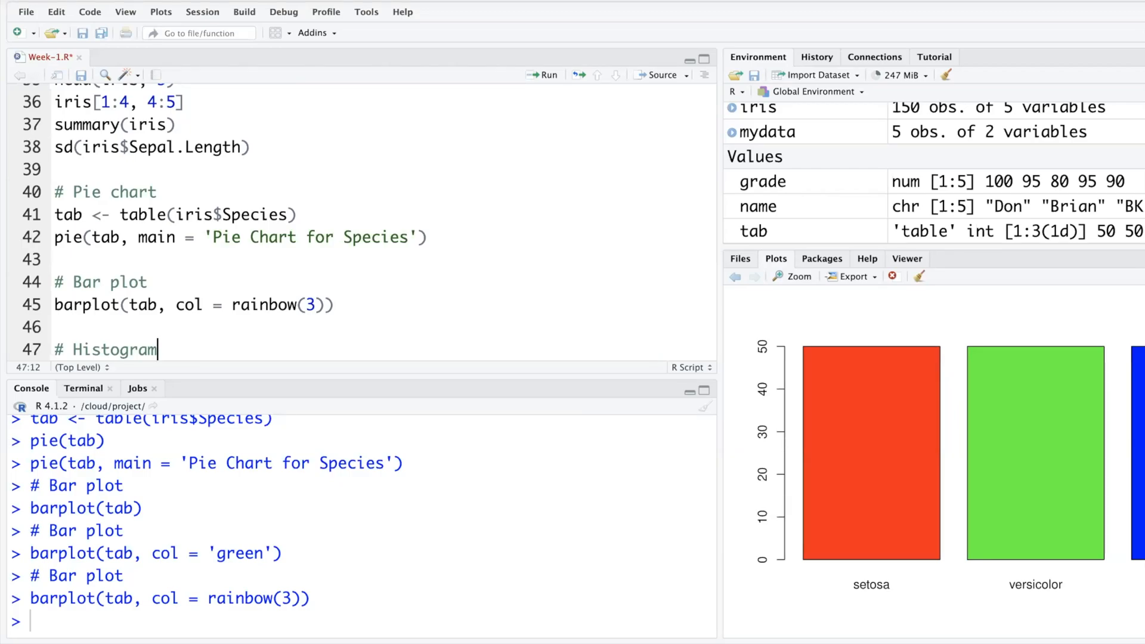
{"action": "type", "text": "h"}
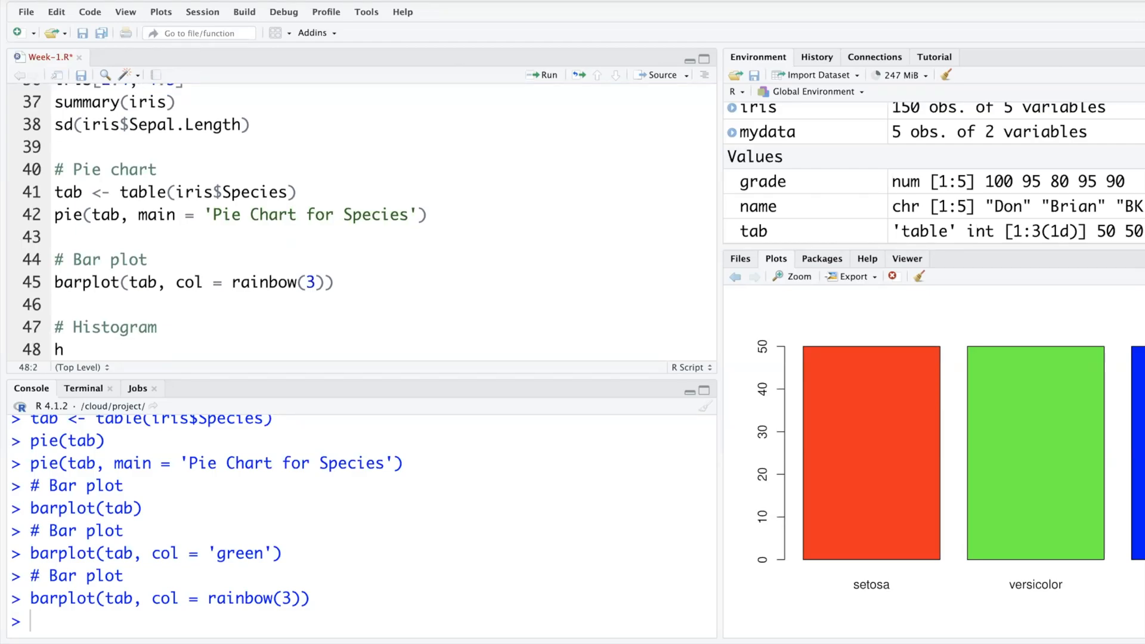
{"action": "type", "text": "ist("}
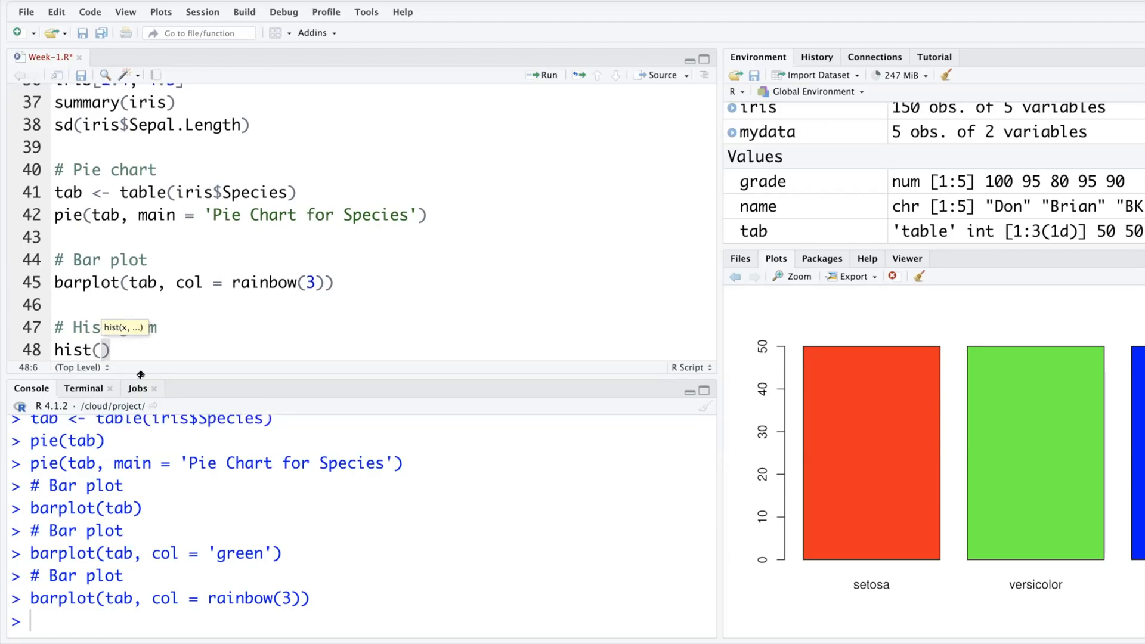
{"action": "type", "text": "iris"}
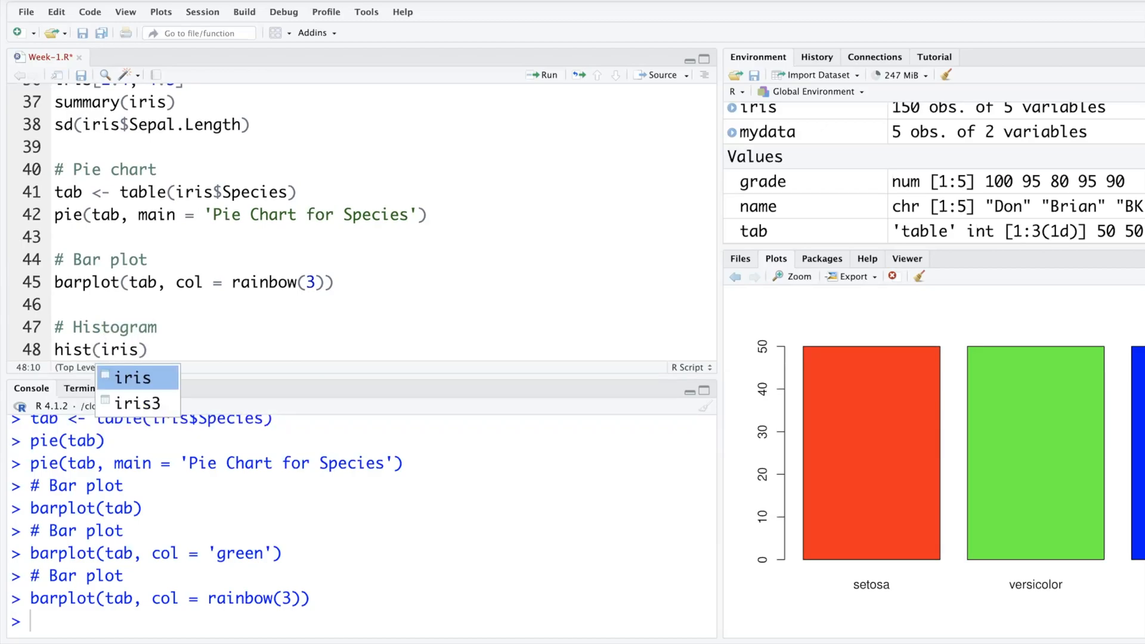
{"action": "type", "text": "$"}
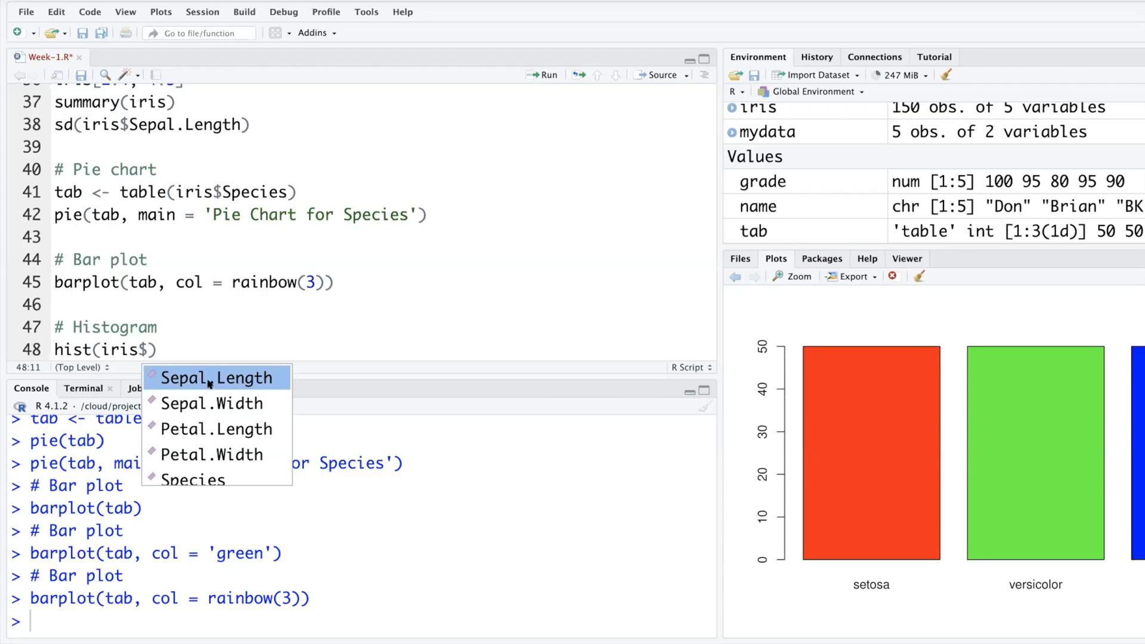
{"action": "left_click", "coordinate": [214, 378]}
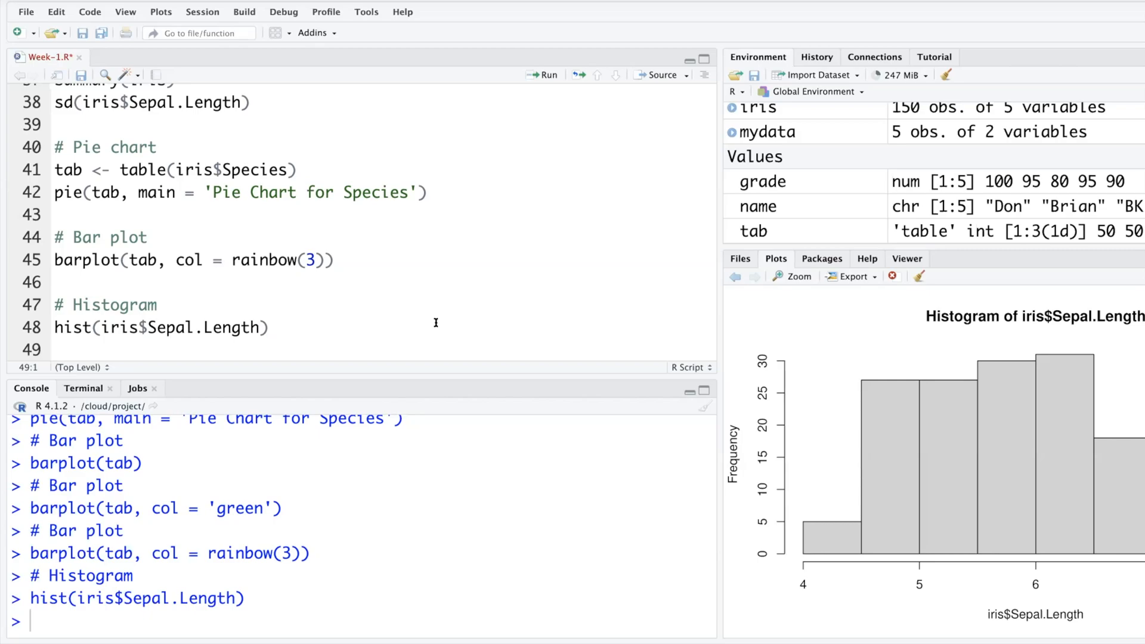
{"action": "left_click", "coordinate": [54, 350]}
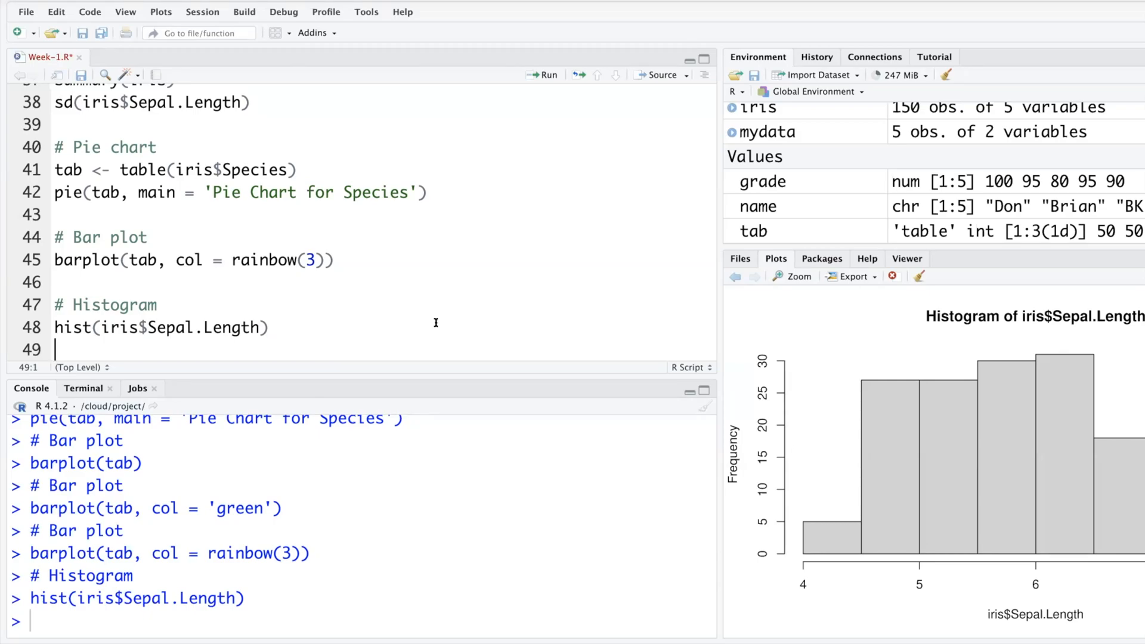
{"action": "mouse_move", "coordinate": [241, 303]}
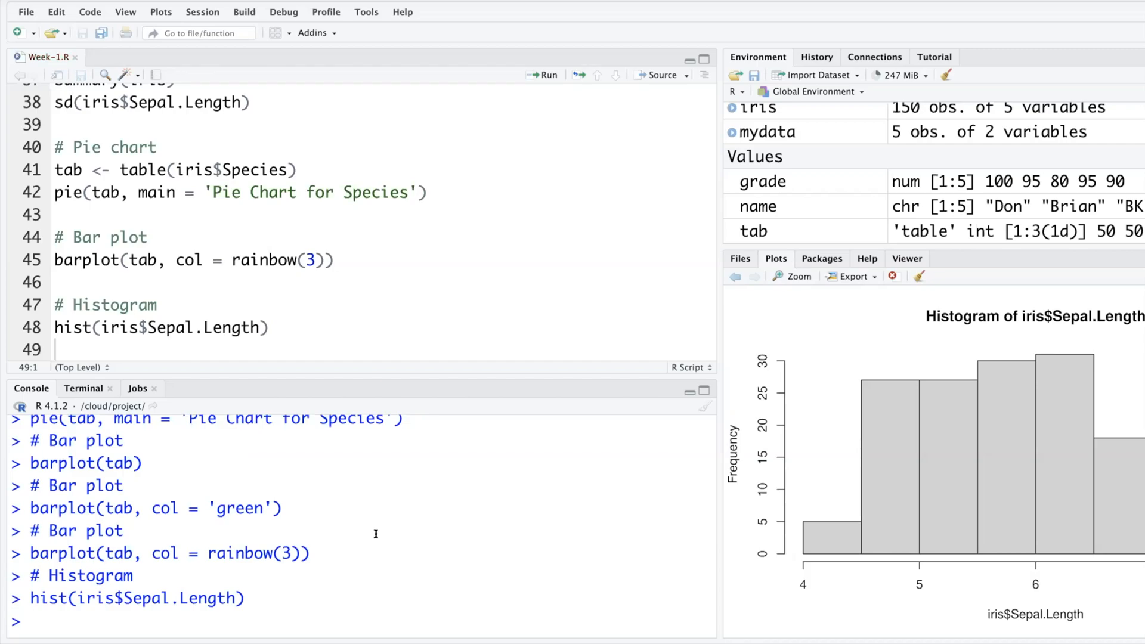
Enter ?hist in the console to request the hist documentation.
{"action": "type", "text": "?"}
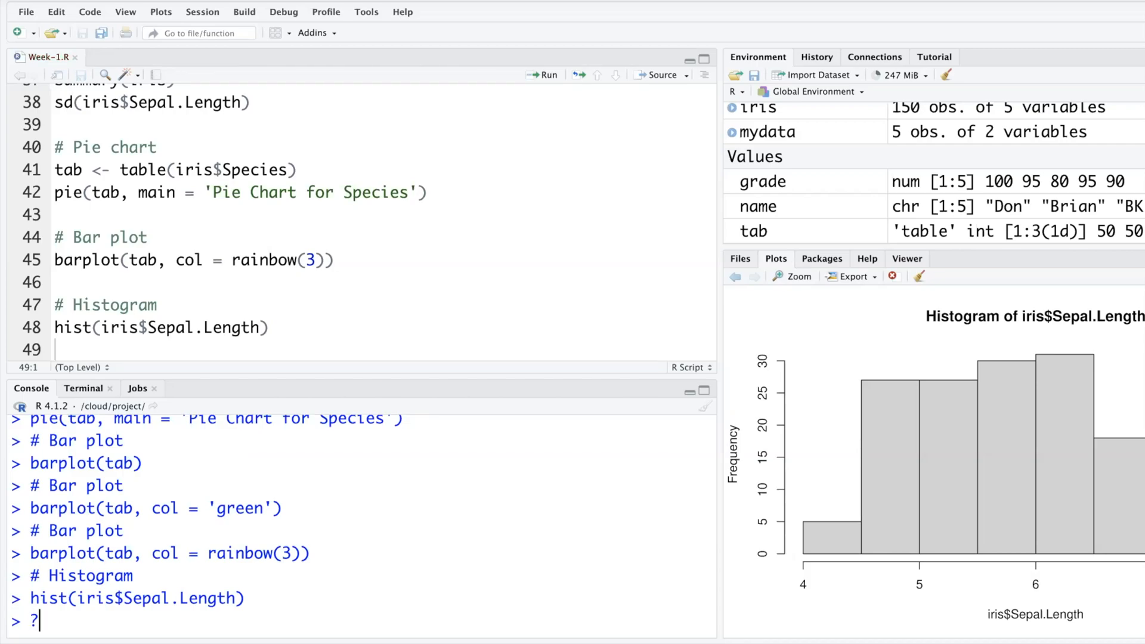
{"action": "type", "text": "hist"}
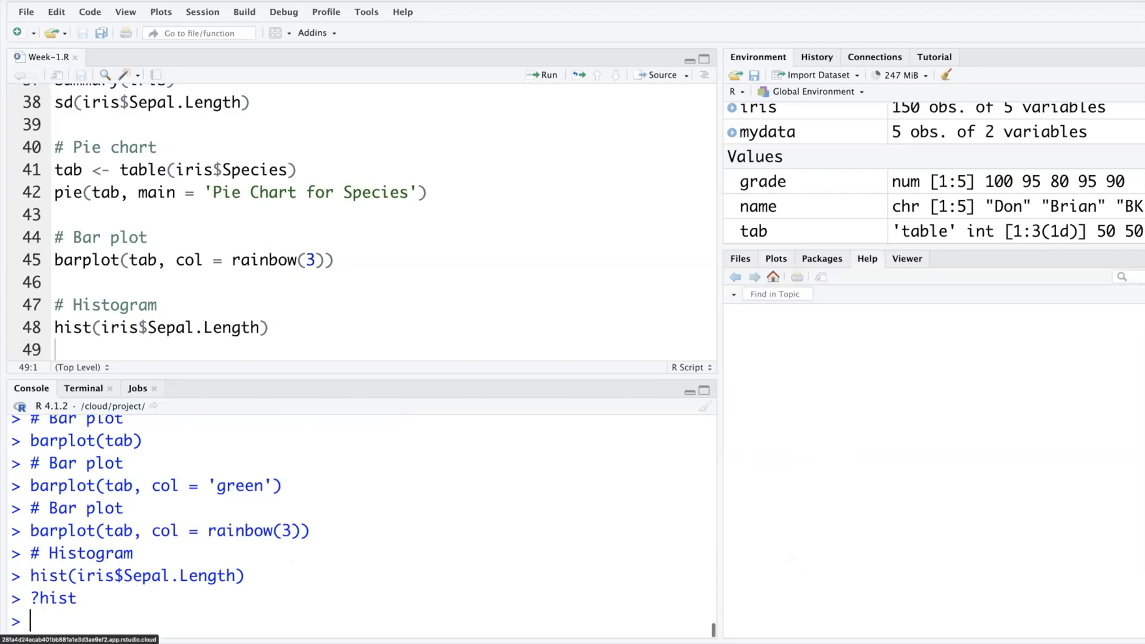
Show the Histograms help page and scroll down to its col argument.
{"action": "key", "text": "Return"}
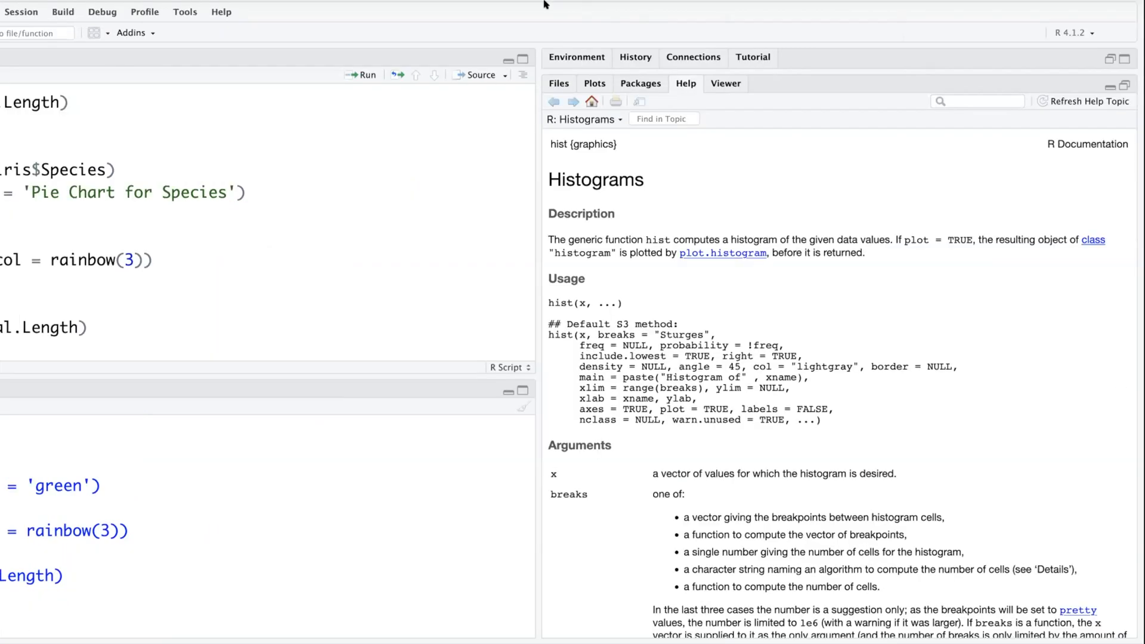
{"action": "mouse_move", "coordinate": [953, 4]}
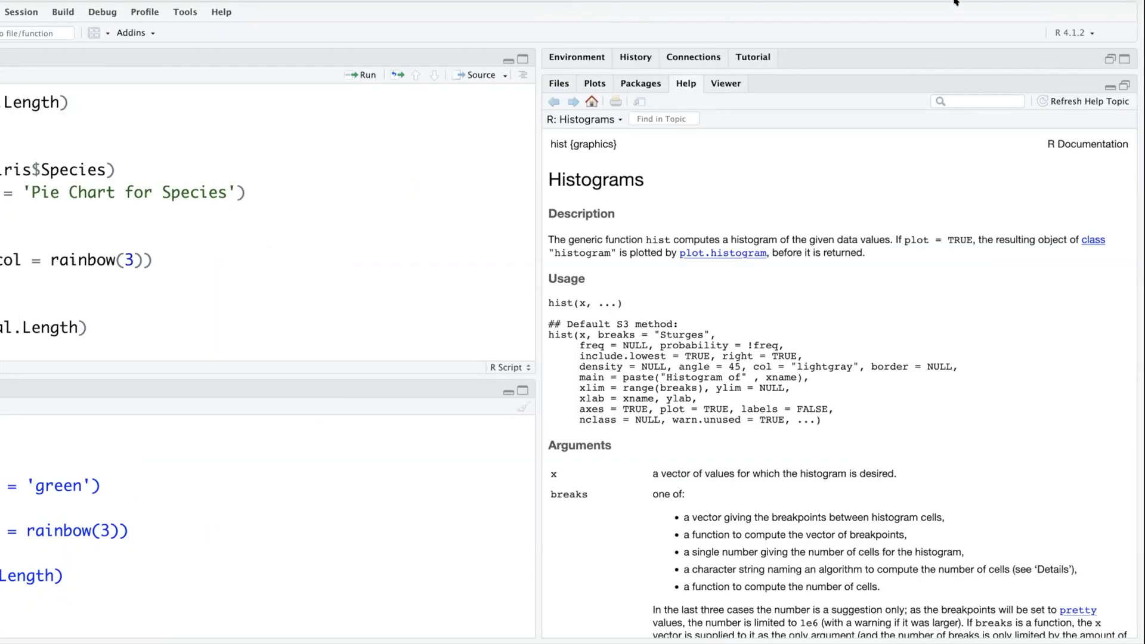
{"action": "mouse_move", "coordinate": [981, 103]}
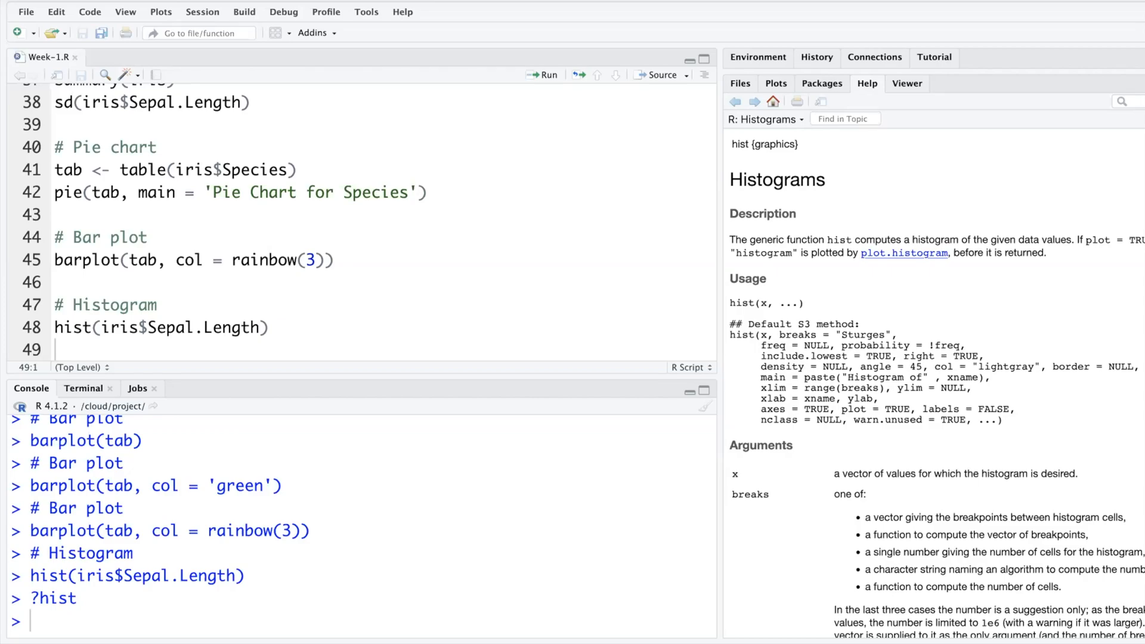
{"action": "scroll", "scroll_direction": "down", "scroll_amount": 3}
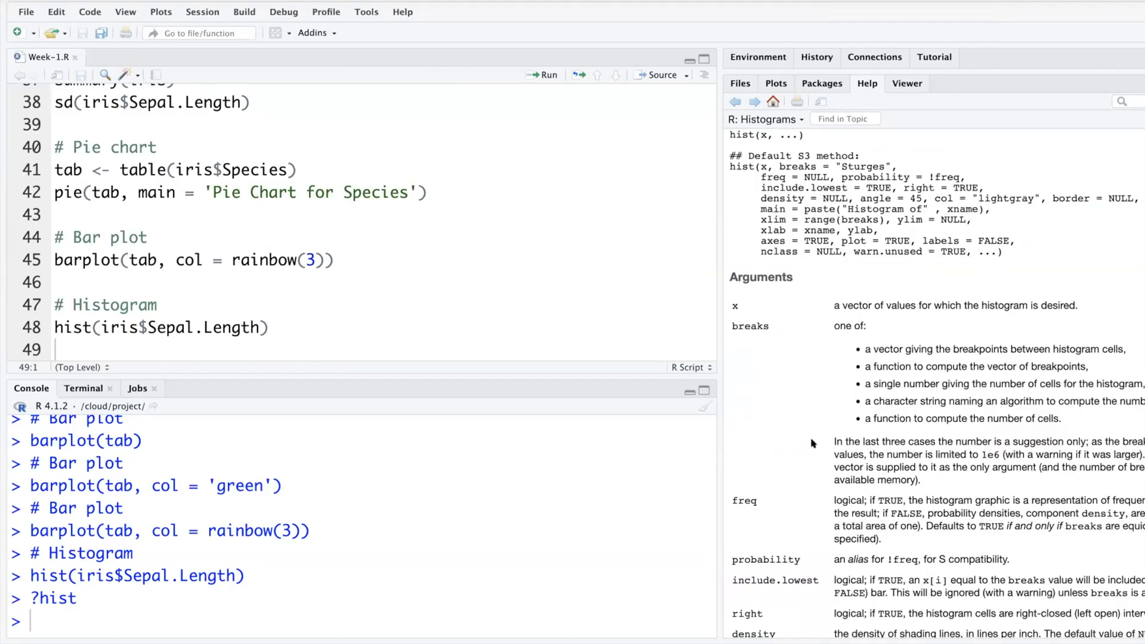
{"action": "scroll", "scroll_direction": "down", "scroll_amount": 3}
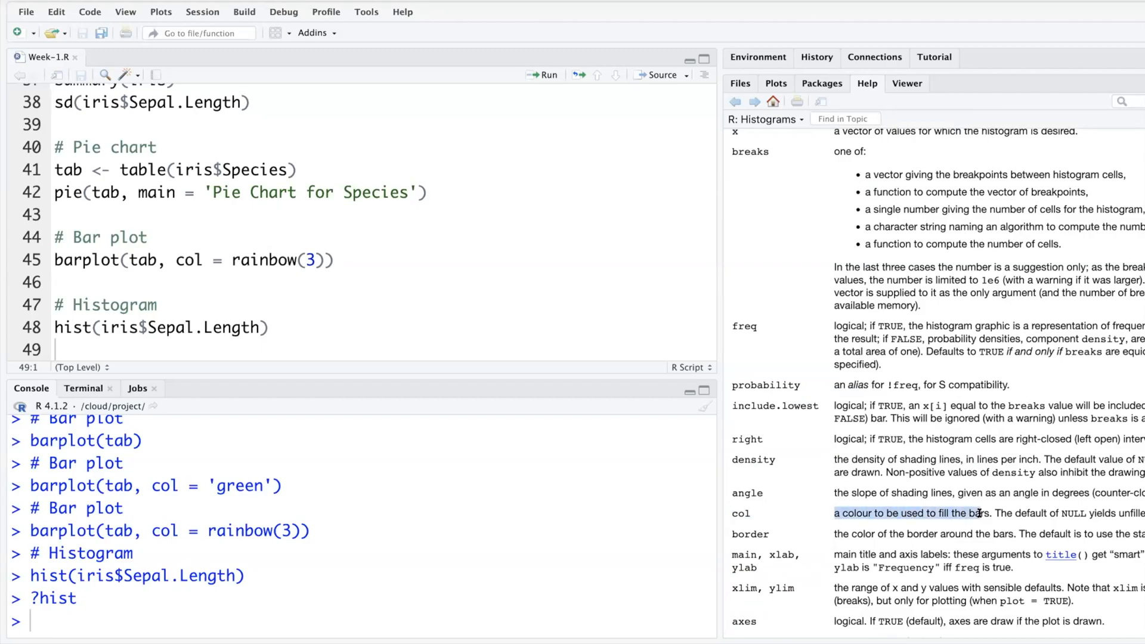
{"action": "scroll", "scroll_direction": "down", "scroll_amount": 3}
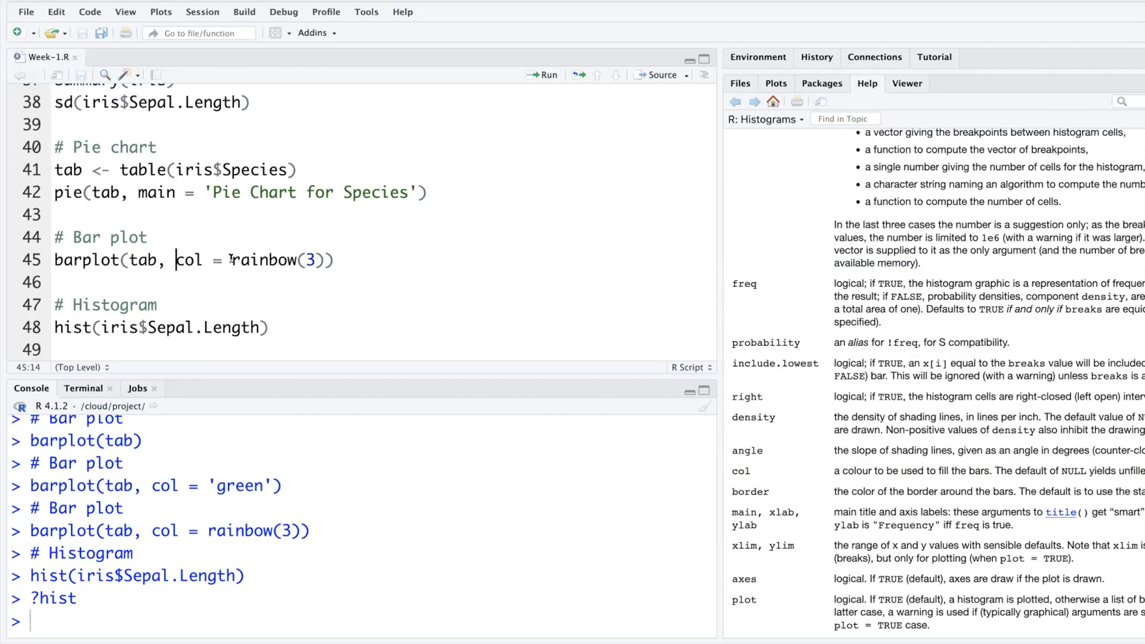
Add col = 'green' and main = 'Histogram for Sepal Length' to hist() and redraw it.
{"action": "left_click_drag", "start_coordinate": [175, 260], "coordinate": [319, 260]}
{"action": "type", "text": ","}
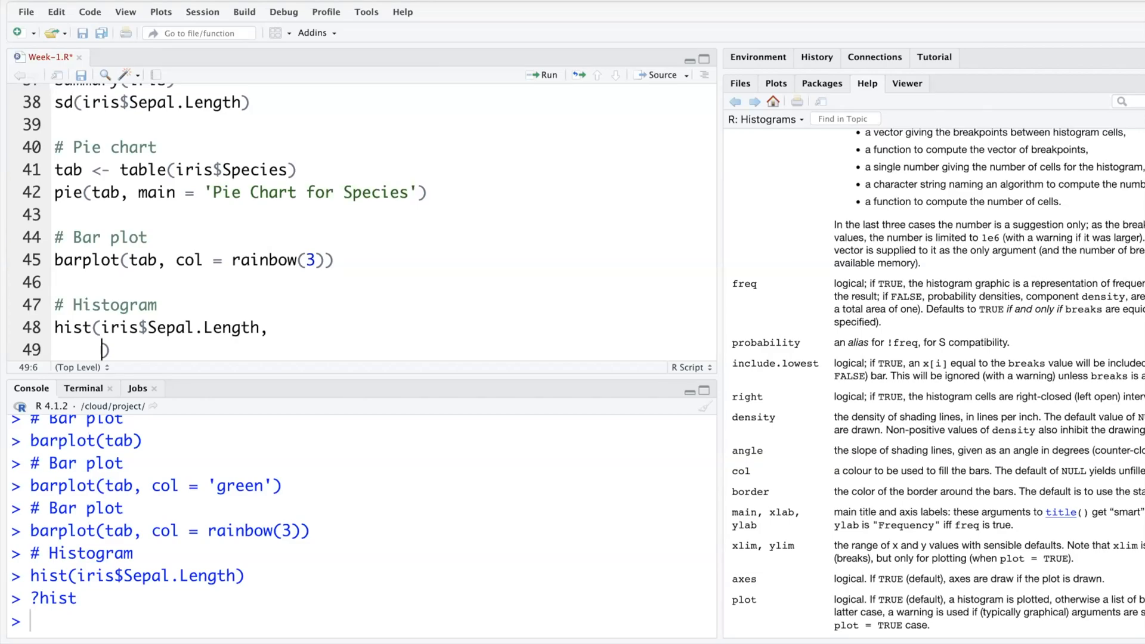
{"action": "type", "text": "col"}
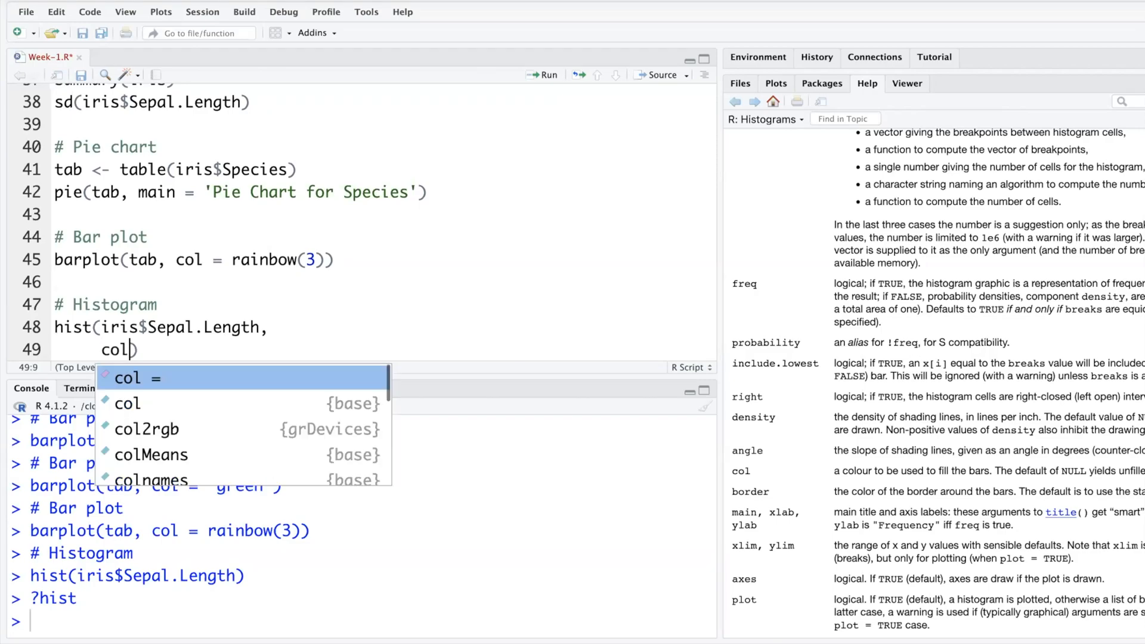
{"action": "type", "text": "= 'gree'"}
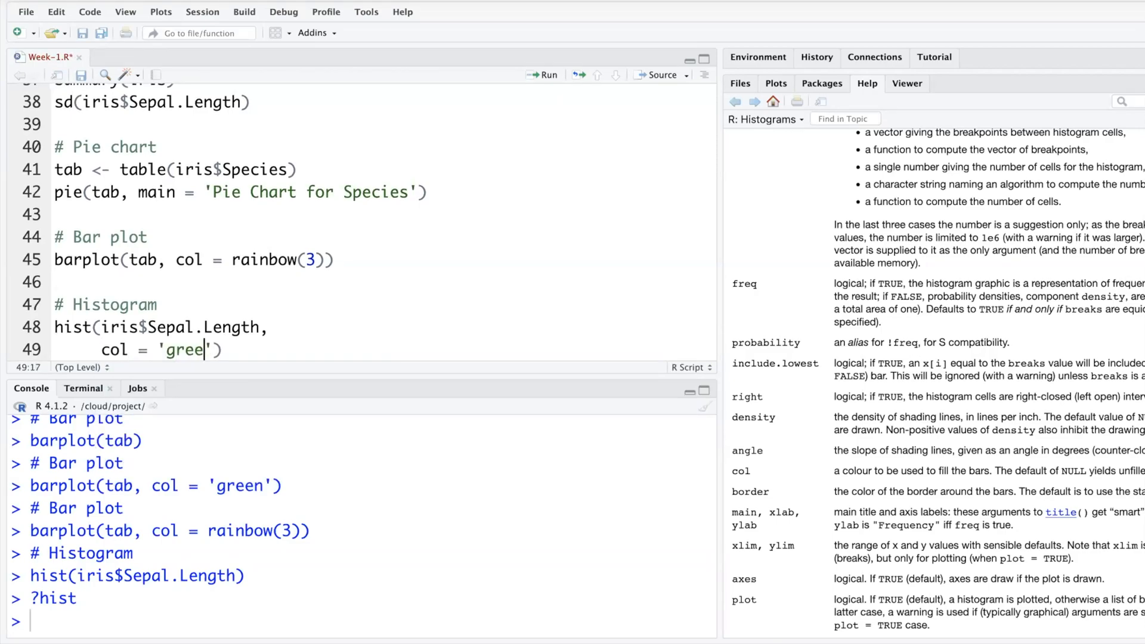
{"action": "type", "text": "n,"}
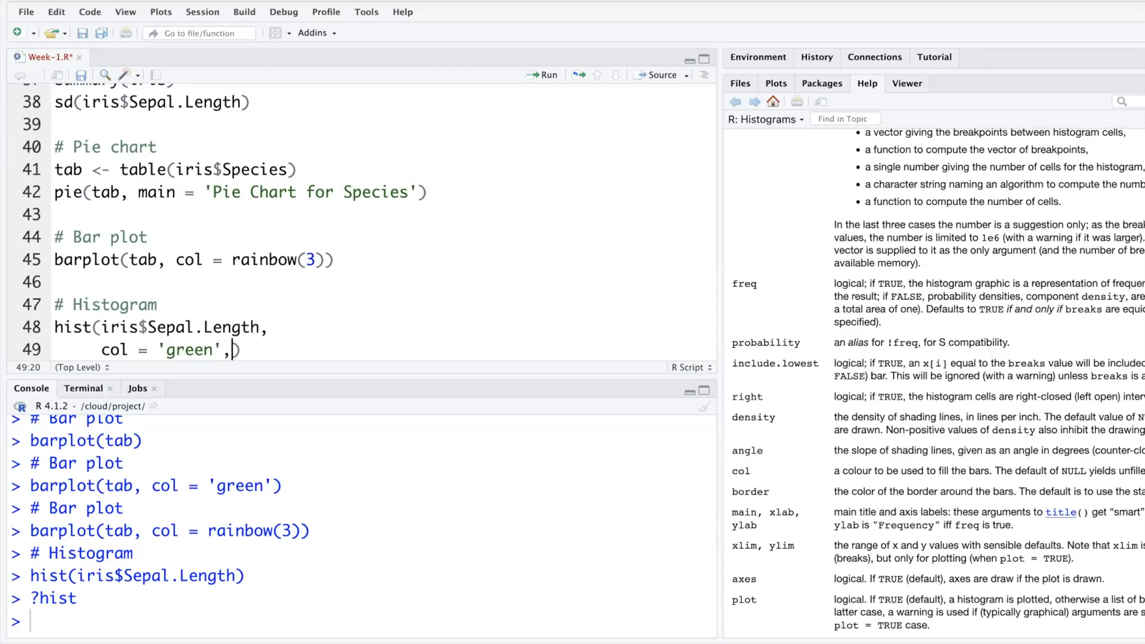
{"action": "type", "text": "main = )"}
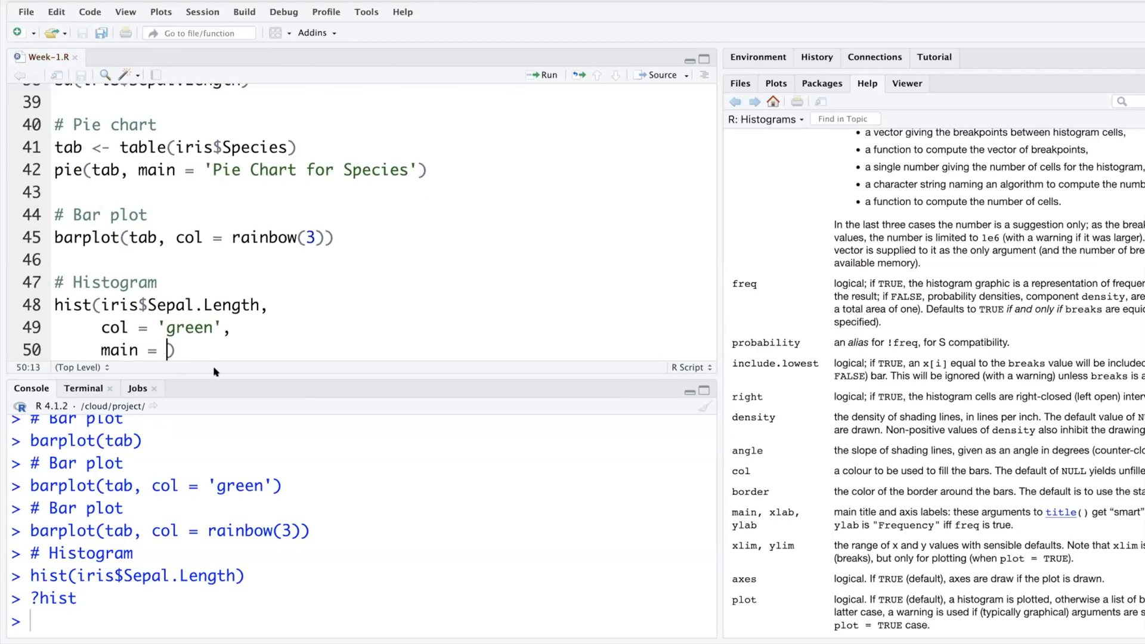
{"action": "left_click", "coordinate": [775, 84]}
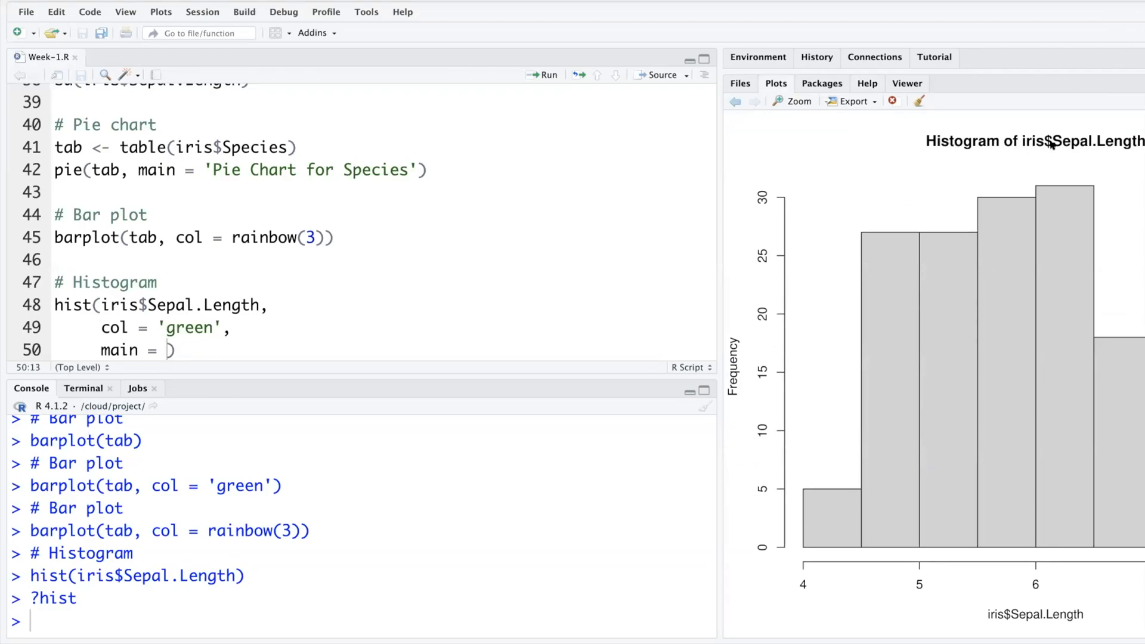
{"action": "mouse_move", "coordinate": [835, 202]}
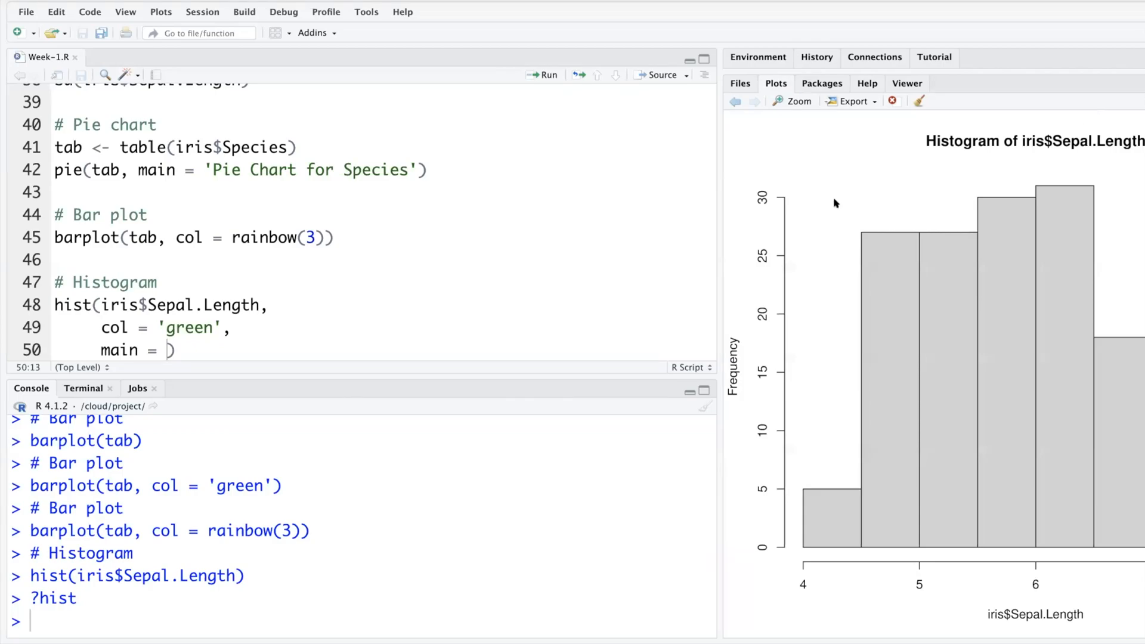
{"action": "type", "text": "''"}
{"action": "type", "text": "# Scatter plot"}
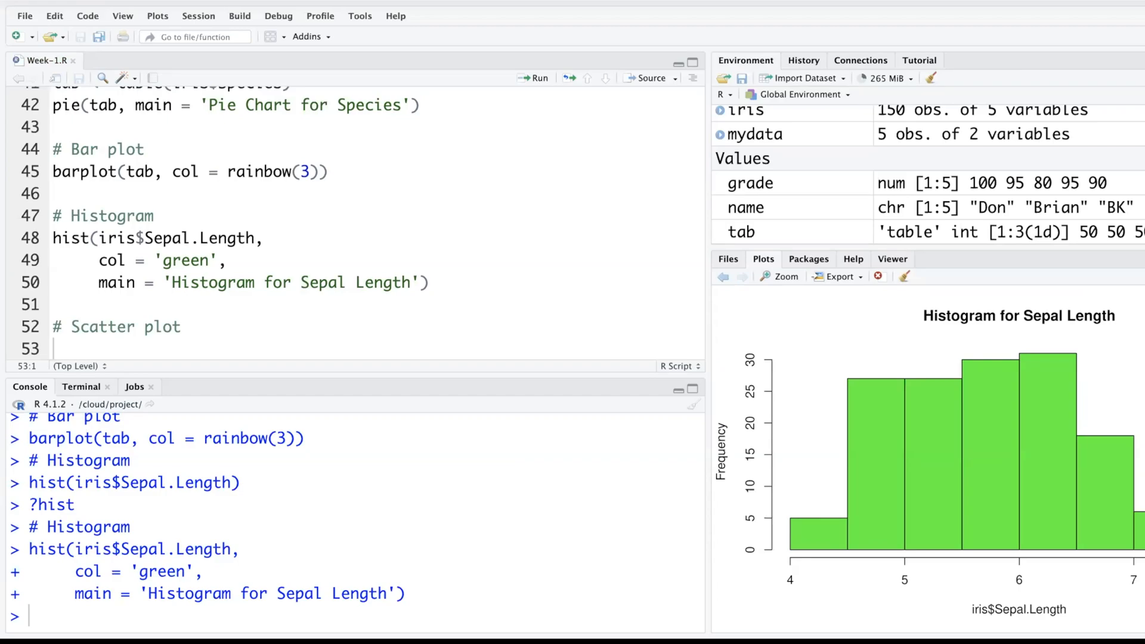
Run str(iris) to print the data structure and pick out Sepal.Length from the output.
{"action": "type", "text": "str(ir)"}
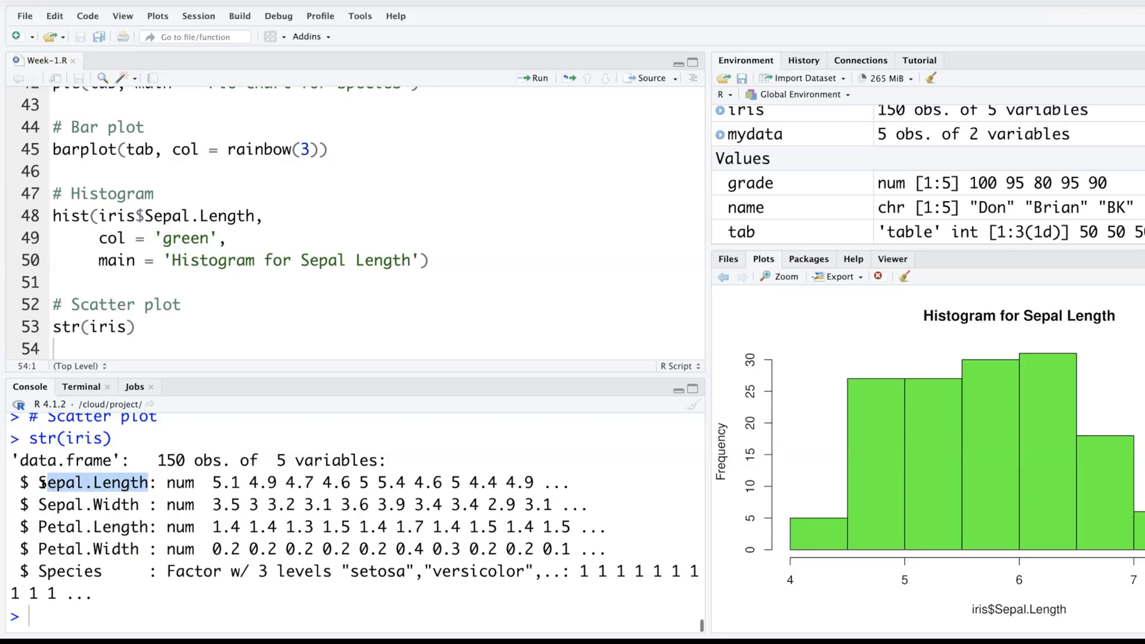
{"action": "double_click", "coordinate": [105, 505]}
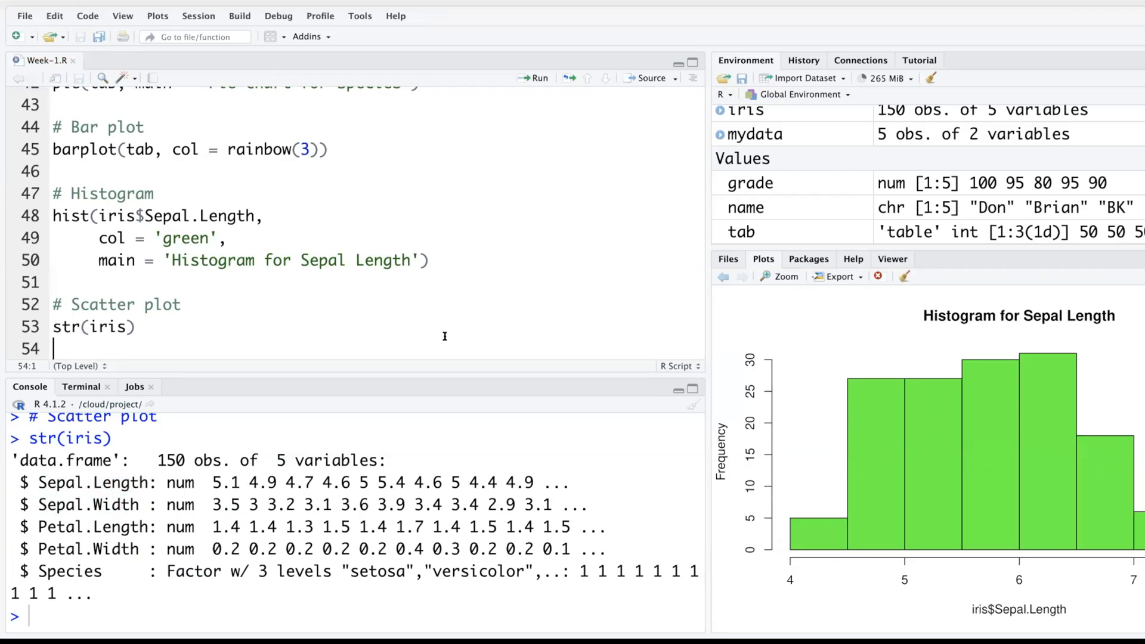
Write plot(Sepal.Length ~ Sepal.Width, iris) for a sepal length vs width scatter plot.
{"action": "type", "text": "plot()"}
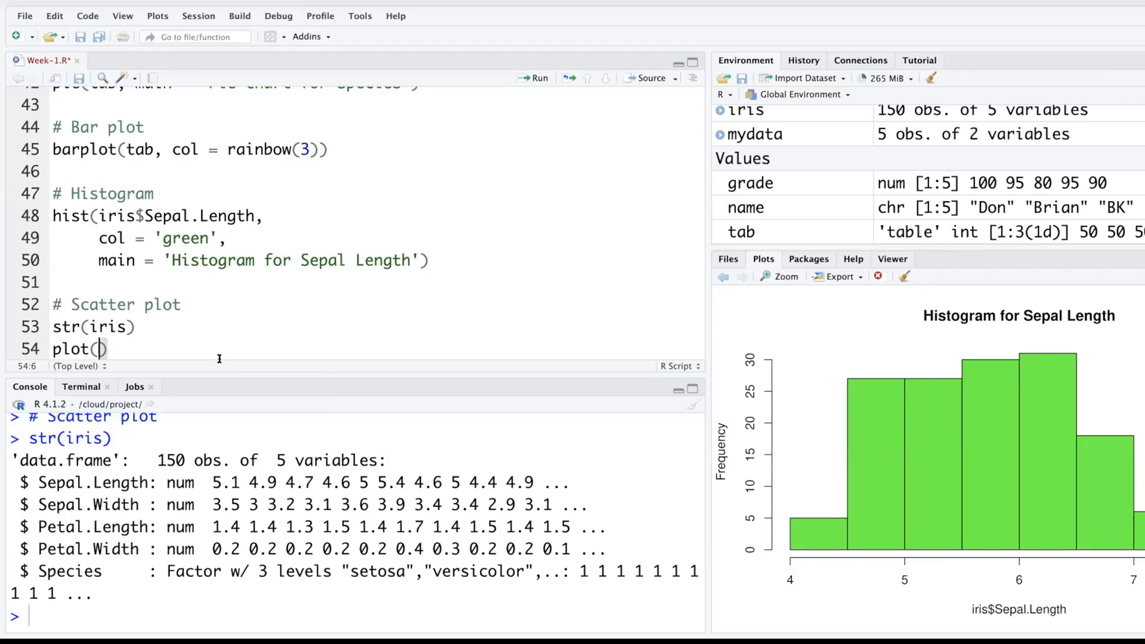
{"action": "type", "text": "Sep"}
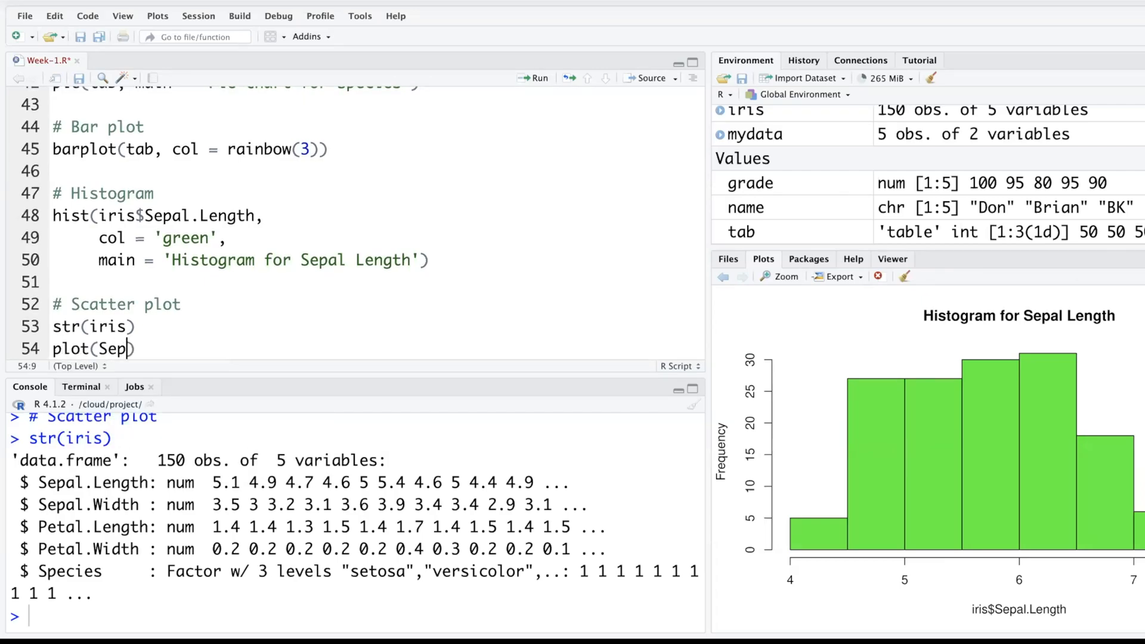
{"action": "type", "text": "al.Lengrh"}
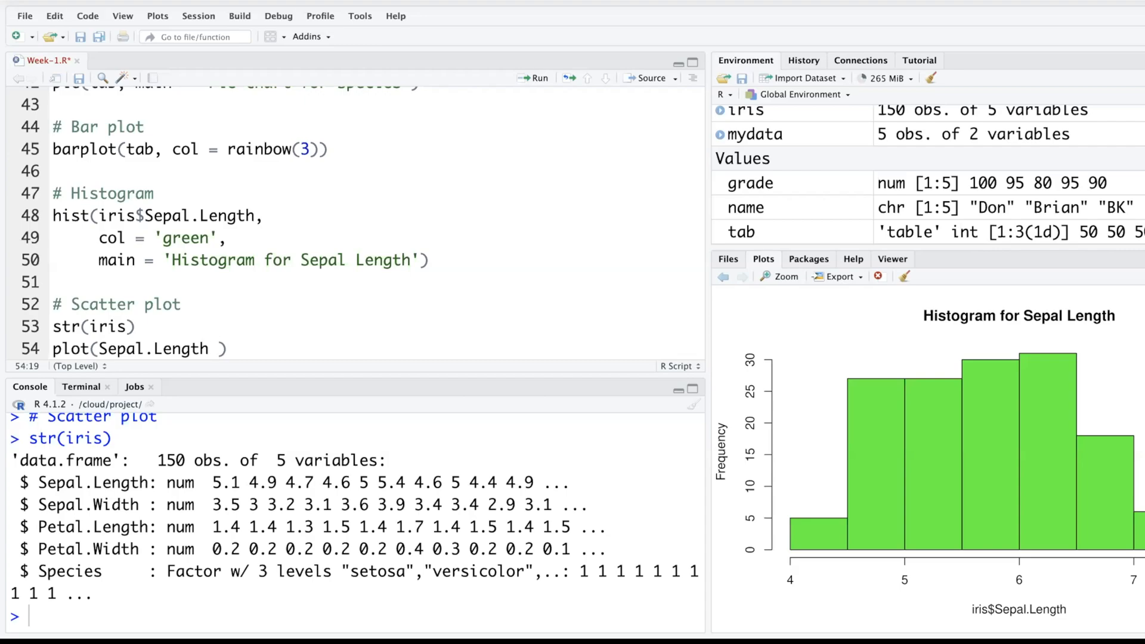
{"action": "type", "text": "~"}
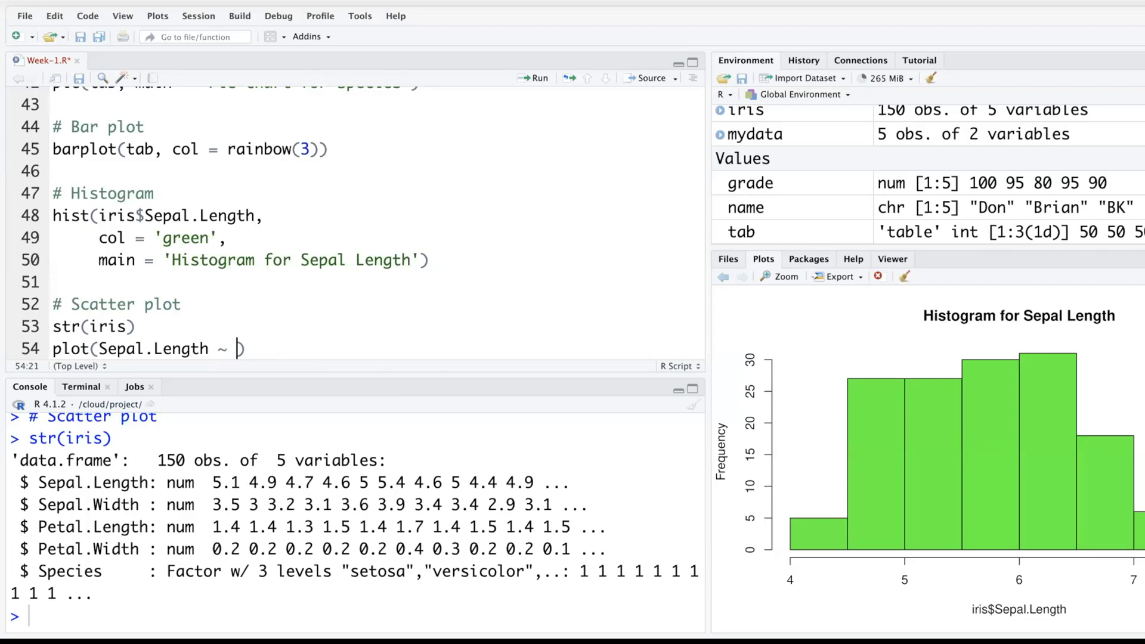
{"action": "type", "text": "Sepal)"}
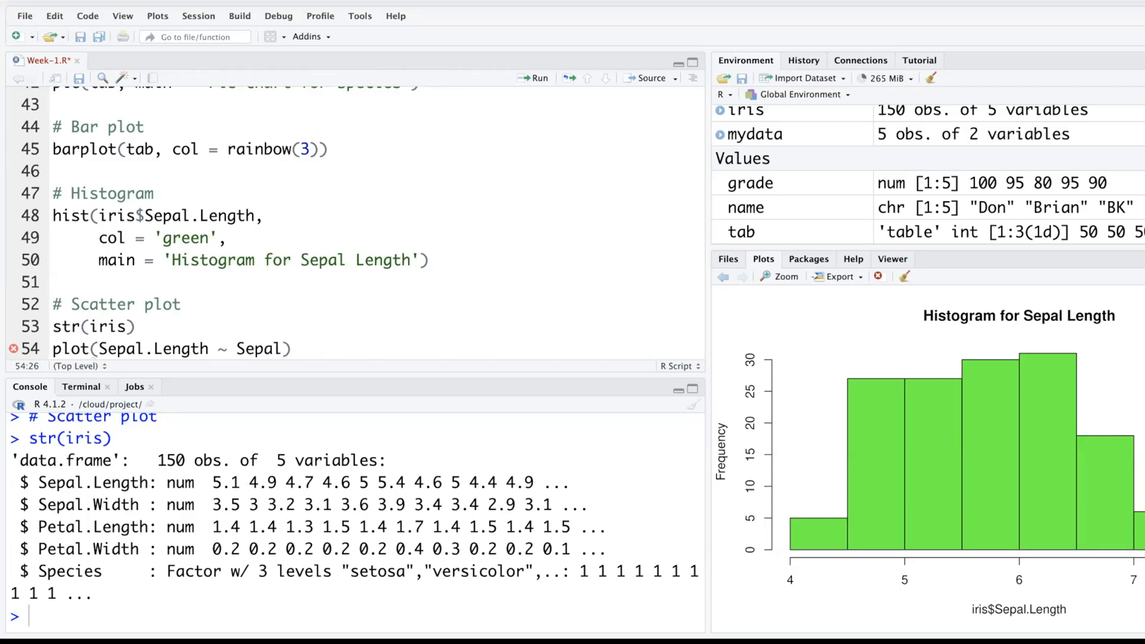
{"action": "type", "text": ".Width,"}
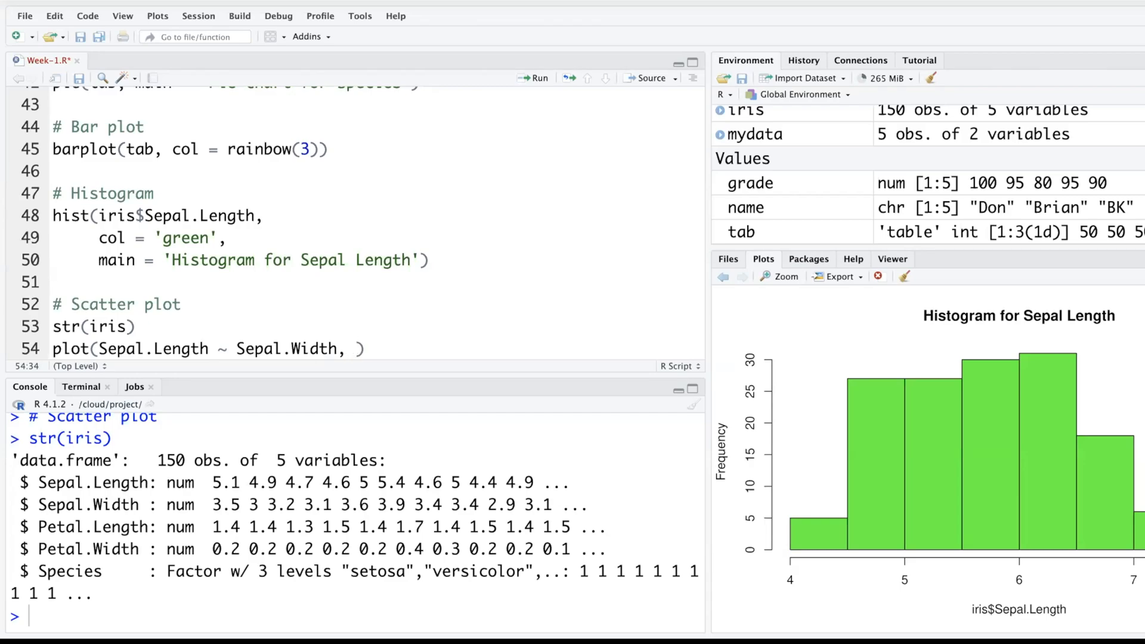
{"action": "type", "text": "iris"}
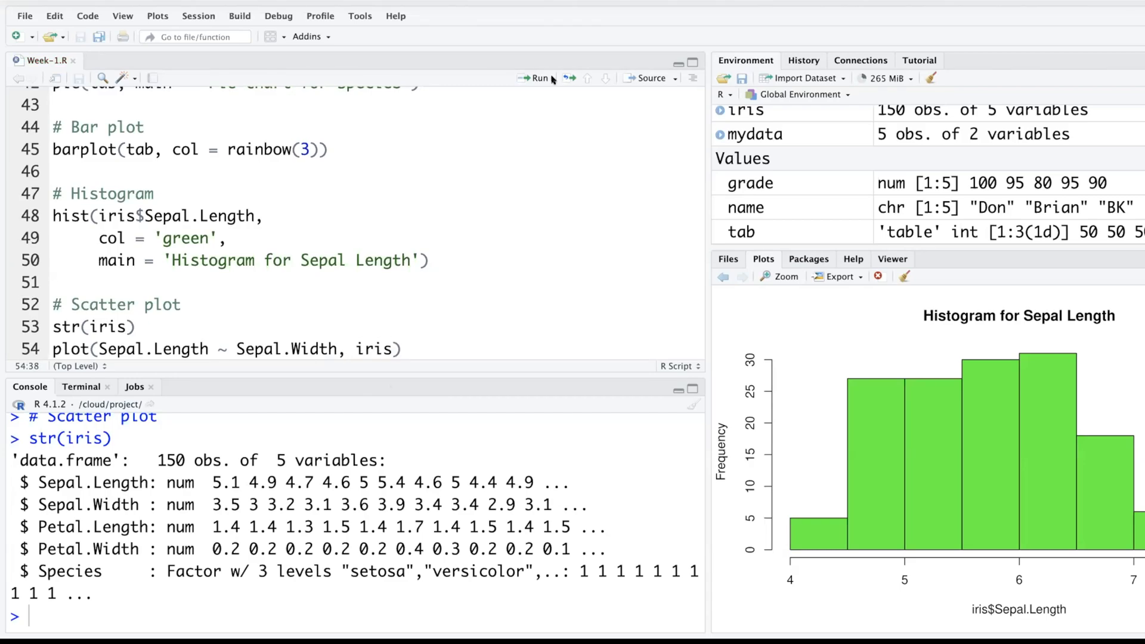
Draw the scatter plot, then a log(Sepal.Length) ~ Sepal.Width version after a failed ln attempt.
{"action": "left_click", "coordinate": [538, 79]}
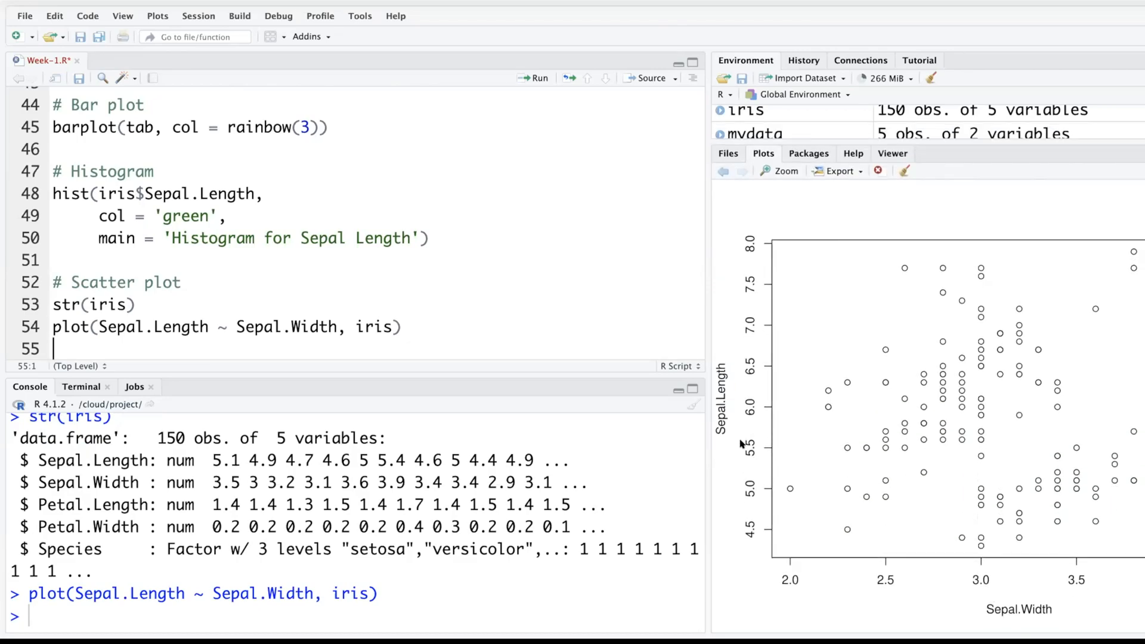
{"action": "mouse_move", "coordinate": [571, 365]}
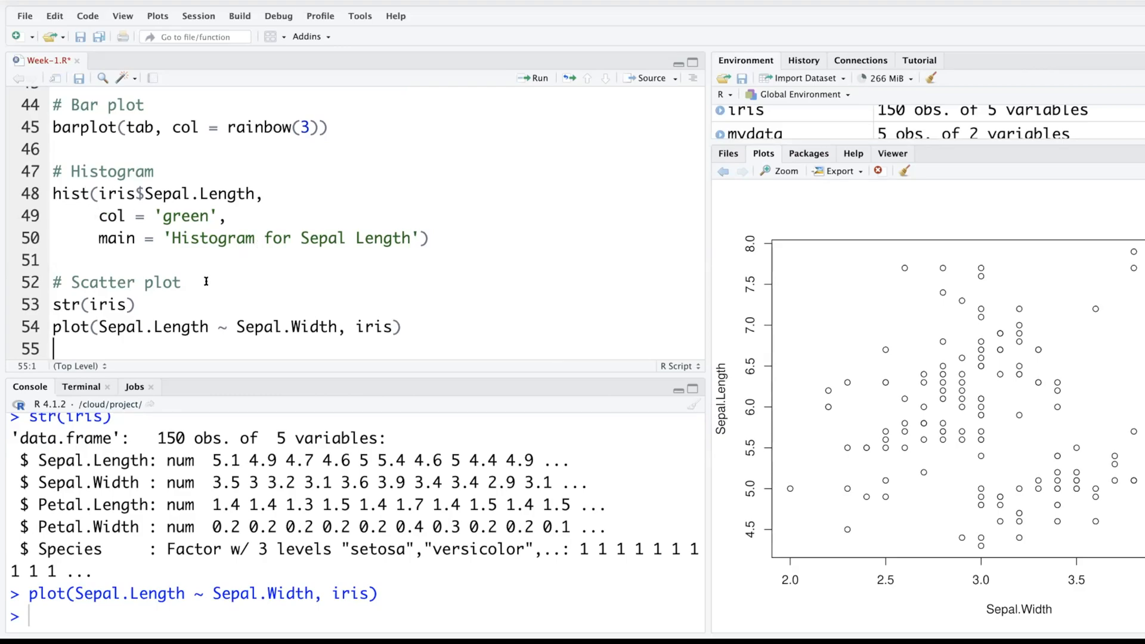
{"action": "mouse_move", "coordinate": [91, 242]}
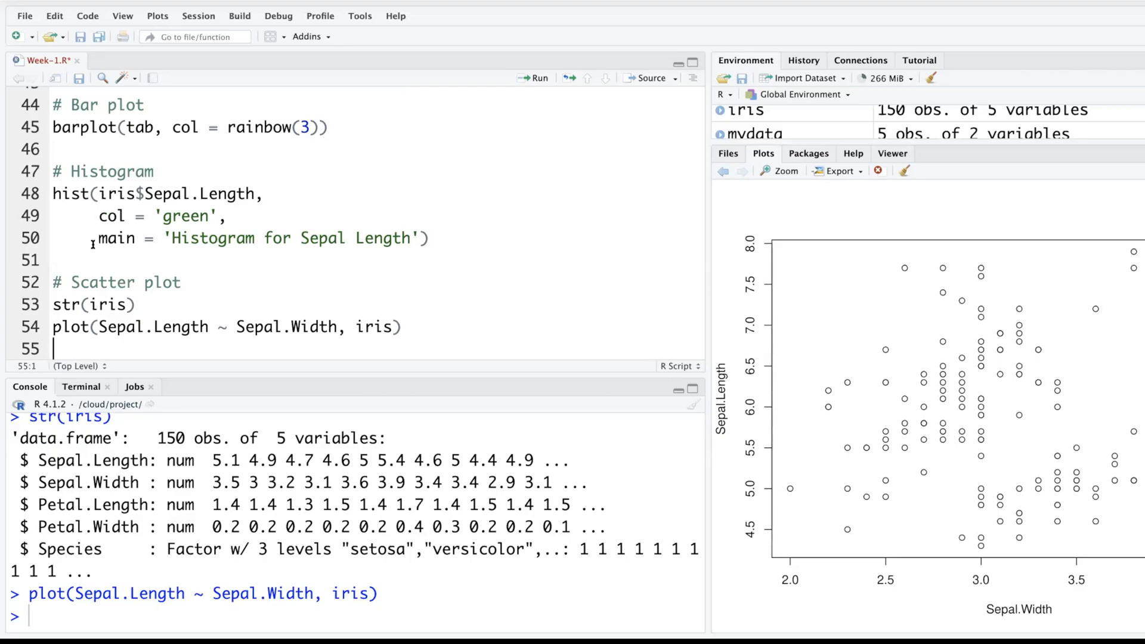
{"action": "double_click", "coordinate": [115, 238]}
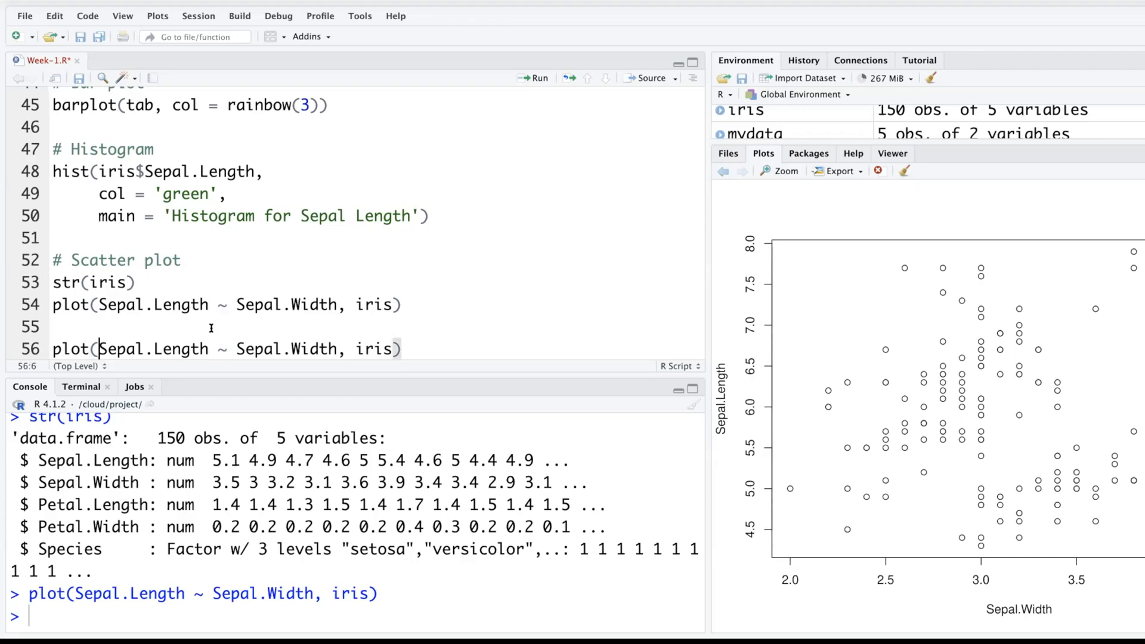
{"action": "type", "text": "ln"}
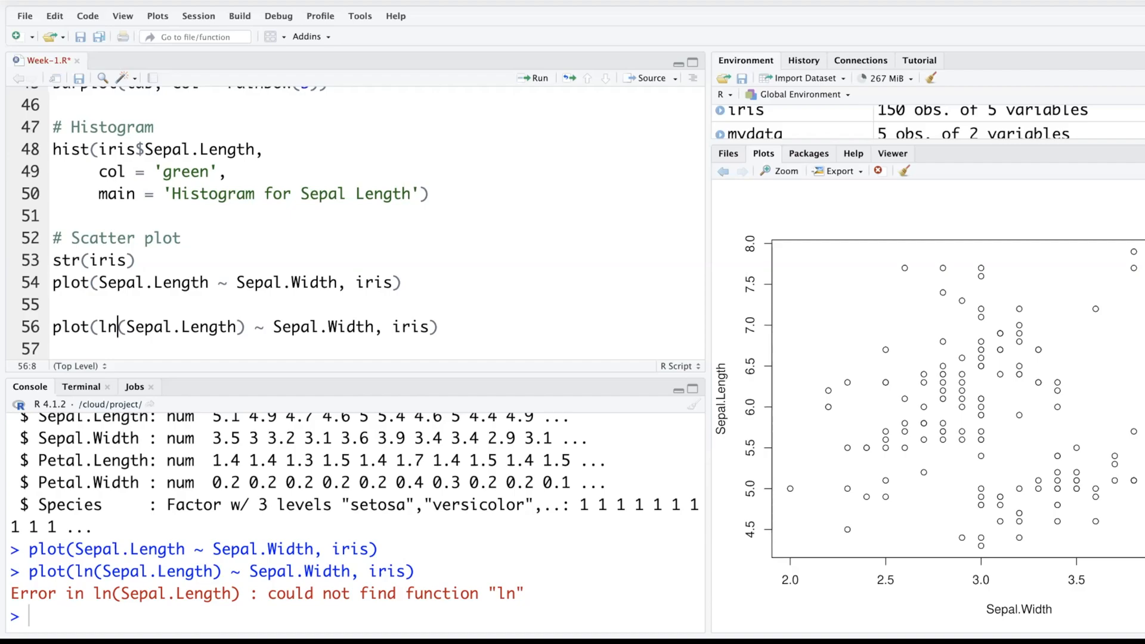
{"action": "type", "text": "og"}
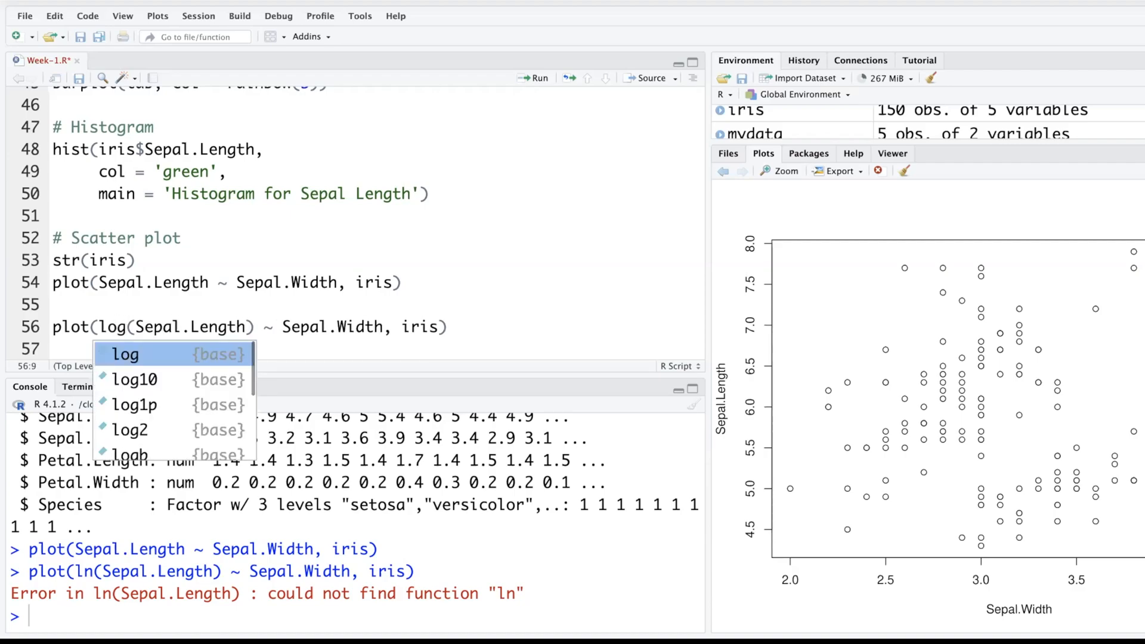
{"action": "key", "text": "Return"}
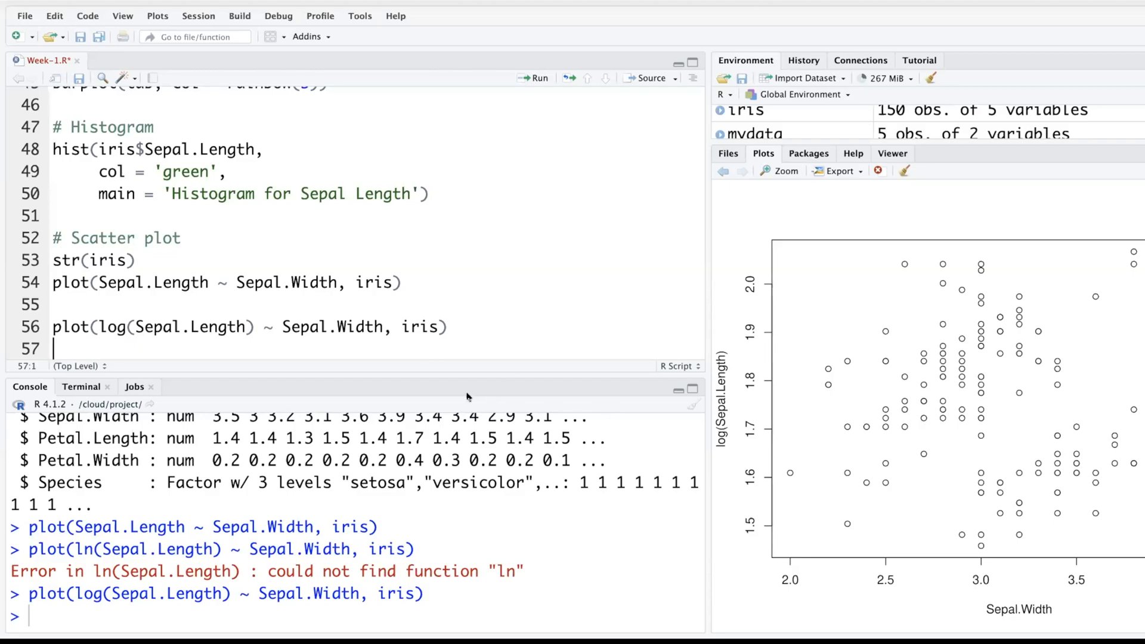
{"action": "mouse_move", "coordinate": [715, 453]}
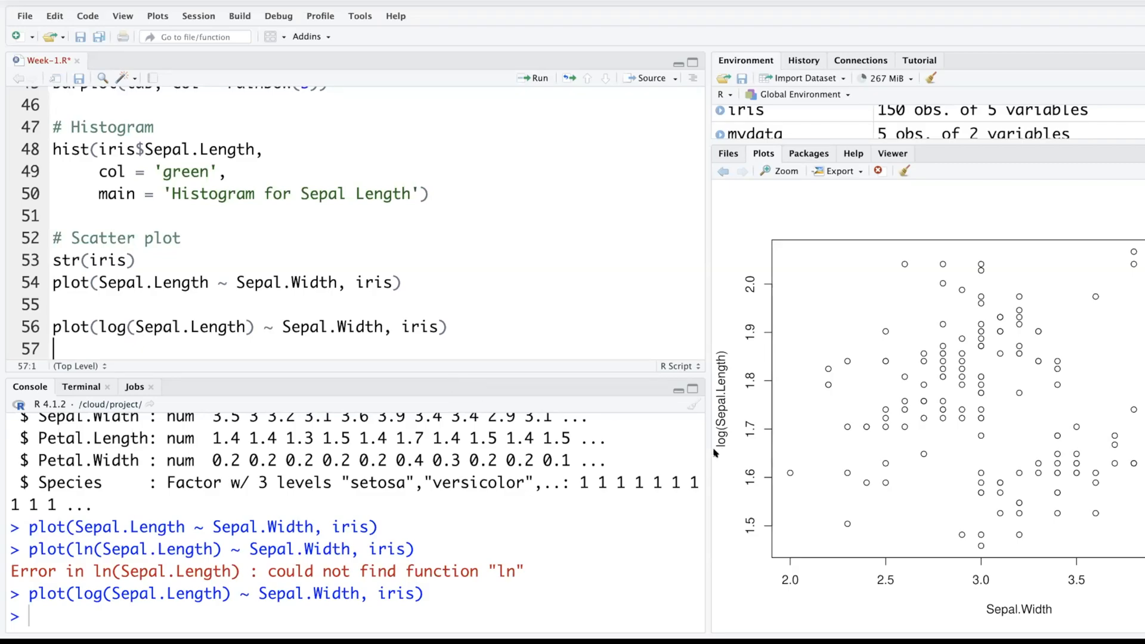
Start a new blank line in the script below the plot calls.
{"action": "left_click", "coordinate": [256, 326]}
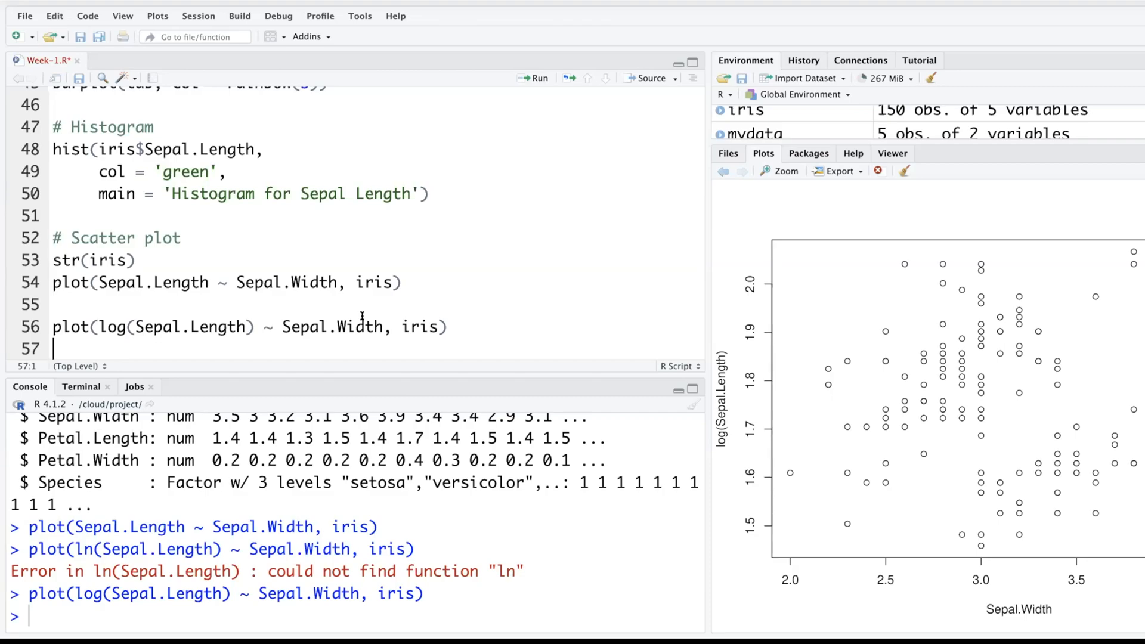
{"action": "key", "text": "Return"}
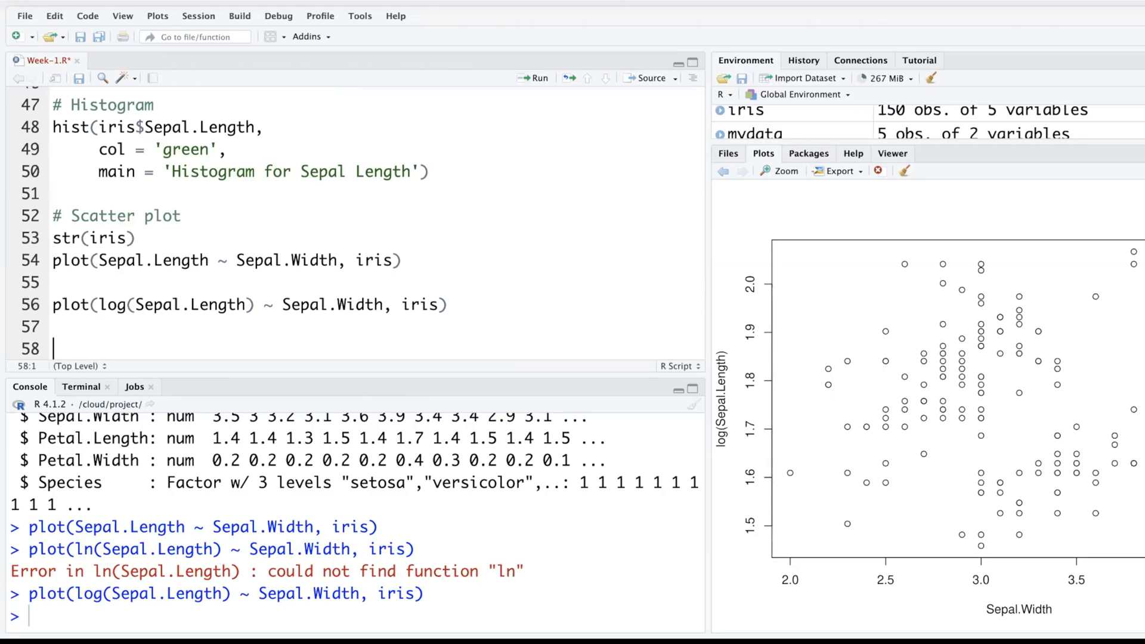
Write and run pairs(iris[-5]) to draw a scatterplot matrix of the four measurements.
{"action": "type", "text": "pa"}
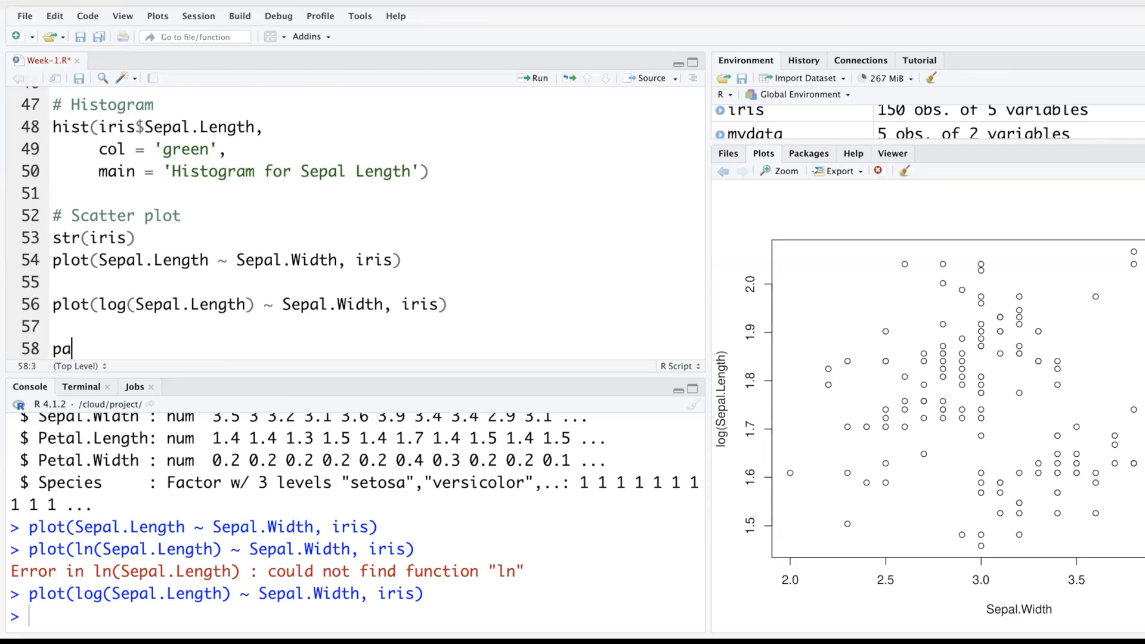
{"action": "type", "text": "irs("}
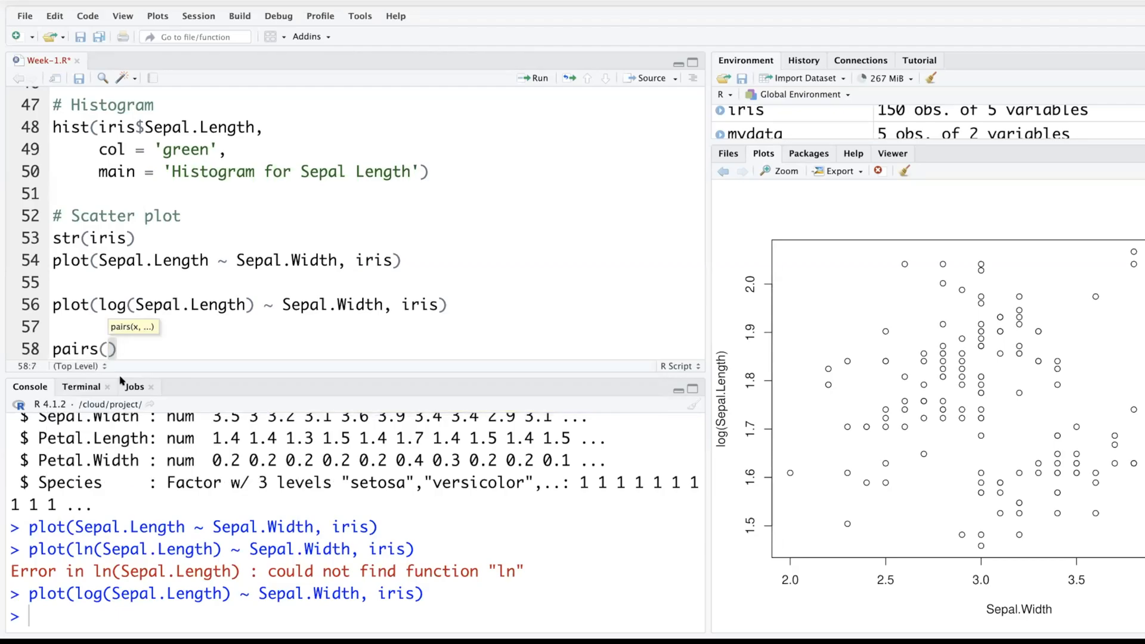
{"action": "type", "text": "iris"}
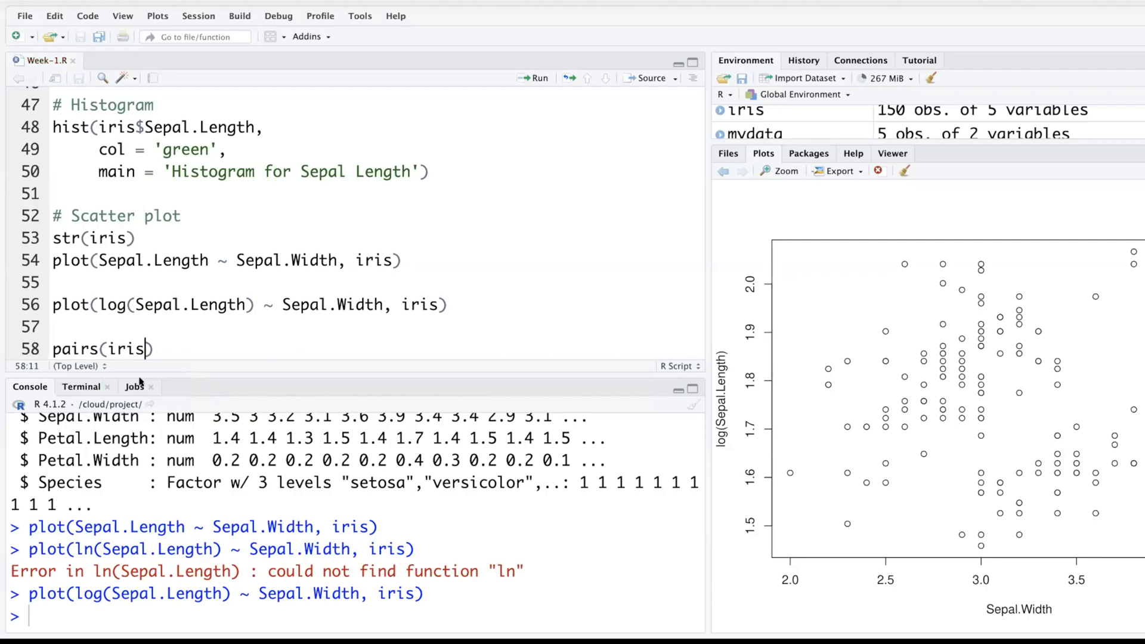
{"action": "type", "text": "[]"}
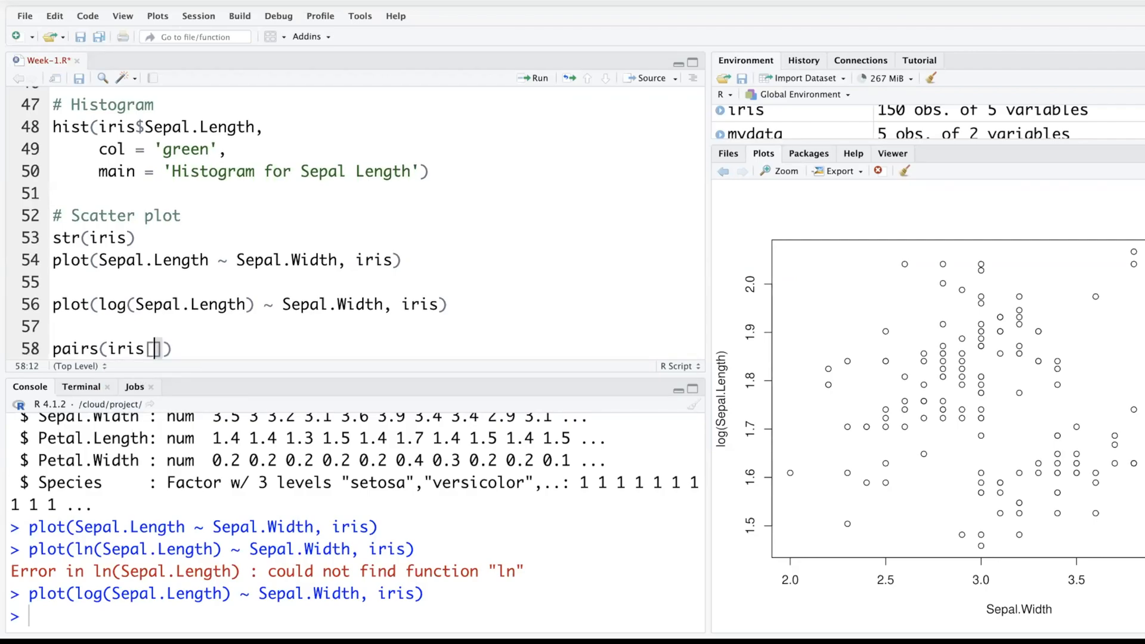
{"action": "type", "text": "-5"}
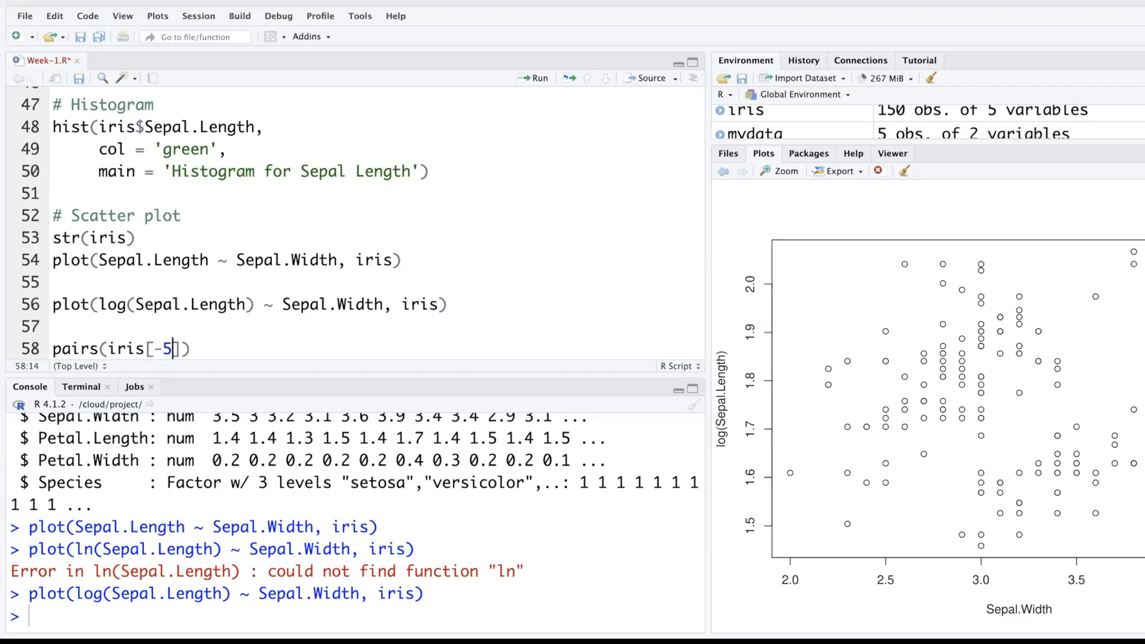
{"action": "key", "text": "Return"}
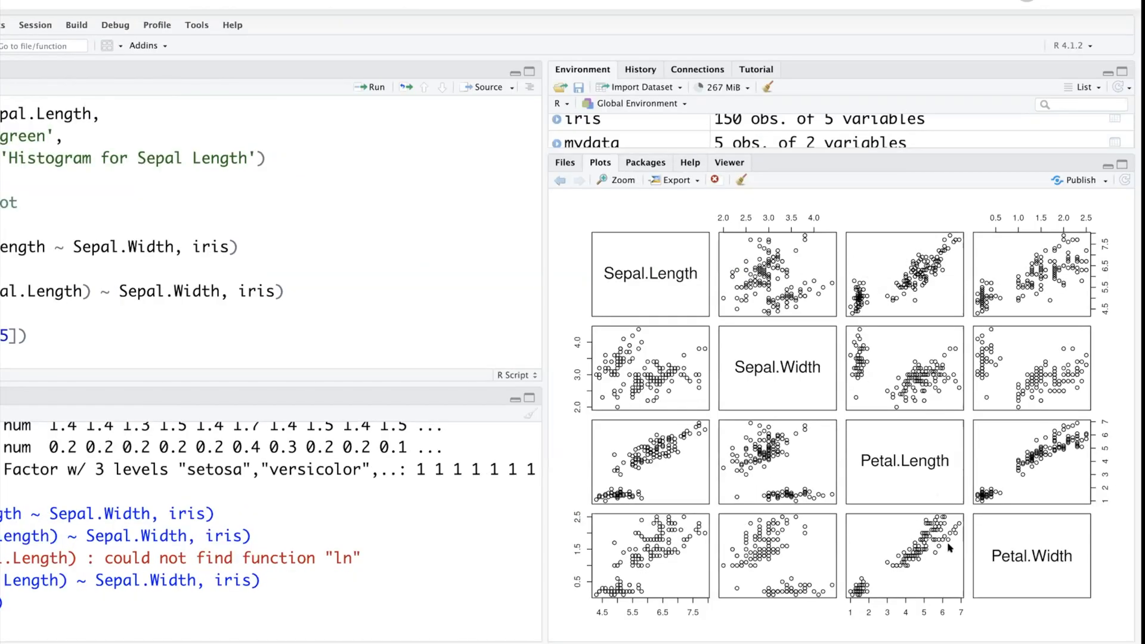
{"action": "mouse_move", "coordinate": [1053, 564]}
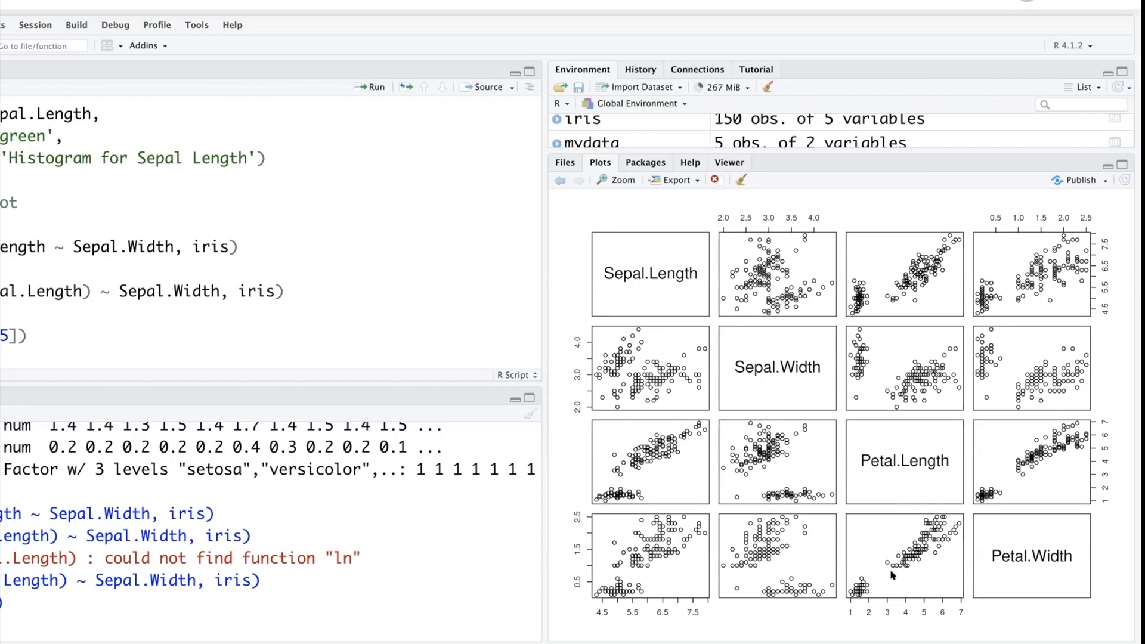
{"action": "mouse_move", "coordinate": [624, 411]}
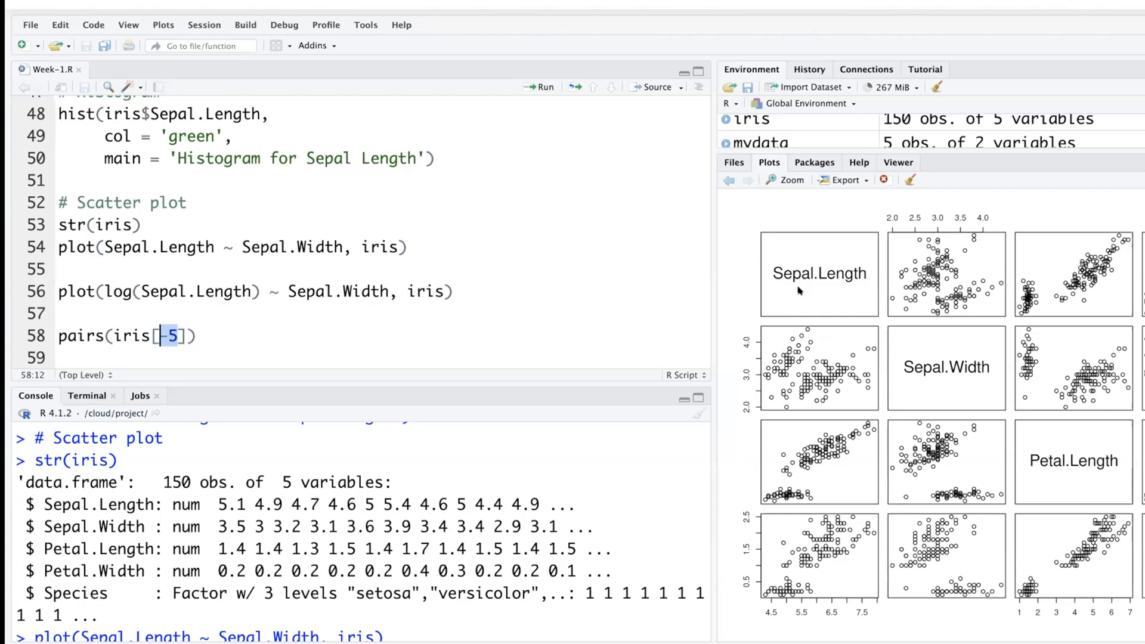
{"action": "mouse_move", "coordinate": [962, 374]}
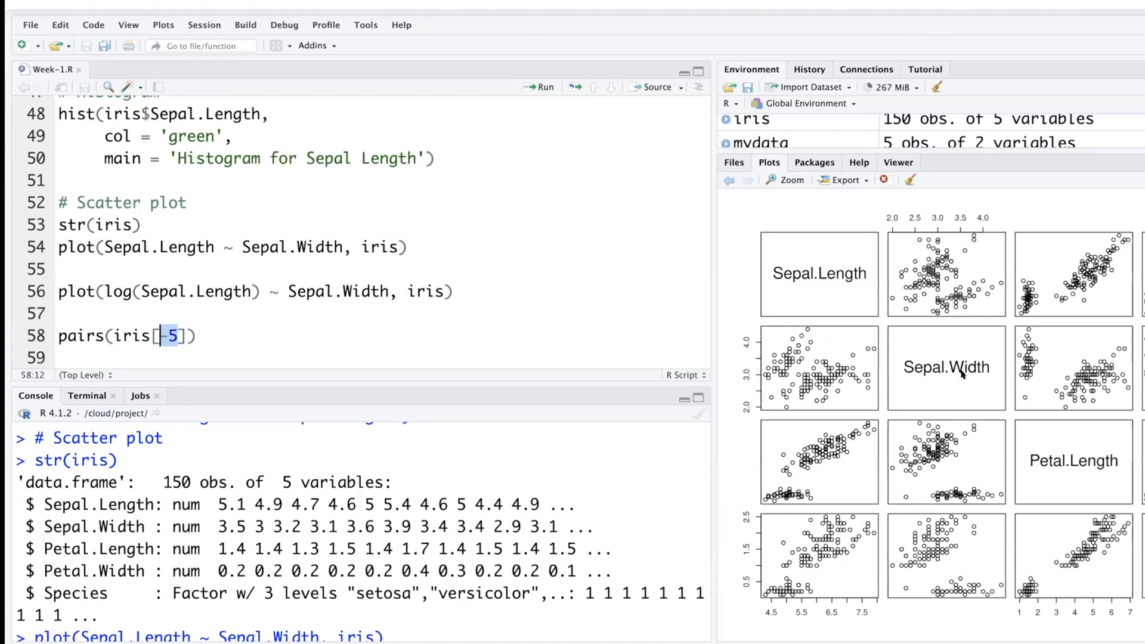
{"action": "mouse_move", "coordinate": [975, 378]}
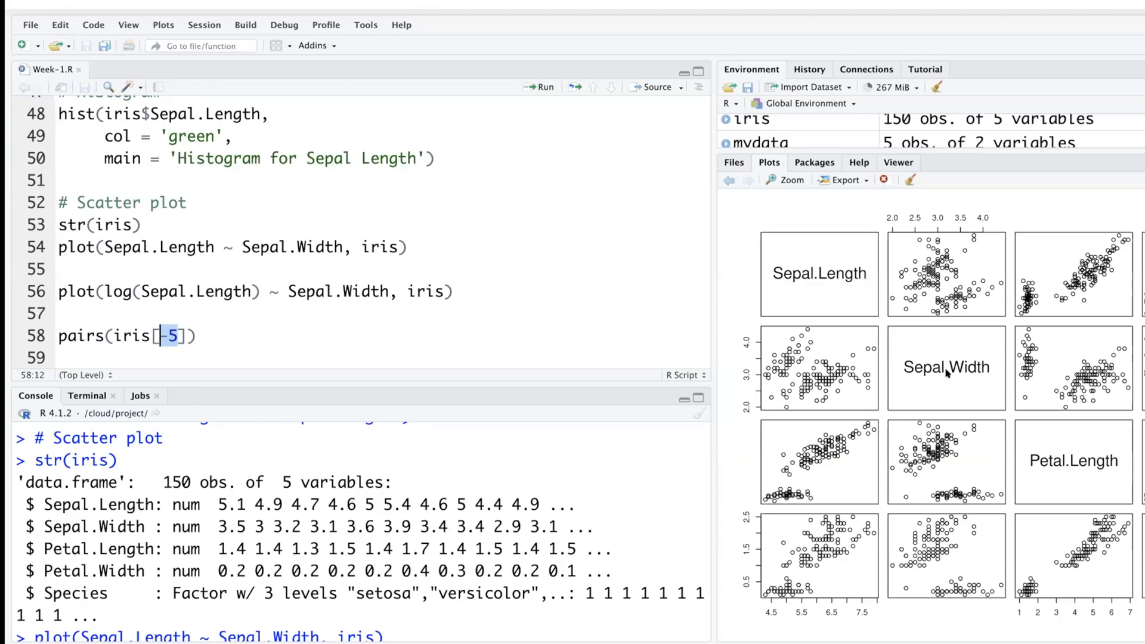
{"action": "mouse_move", "coordinate": [779, 284]}
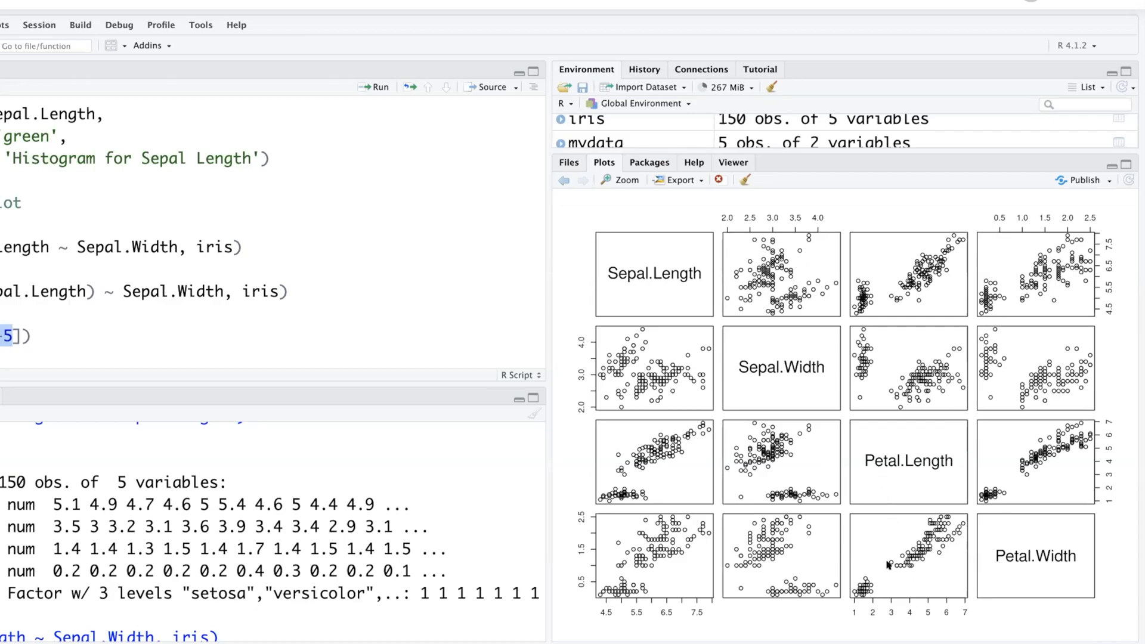
{"action": "mouse_move", "coordinate": [760, 379]}
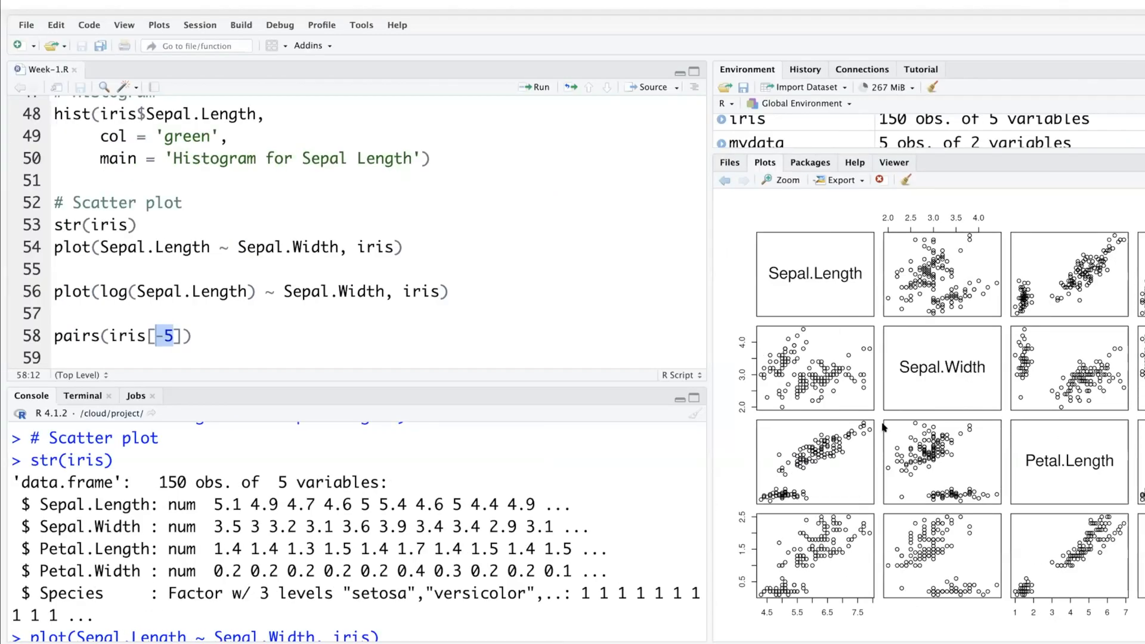
{"action": "mouse_move", "coordinate": [904, 294]}
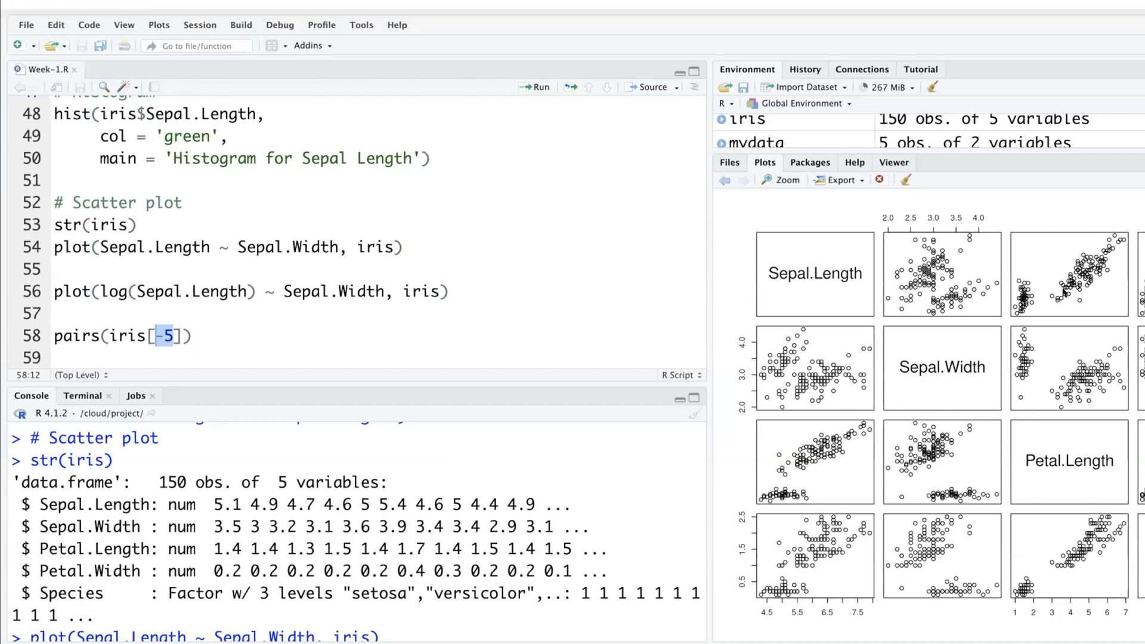
{"action": "mouse_move", "coordinate": [1085, 296]}
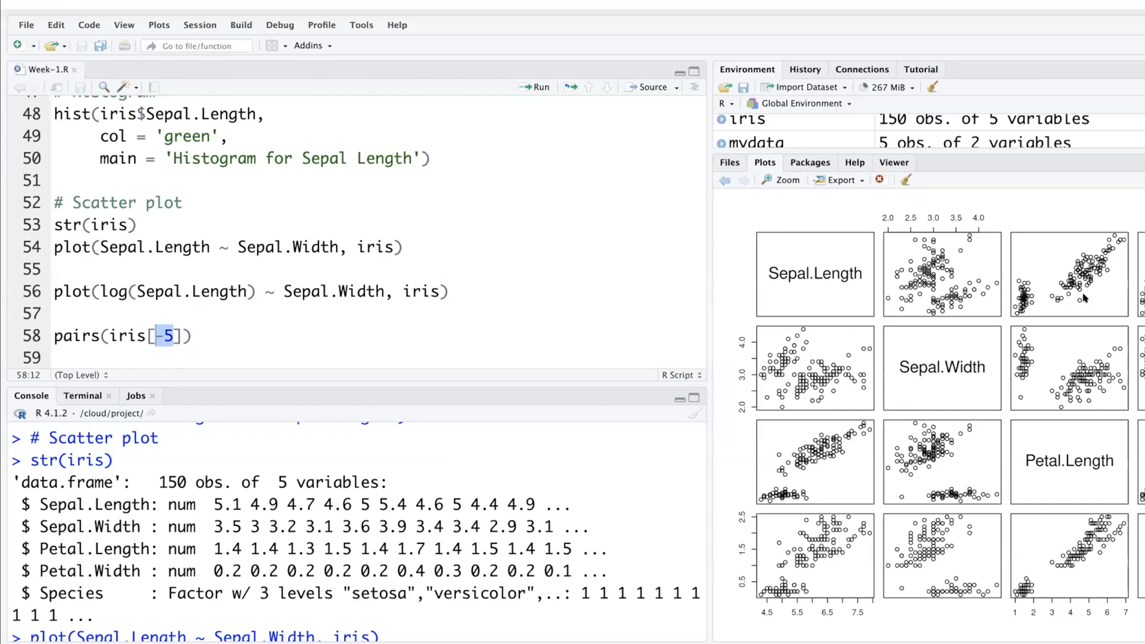
{"action": "mouse_move", "coordinate": [1110, 309]}
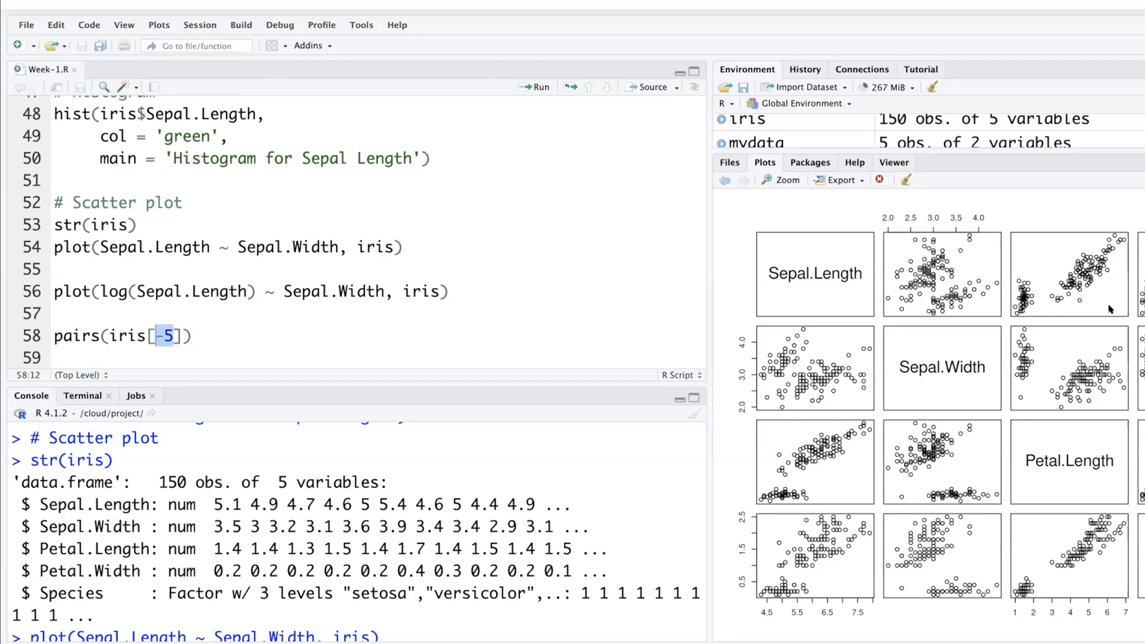
{"action": "mouse_move", "coordinate": [1074, 564]}
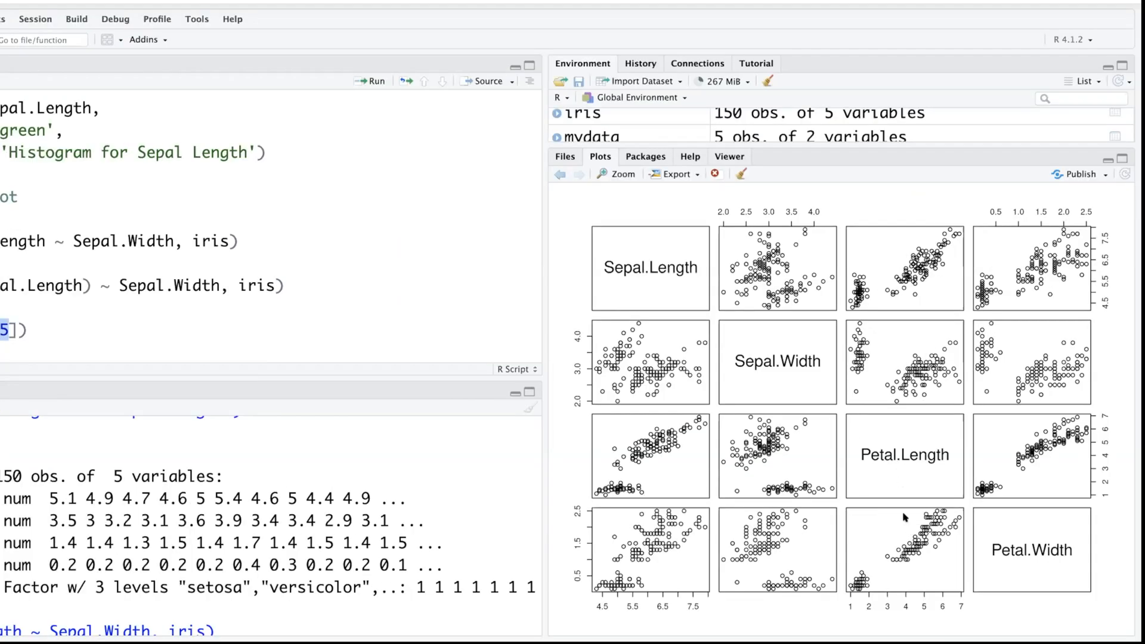
{"action": "mouse_move", "coordinate": [905, 585]}
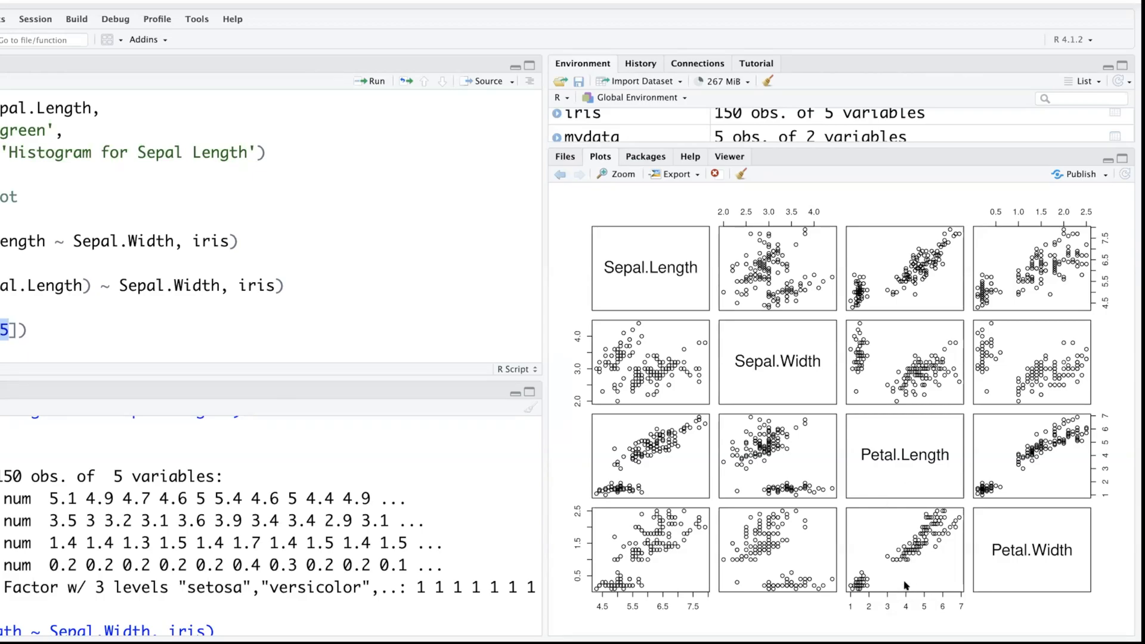
{"action": "mouse_move", "coordinate": [939, 613]}
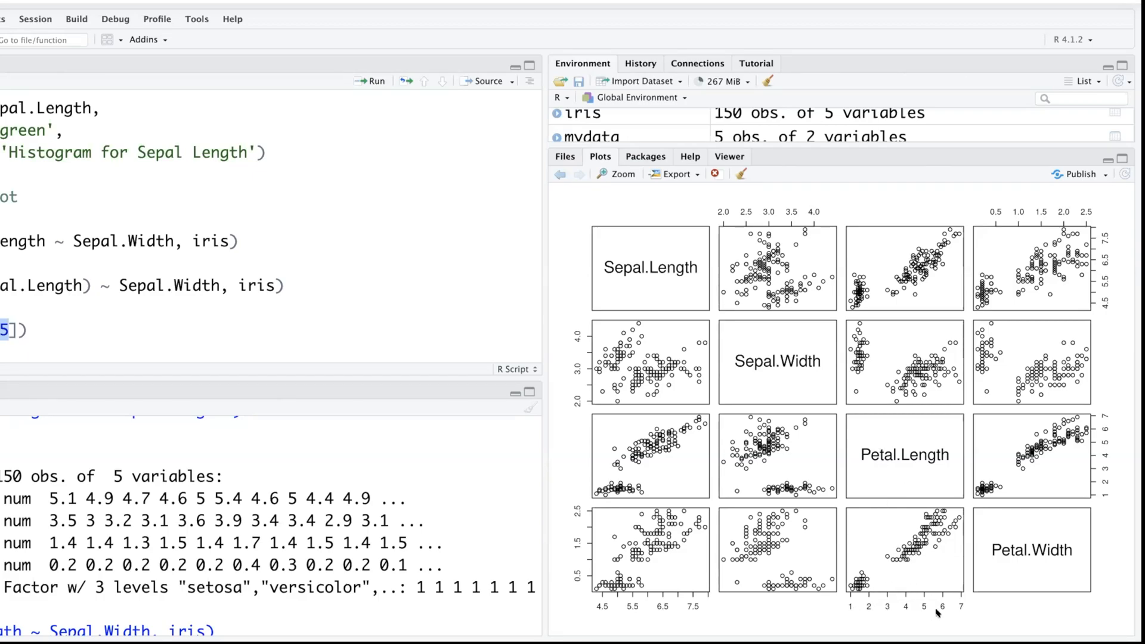
{"action": "mouse_move", "coordinate": [585, 515]}
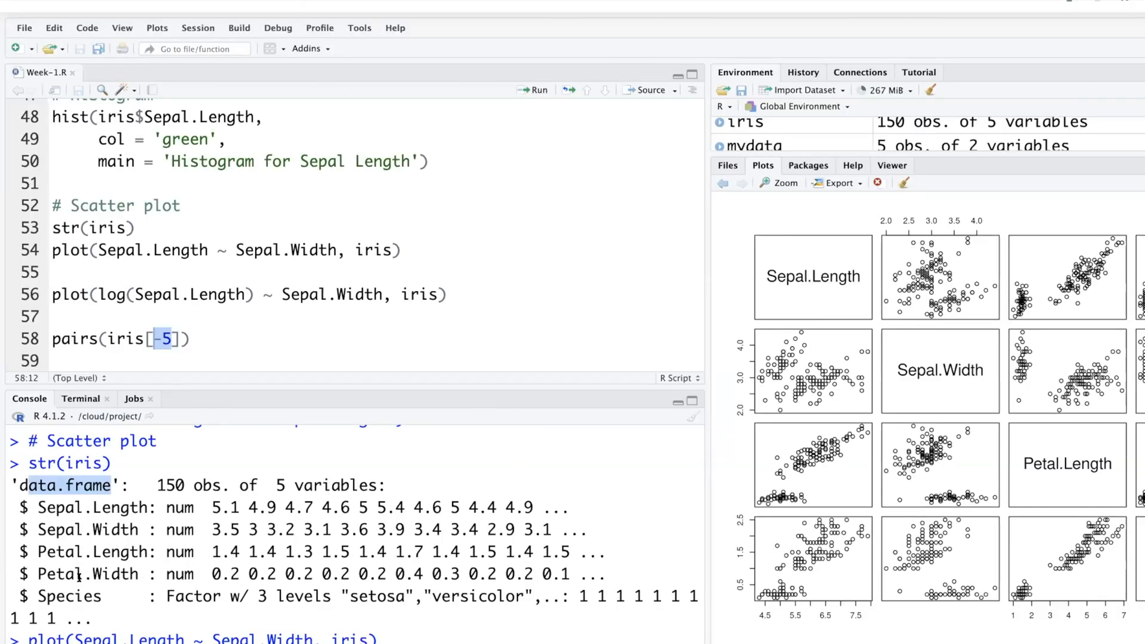
{"action": "double_click", "coordinate": [89, 574]}
{"action": "type", "text": "#"}
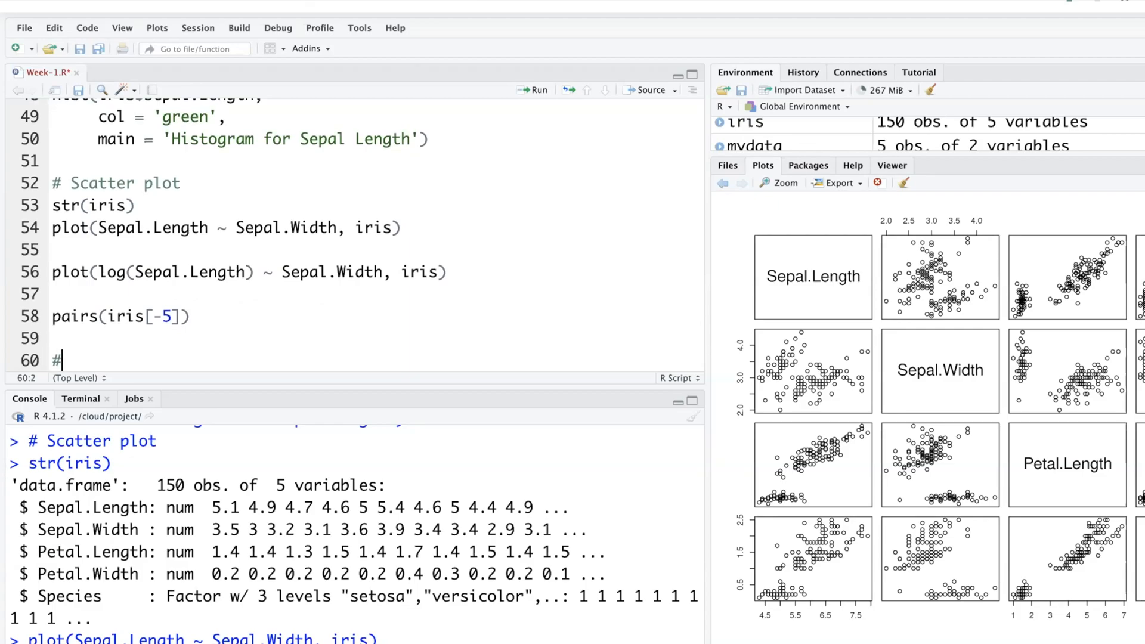
Add a '# Libraries' section with library(psych) and run it, hitting a missing-package error.
{"action": "type", "text": "Libraries"}
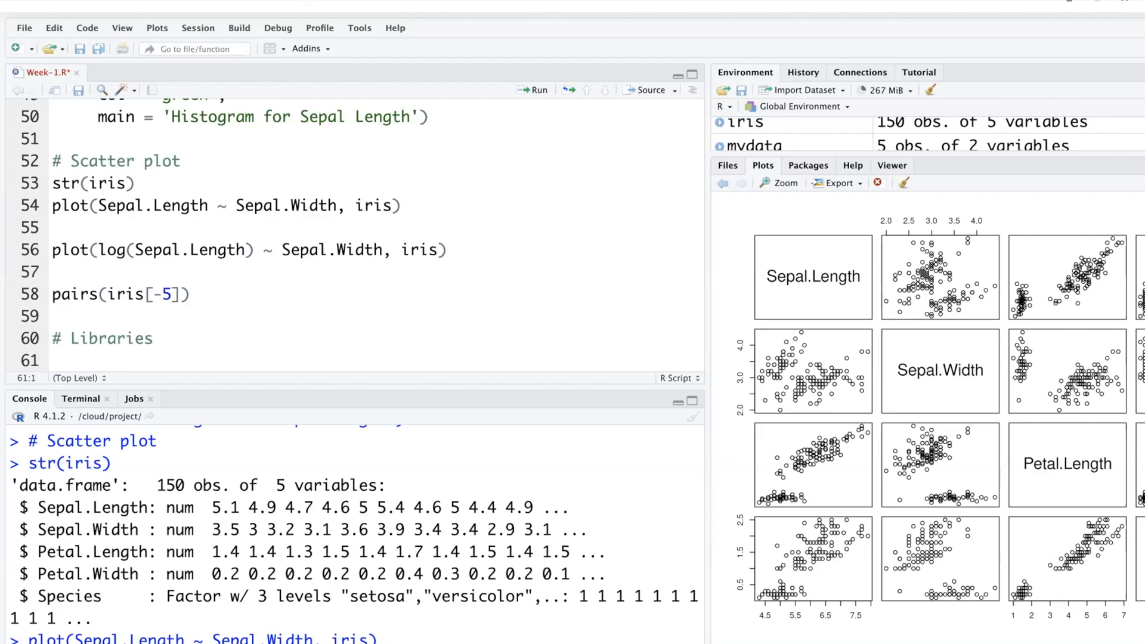
{"action": "left_click", "coordinate": [53, 360]}
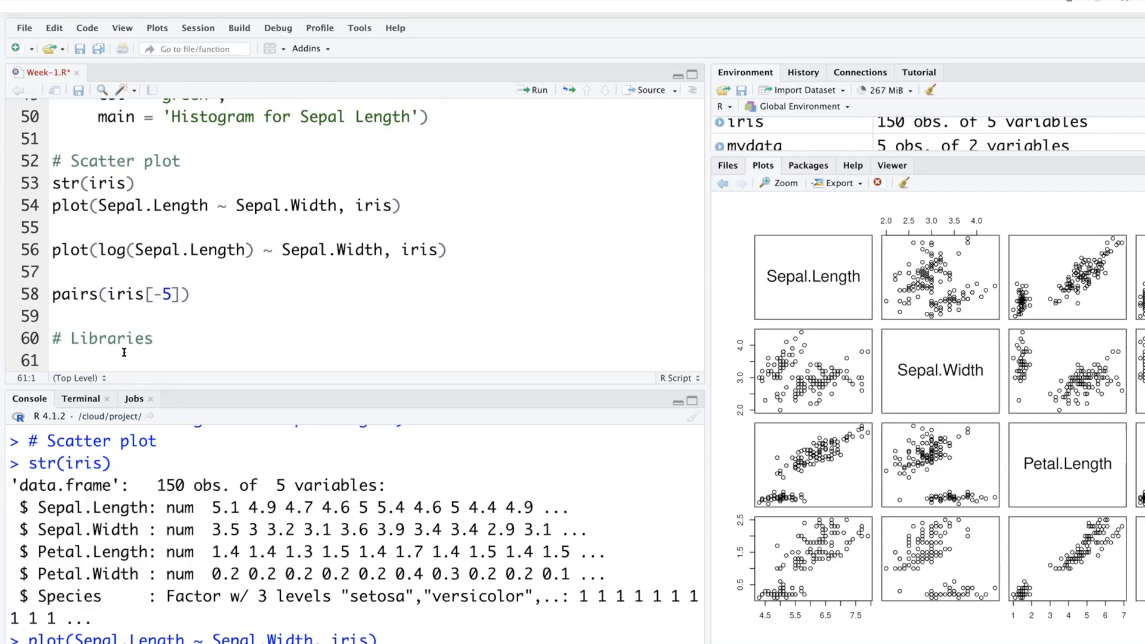
{"action": "type", "text": "library("}
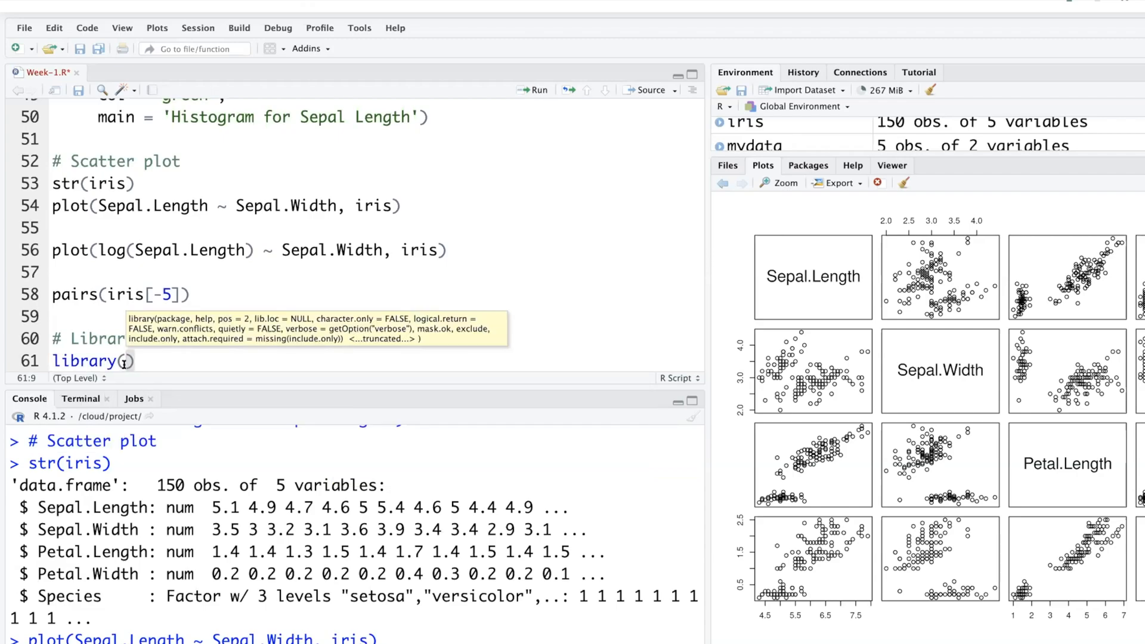
{"action": "type", "text": "ps"}
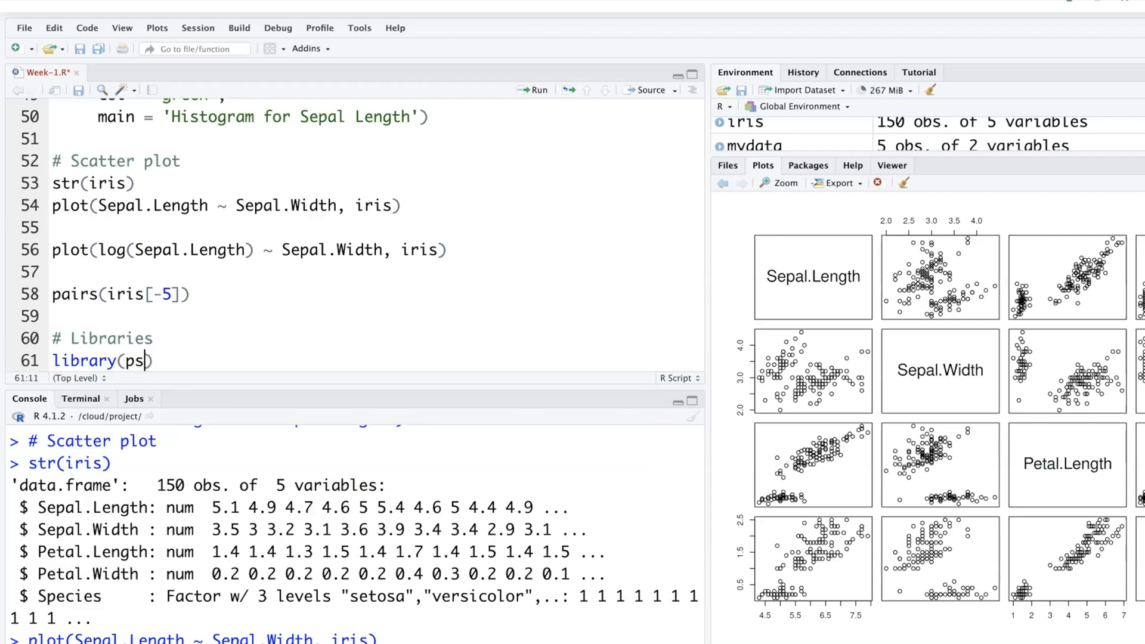
{"action": "type", "text": "ych"}
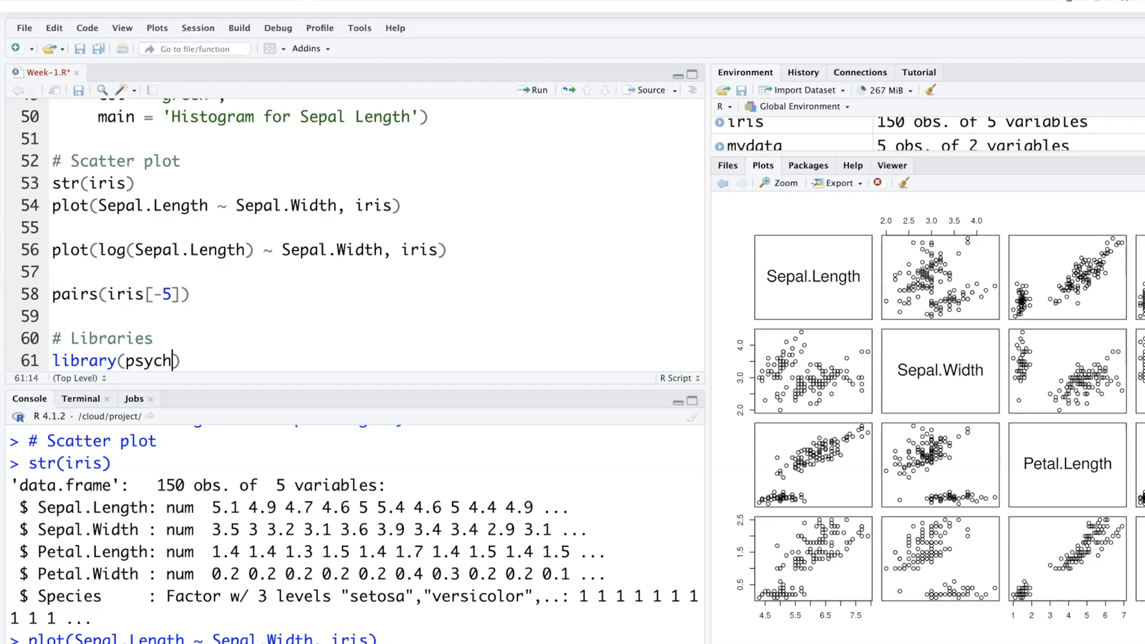
{"action": "key", "text": "Return"}
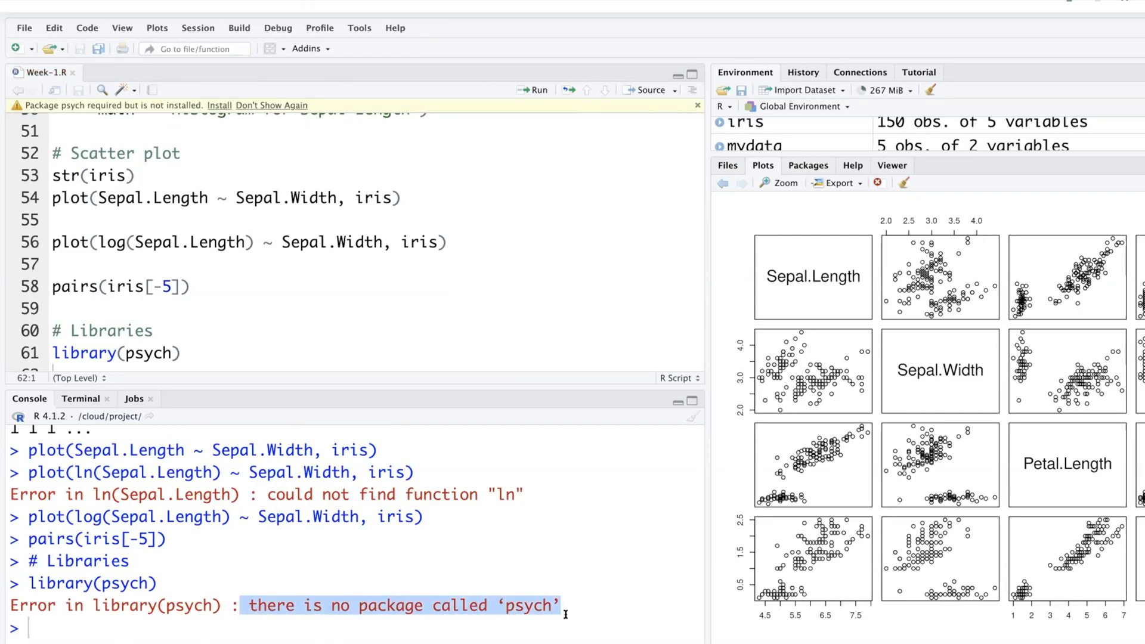
{"action": "mouse_move", "coordinate": [343, 548]}
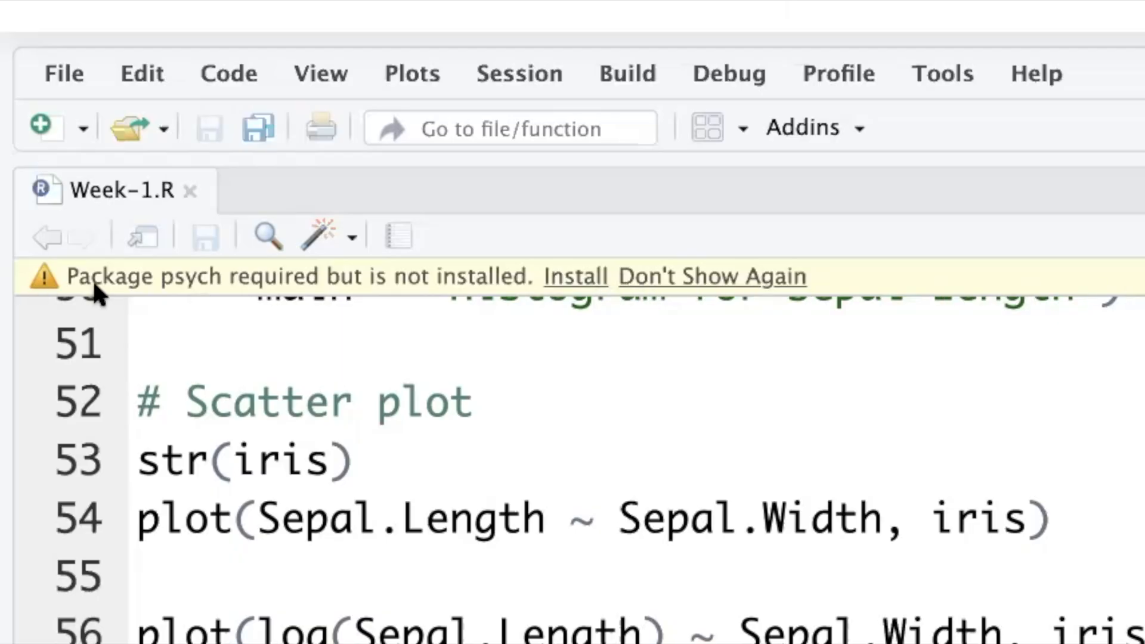
{"action": "mouse_move", "coordinate": [577, 300]}
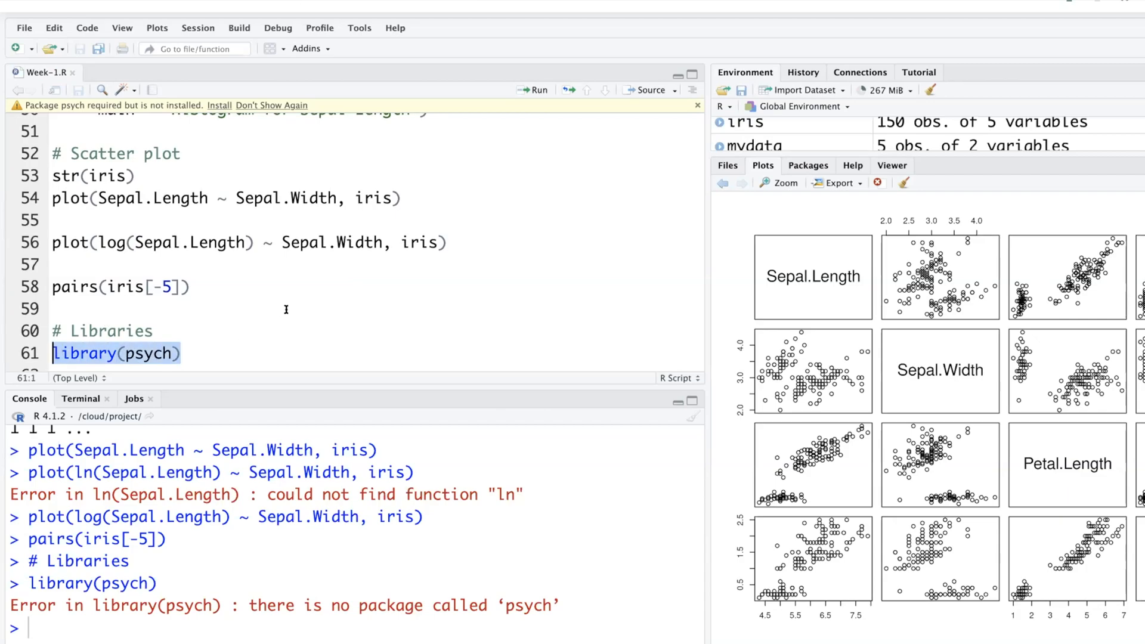
Return to the script after the error and open the Install Packages dialog.
{"action": "left_click", "coordinate": [180, 353]}
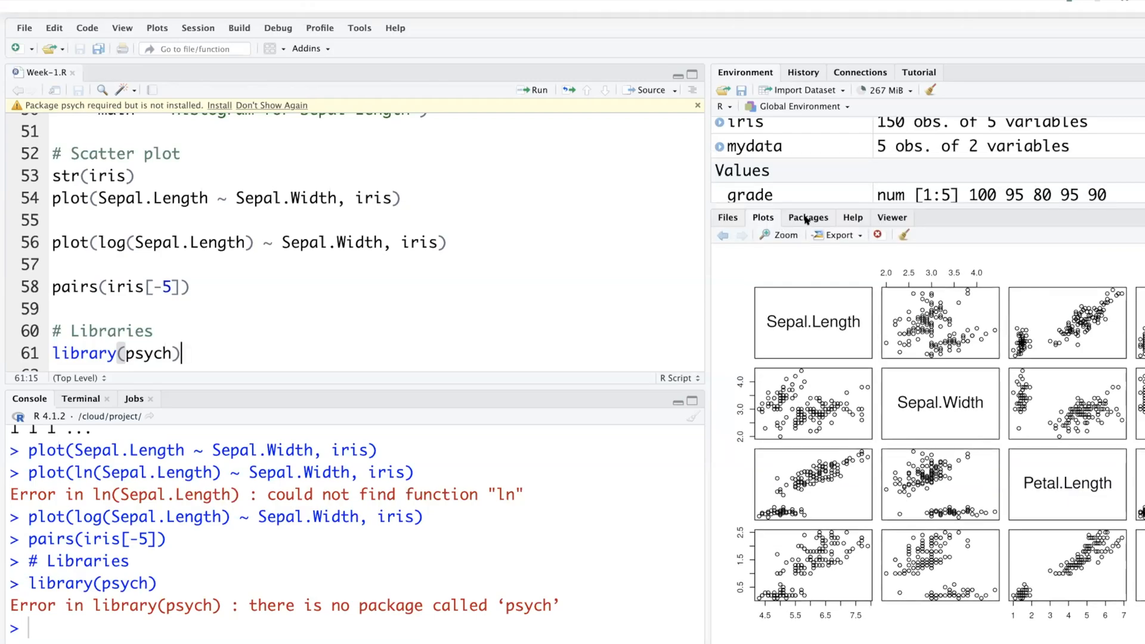
{"action": "left_click", "coordinate": [808, 217]}
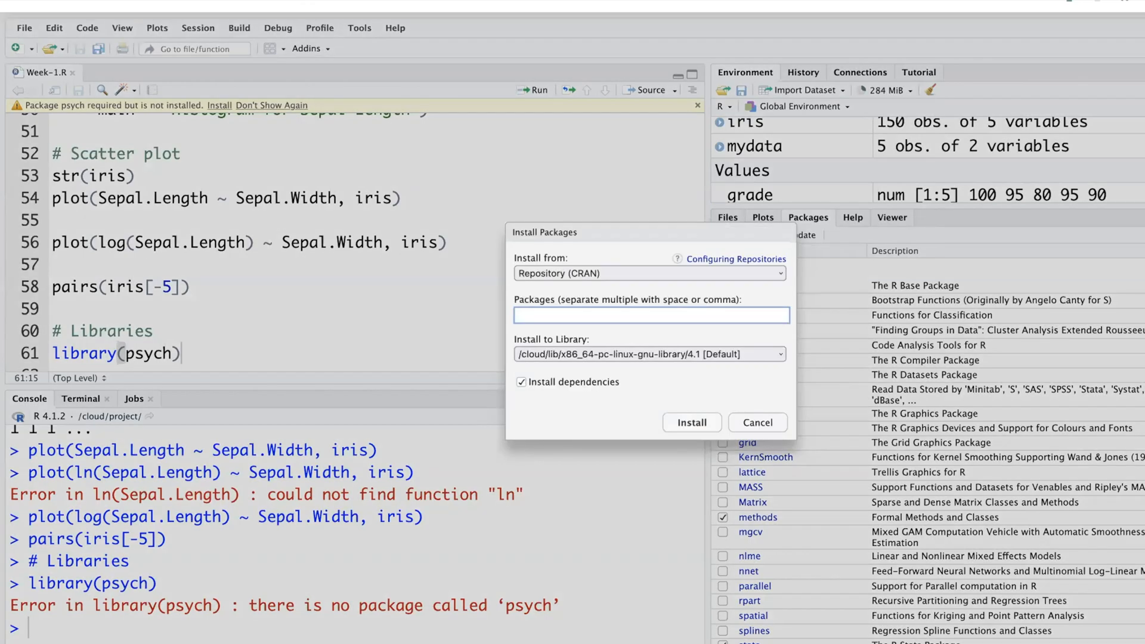
Install the psych package from CRAN, rerun library(psych) successfully, and begin a pairs line.
{"action": "type", "text": "psy"}
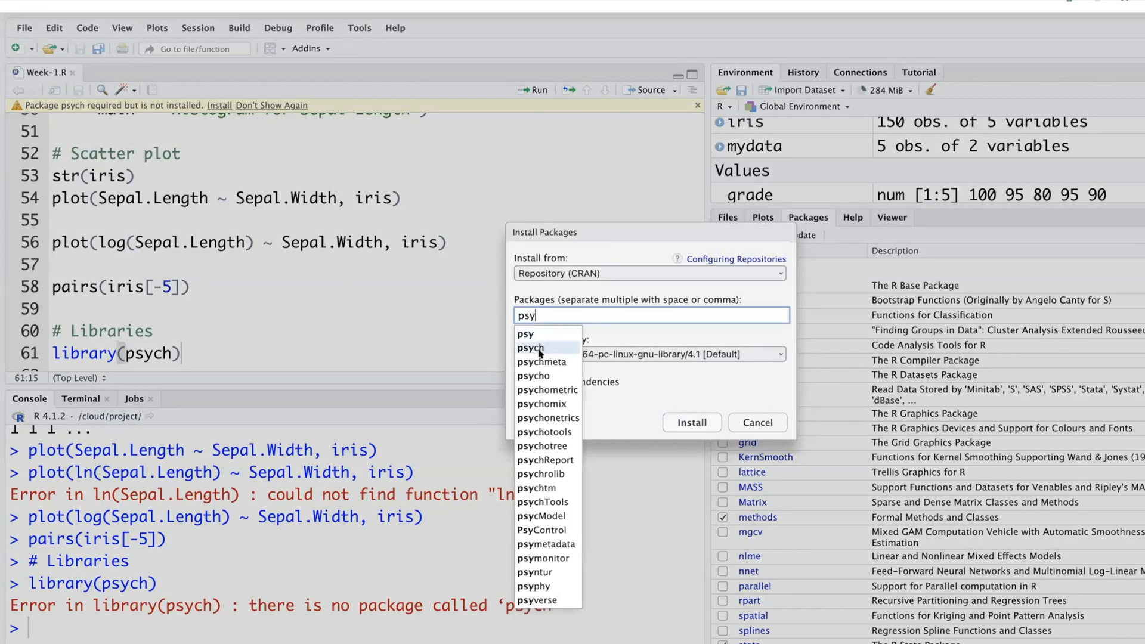
{"action": "left_click", "coordinate": [530, 347]}
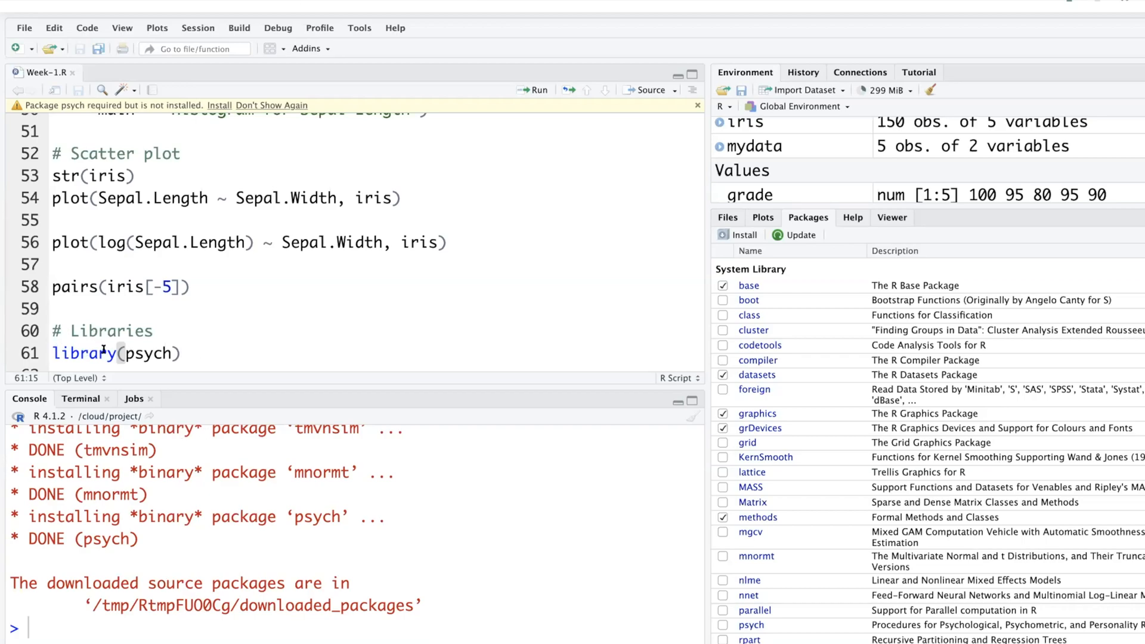
{"action": "left_click", "coordinate": [535, 89]}
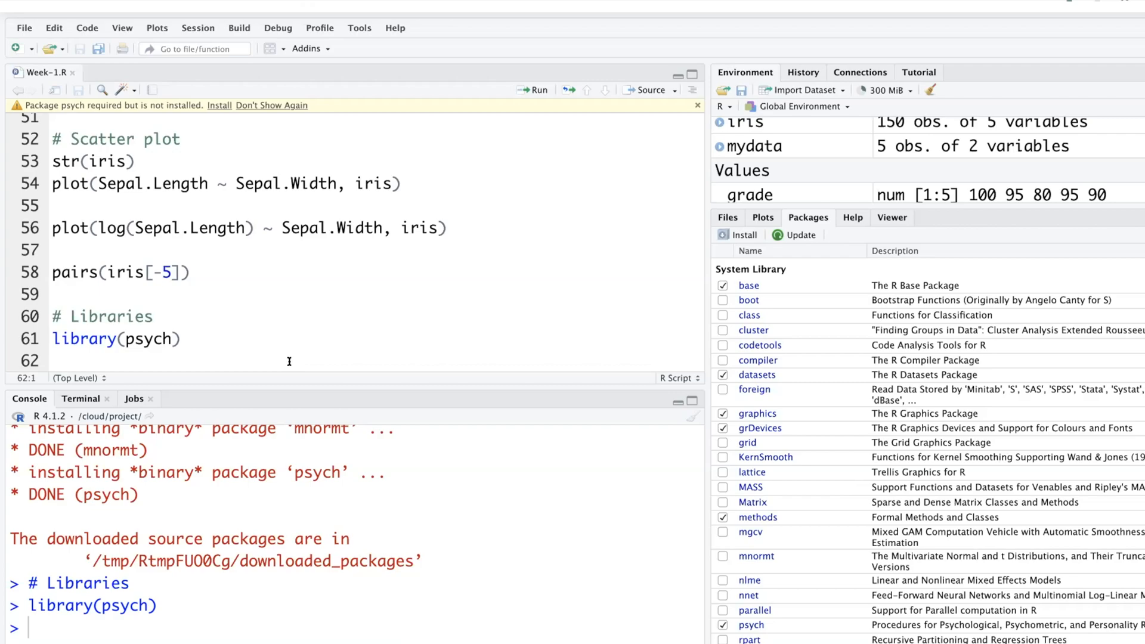
{"action": "type", "text": "pairs"}
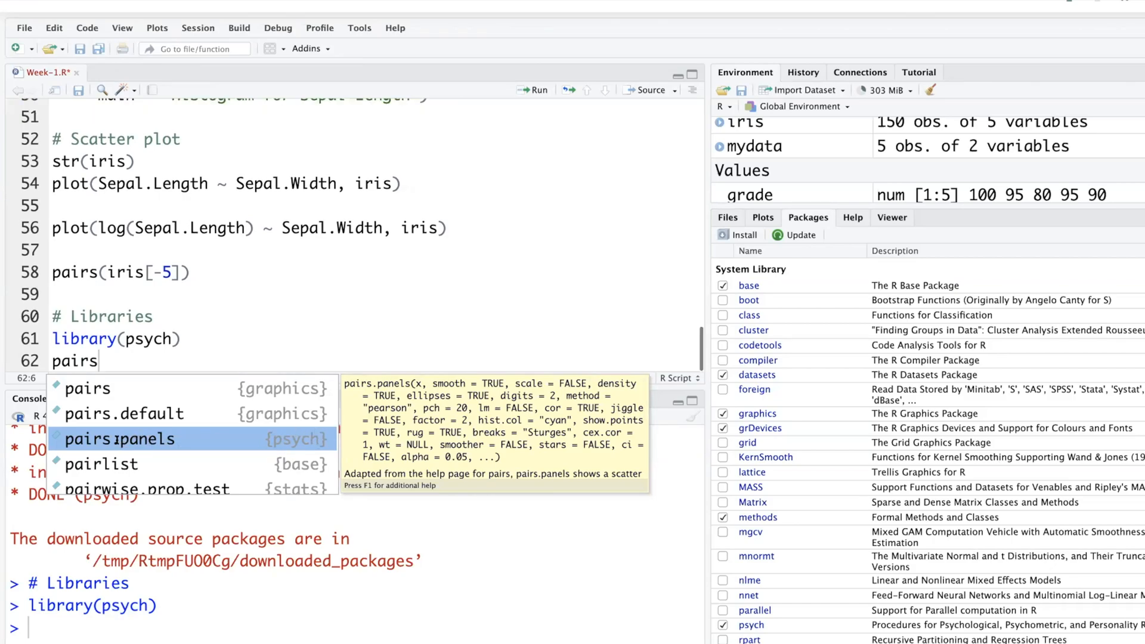
Complete pairs.panels(iris[-5]) for a correlation matrix with histograms and coefficients.
{"action": "left_click", "coordinate": [118, 439]}
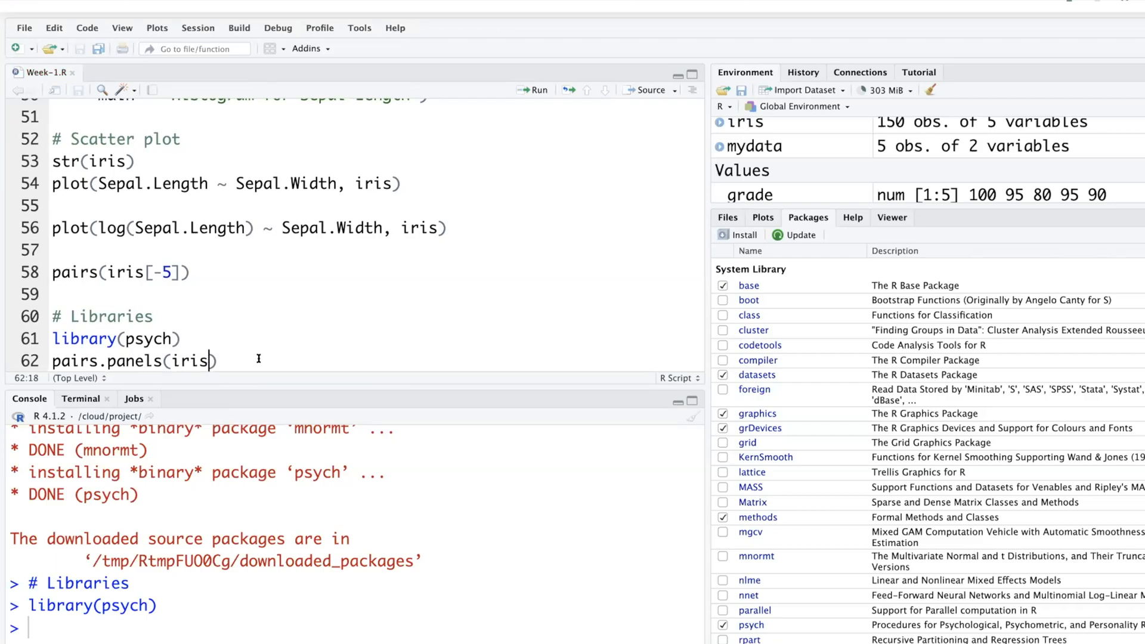
{"action": "type", "text": "["}
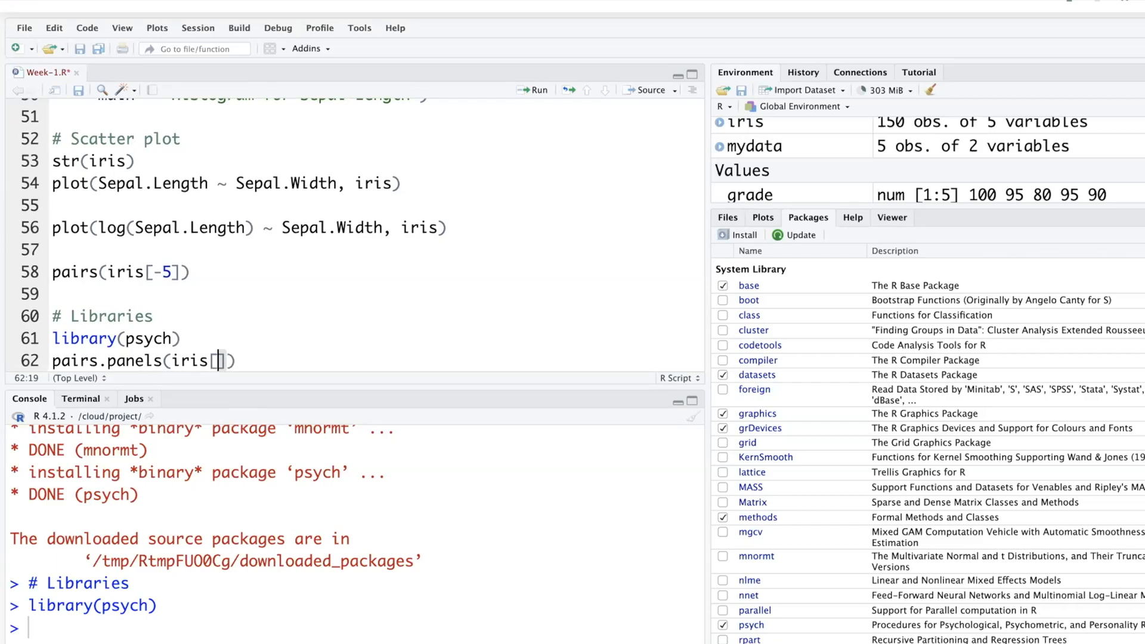
{"action": "type", "text": "-5])"}
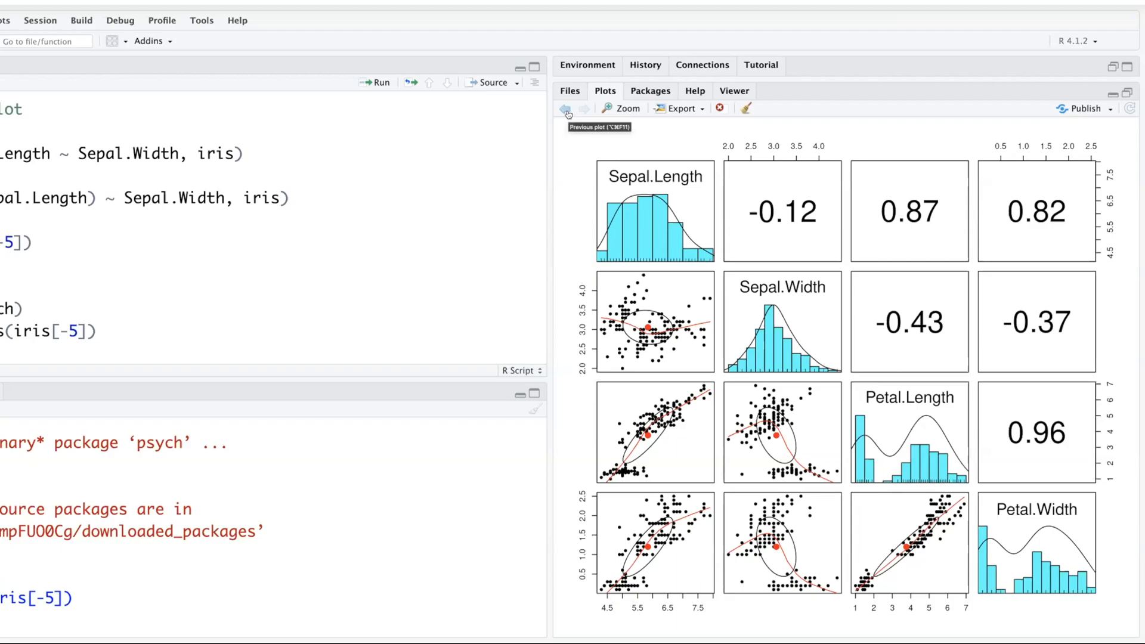
{"action": "left_click", "coordinate": [566, 109]}
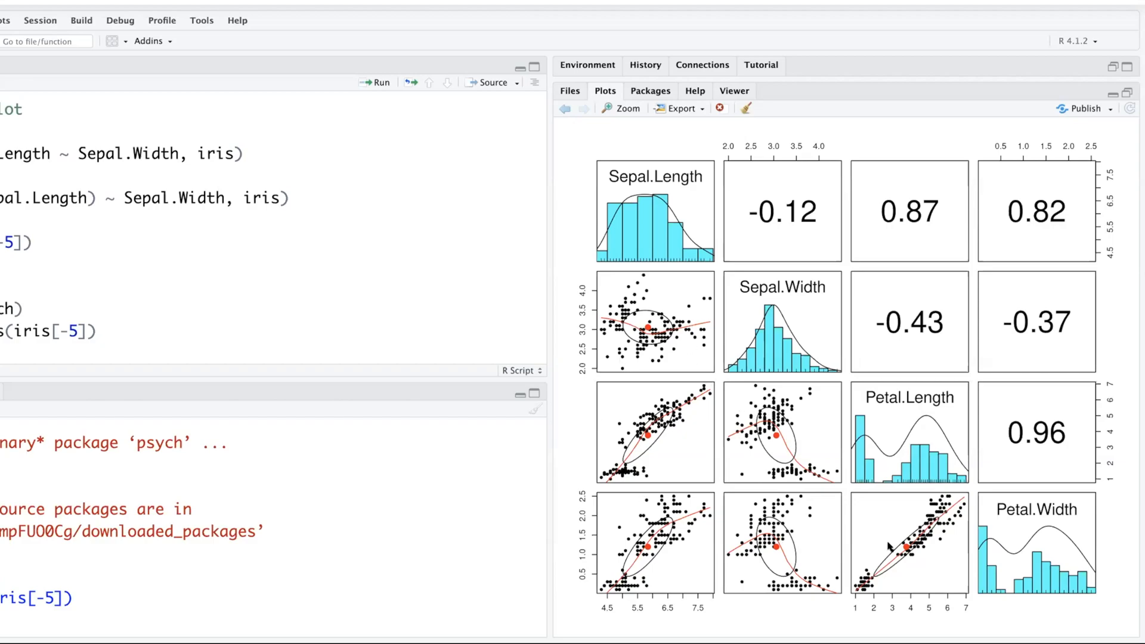
{"action": "mouse_move", "coordinate": [653, 368]}
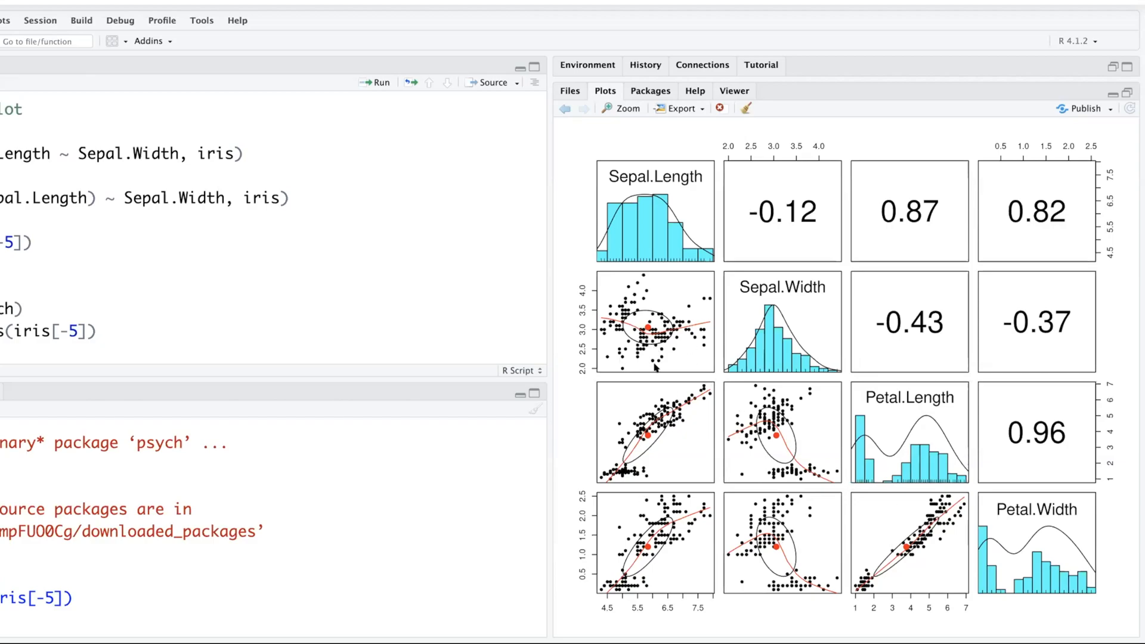
{"action": "mouse_move", "coordinate": [650, 190]}
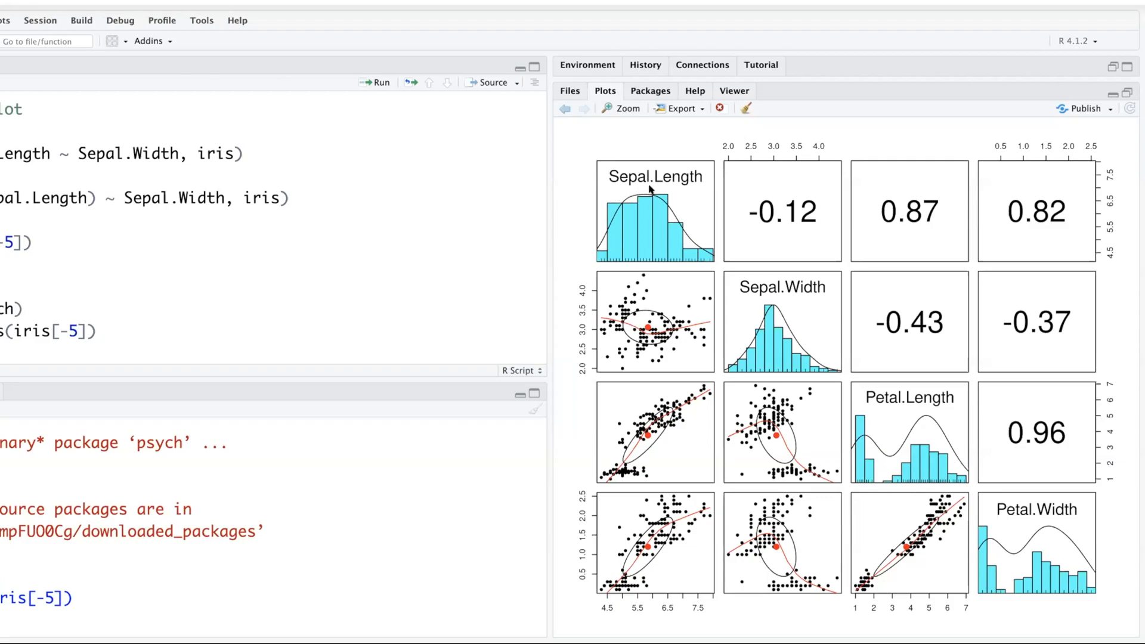
{"action": "mouse_move", "coordinate": [708, 261]}
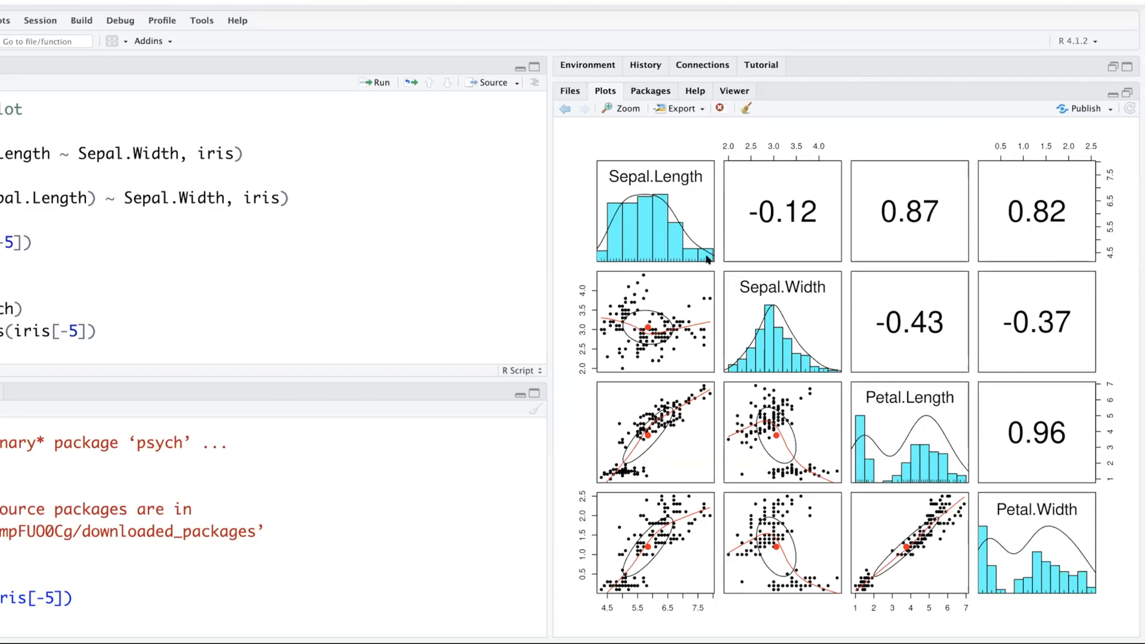
{"action": "mouse_move", "coordinate": [825, 210]}
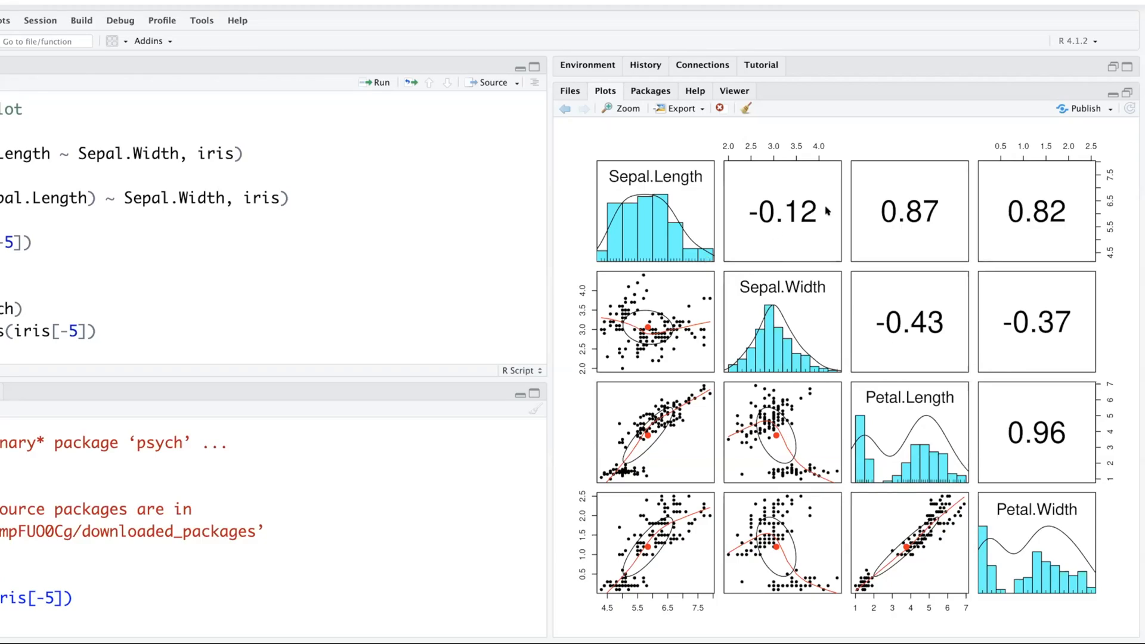
{"action": "mouse_move", "coordinate": [929, 229]}
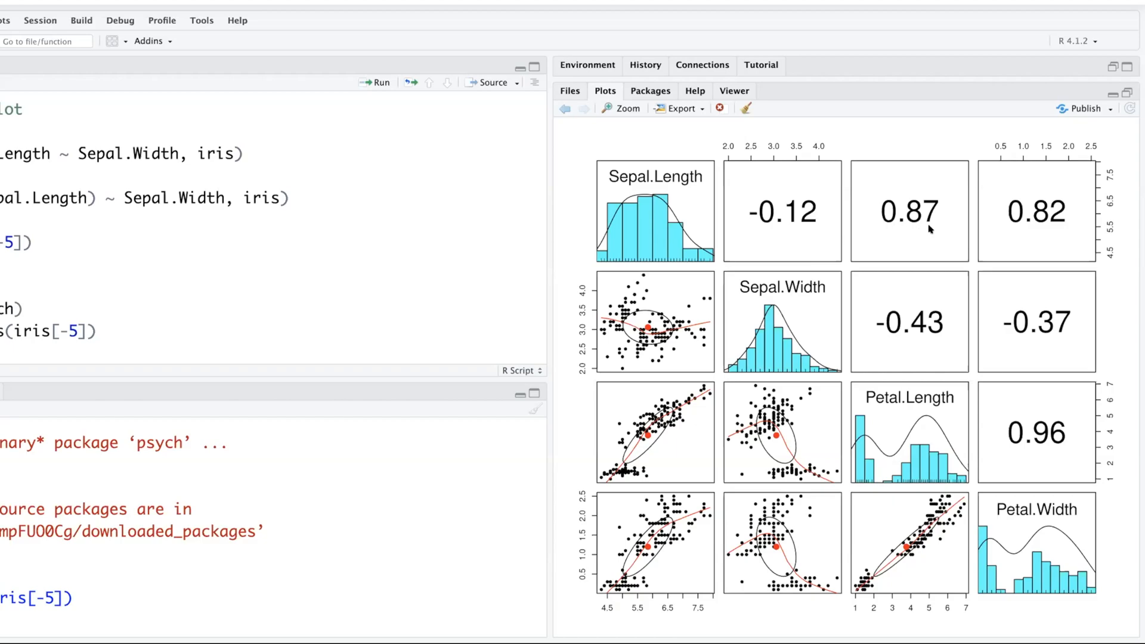
{"action": "mouse_move", "coordinate": [929, 229]}
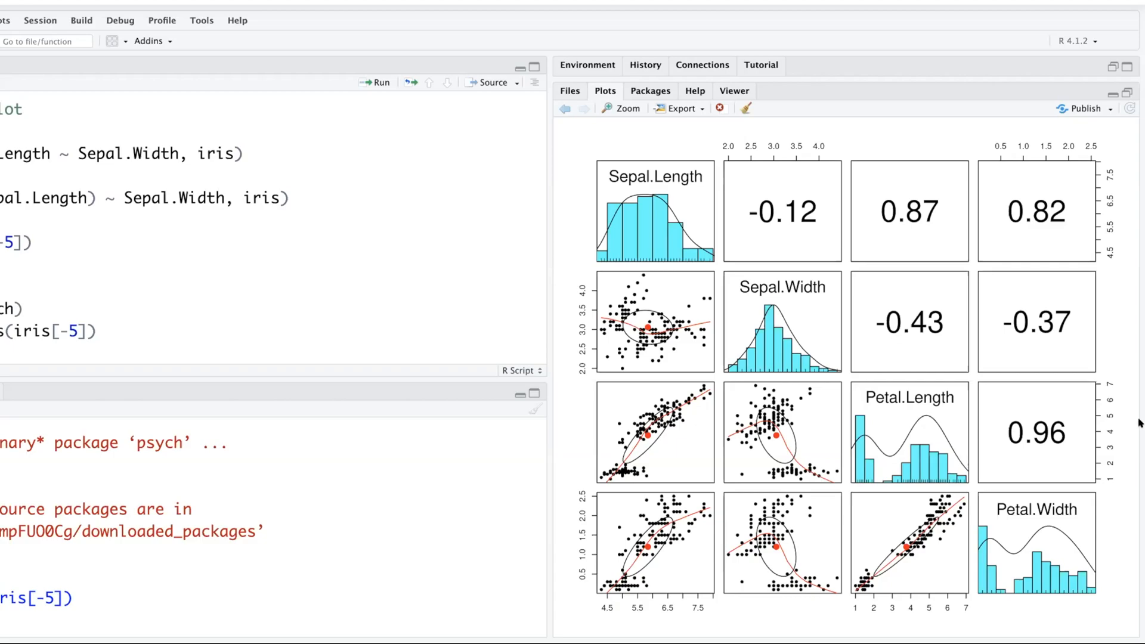
{"action": "mouse_move", "coordinate": [1043, 458]}
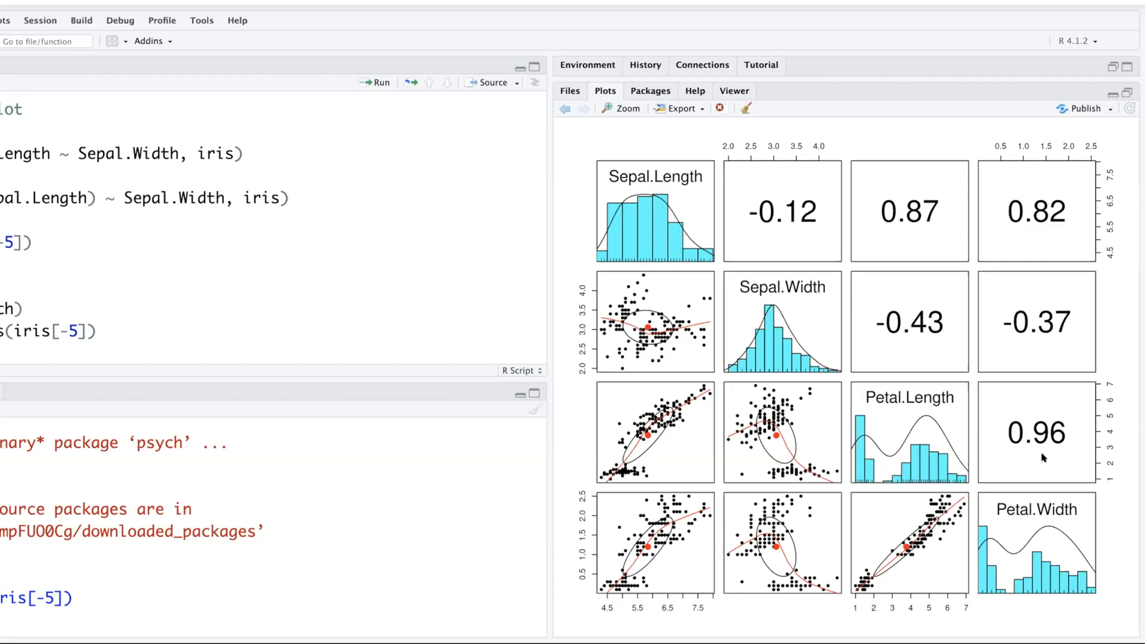
{"action": "mouse_move", "coordinate": [1042, 401]}
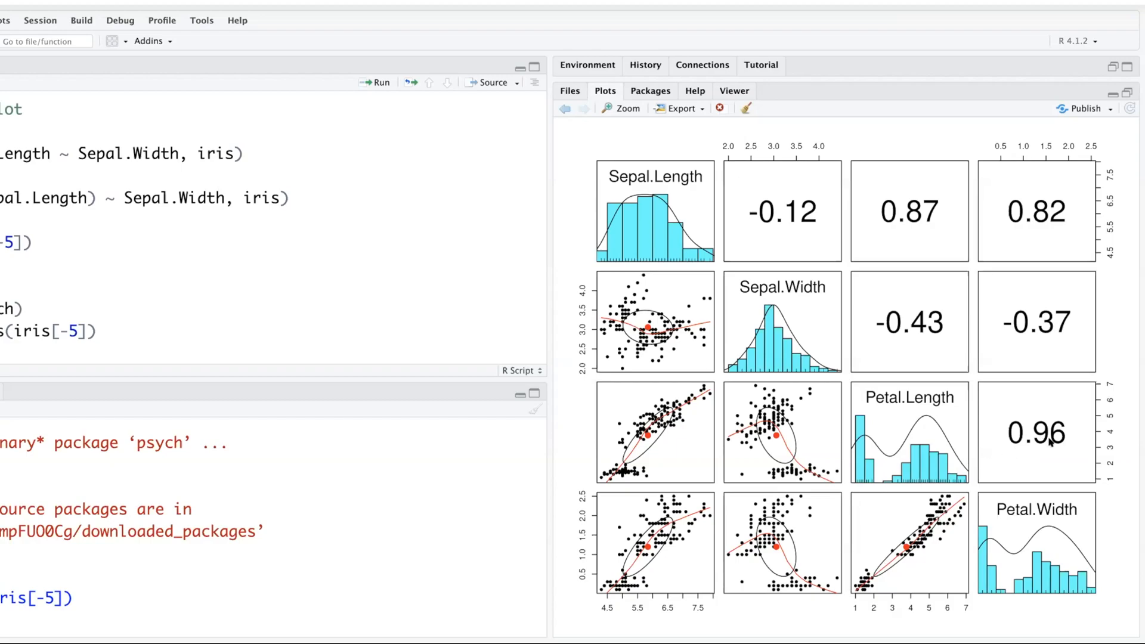
{"action": "mouse_move", "coordinate": [1050, 441]}
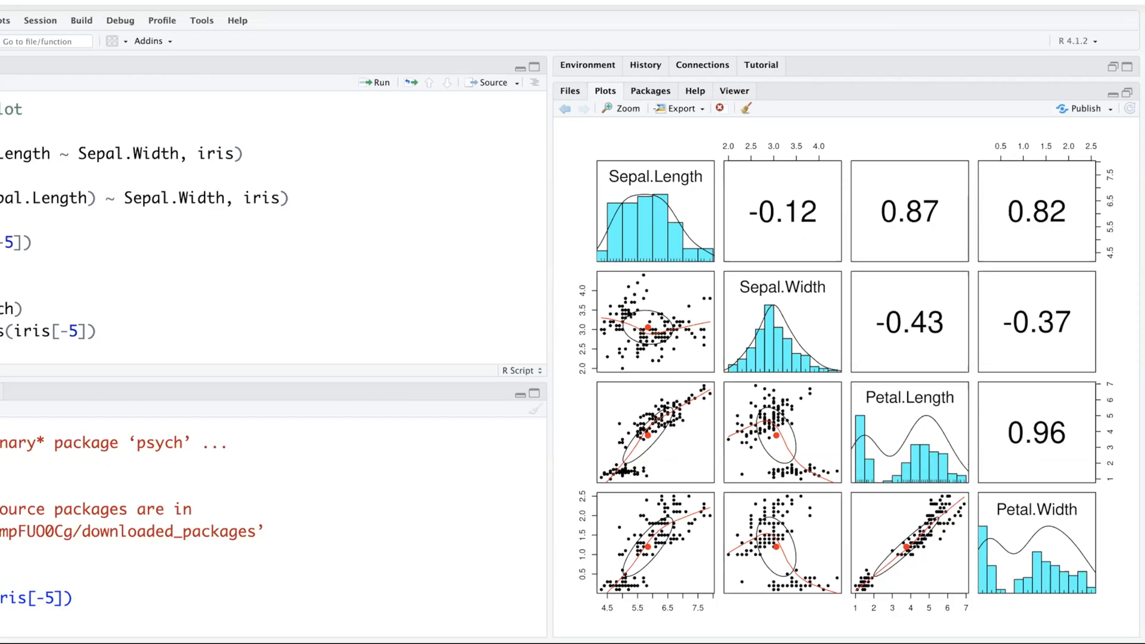
{"action": "mouse_move", "coordinate": [757, 225]}
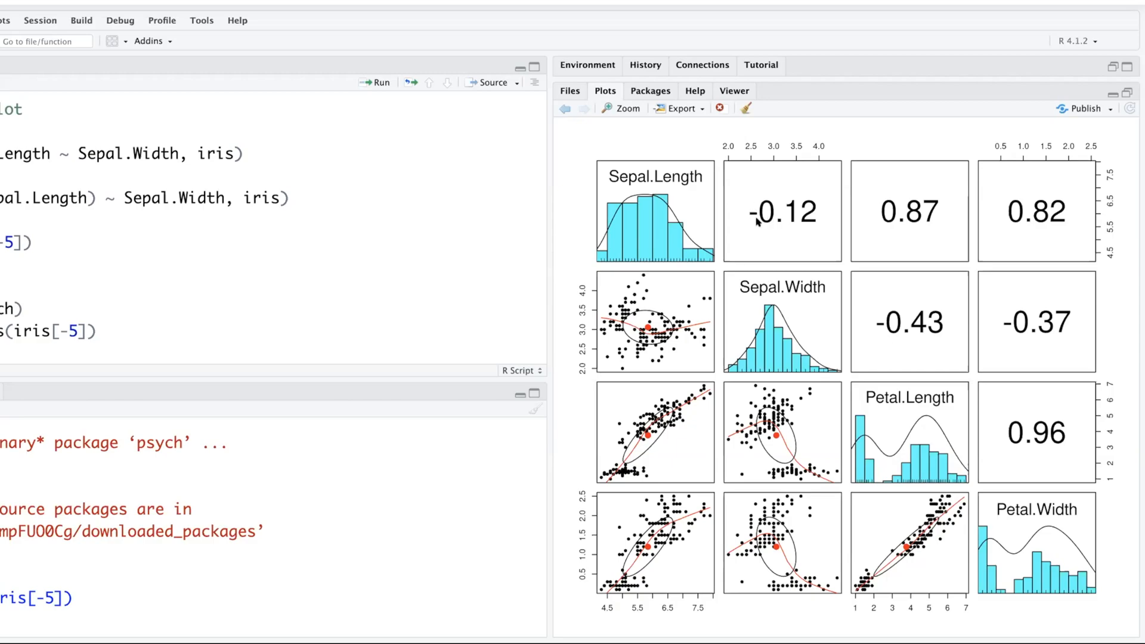
{"action": "mouse_move", "coordinate": [809, 229]}
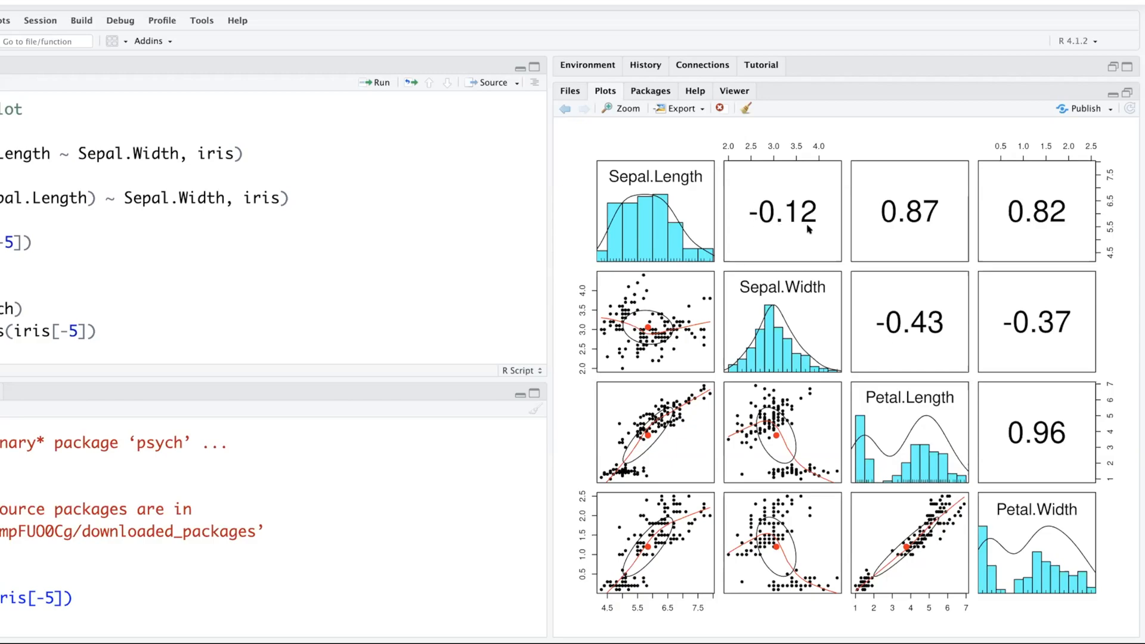
{"action": "mouse_move", "coordinate": [785, 424]}
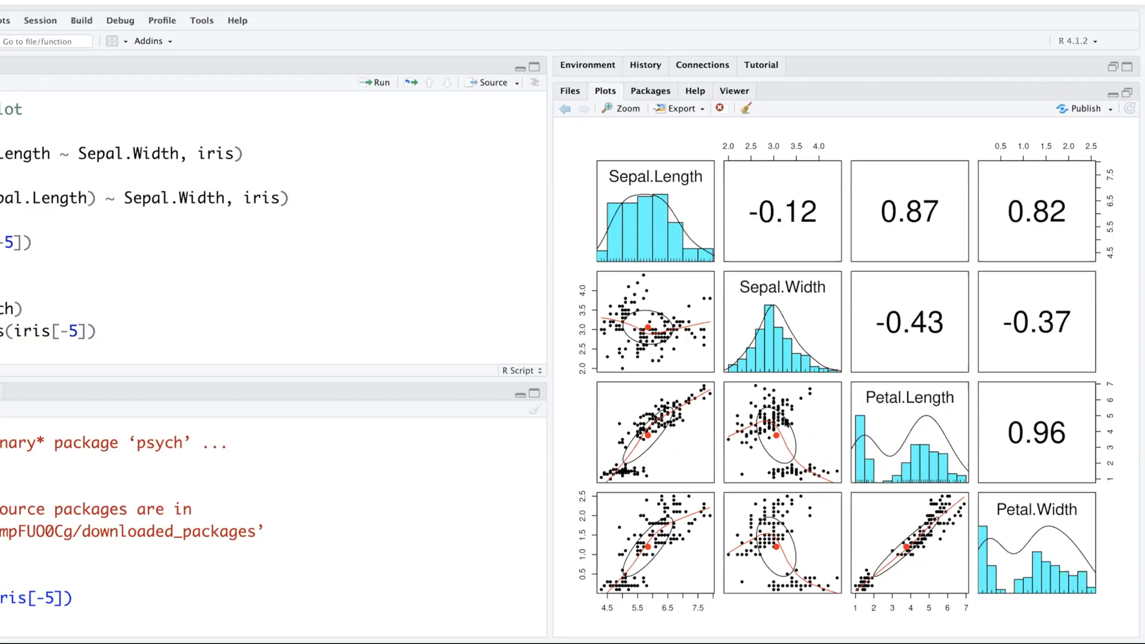